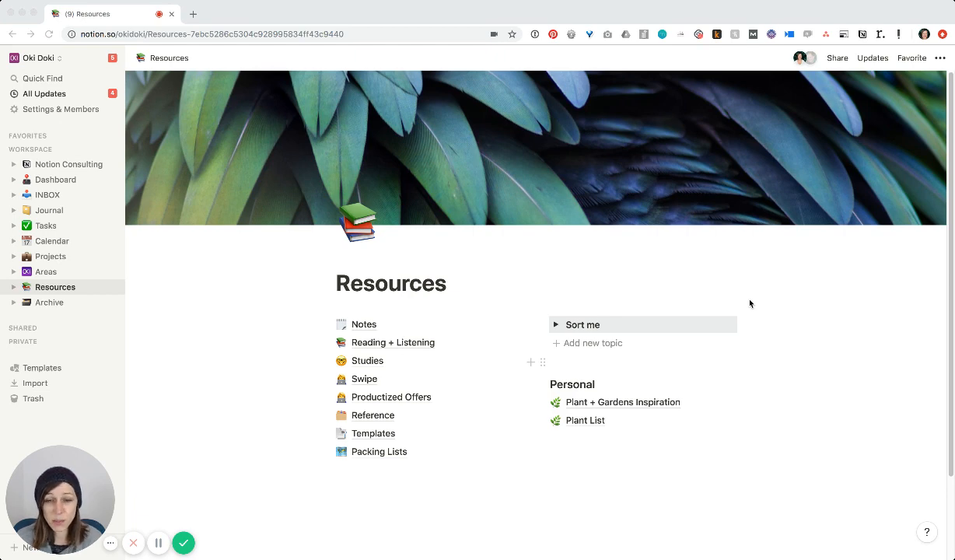
pyautogui.moveTo(90, 153)
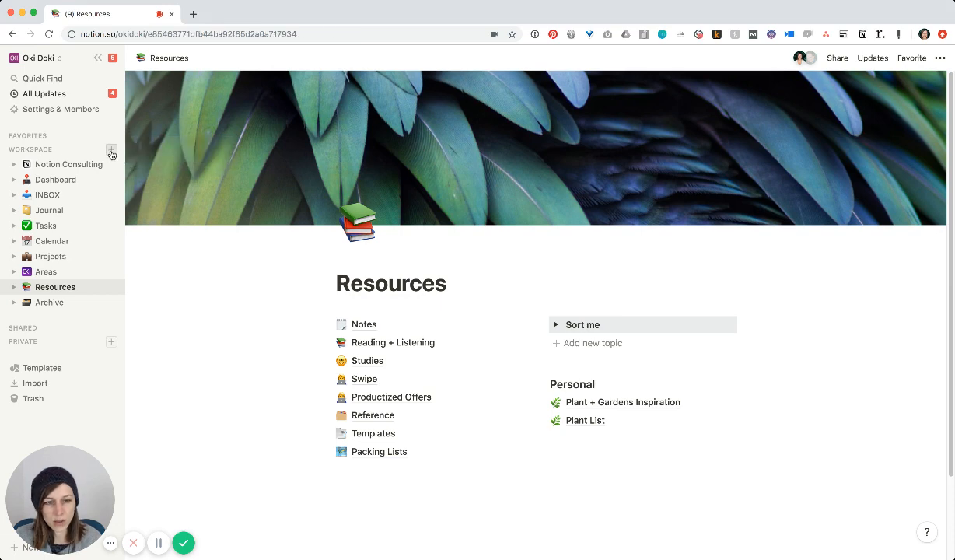
# Add a new workspace page from the sidebar and title it 'New page'.
pyautogui.click(111, 152)
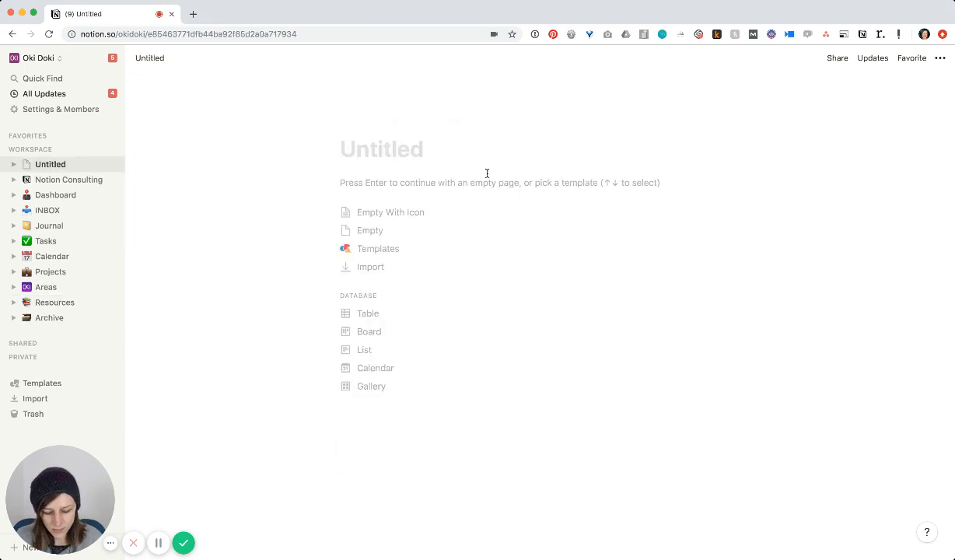
pyautogui.write('New page')
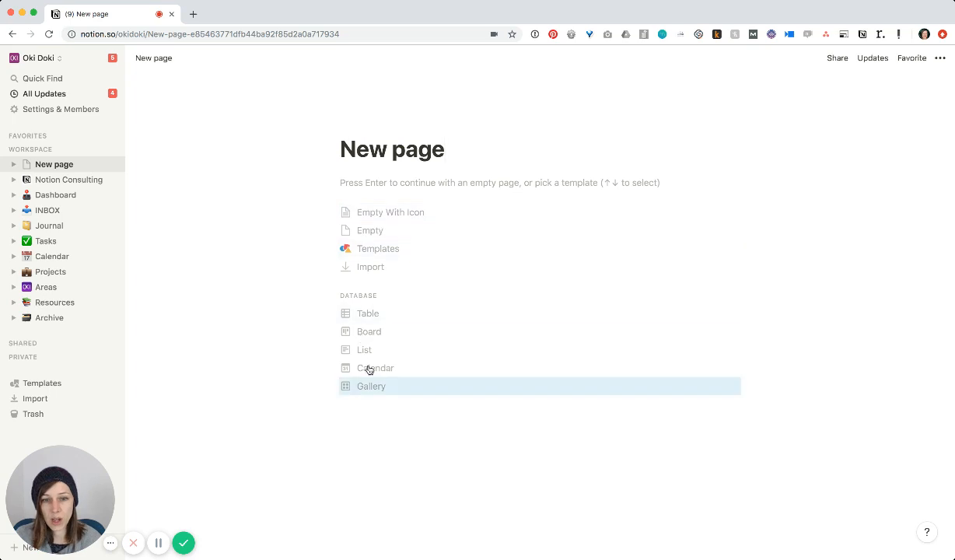
pyautogui.moveTo(572, 318)
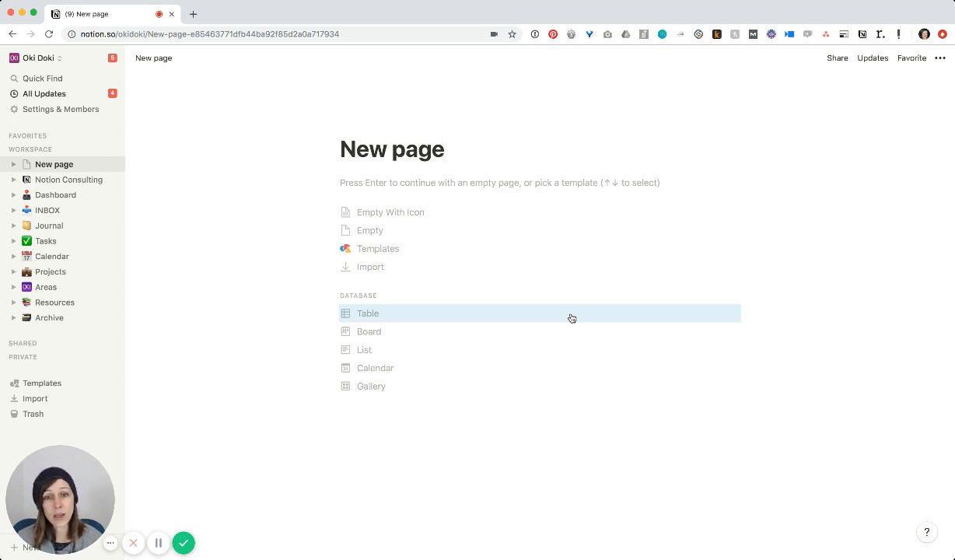
# Make 'New page' a table with rows 'add a thing', 'another thing', 'more things'.
pyautogui.click(368, 313)
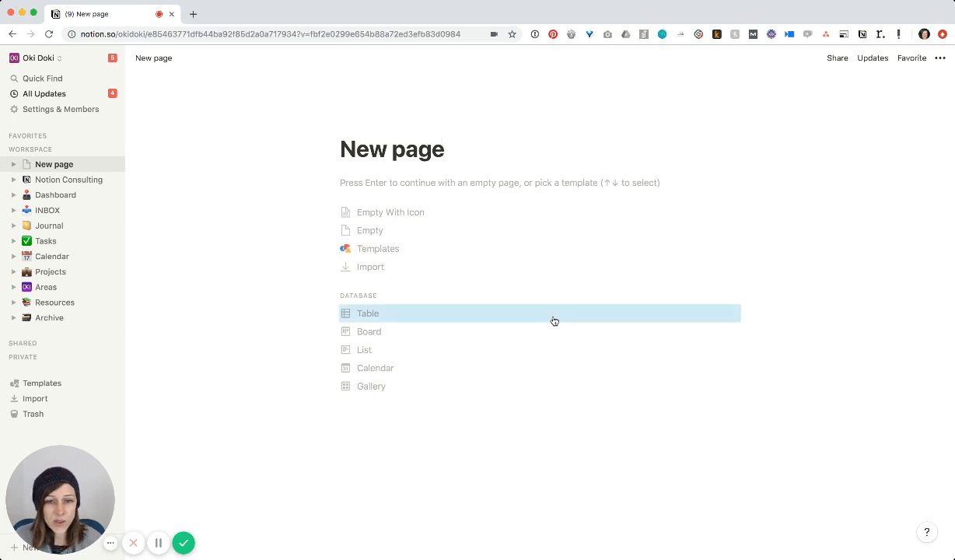
pyautogui.click(368, 313)
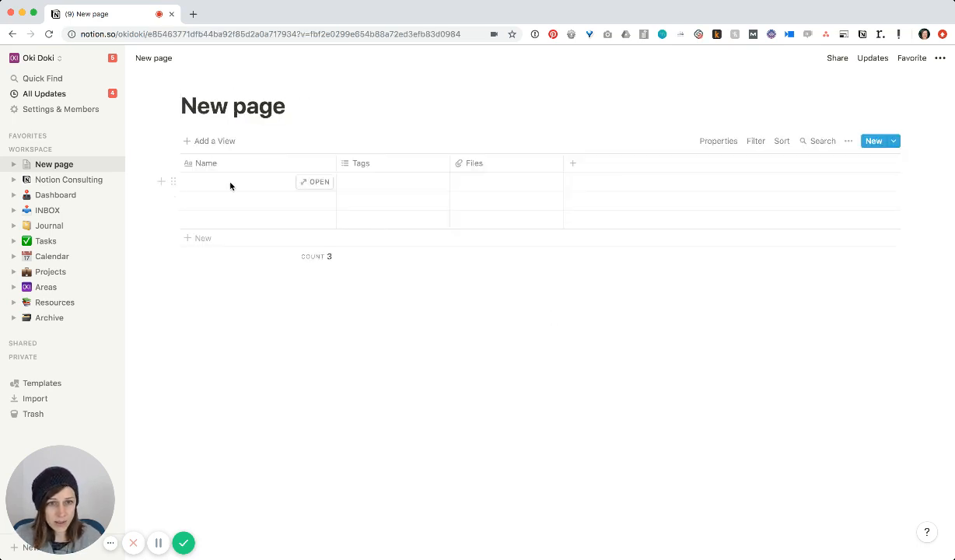
pyautogui.write('add a thing')
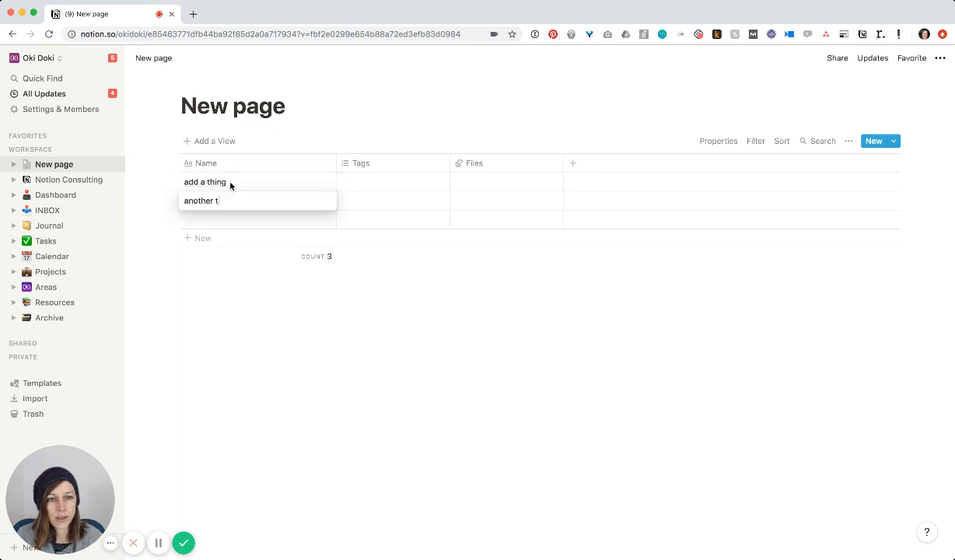
pyautogui.write('more thn')
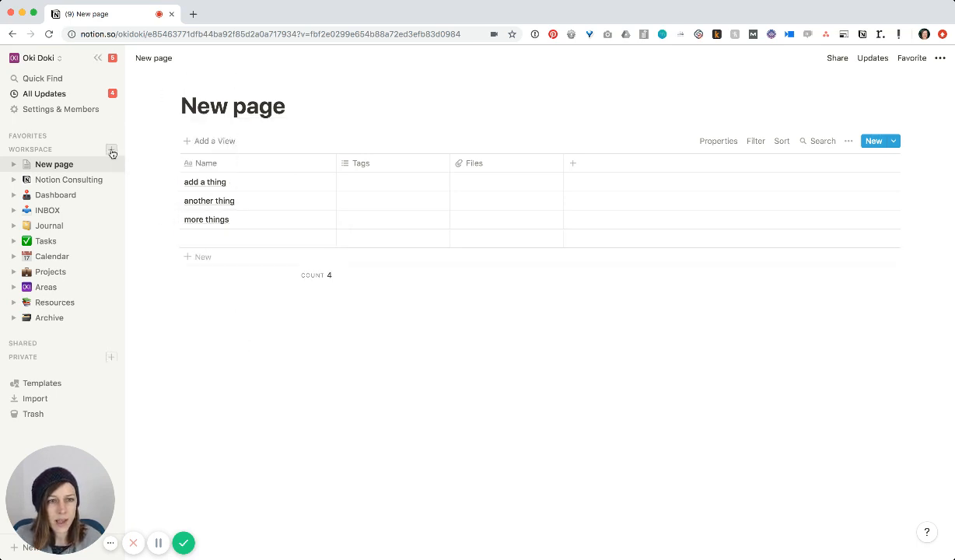
# Add another workspace page titled 'Let's make a page'.
pyautogui.click(111, 152)
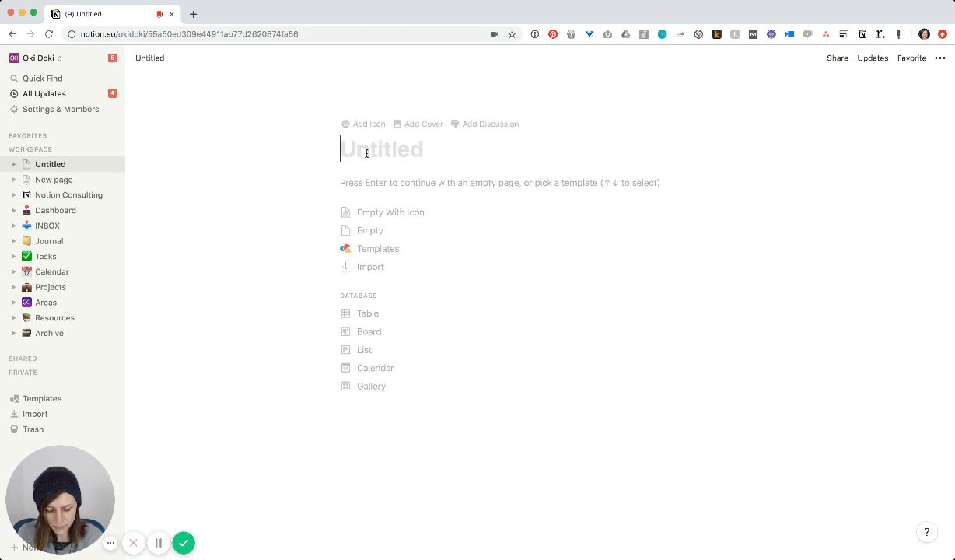
pyautogui.write('Lwets')
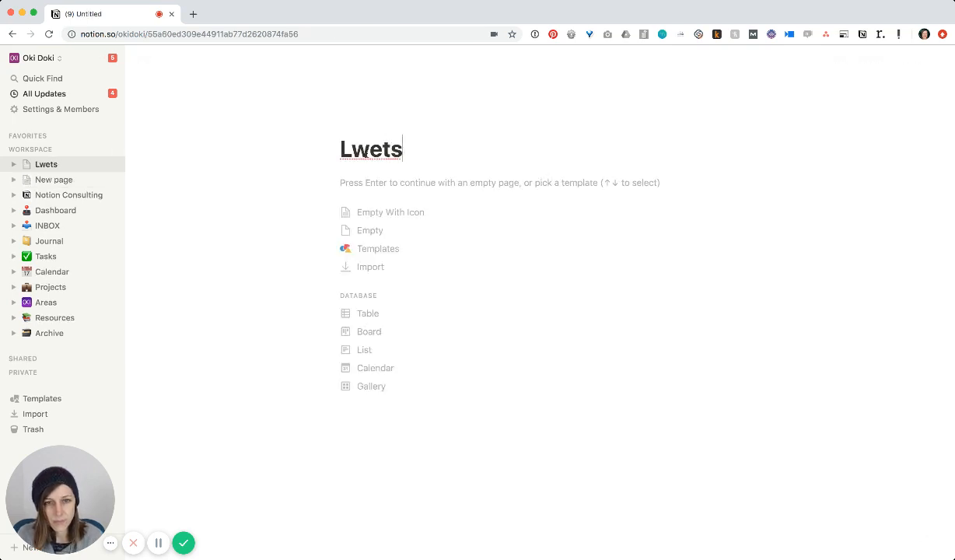
pyautogui.write("Let's make a")
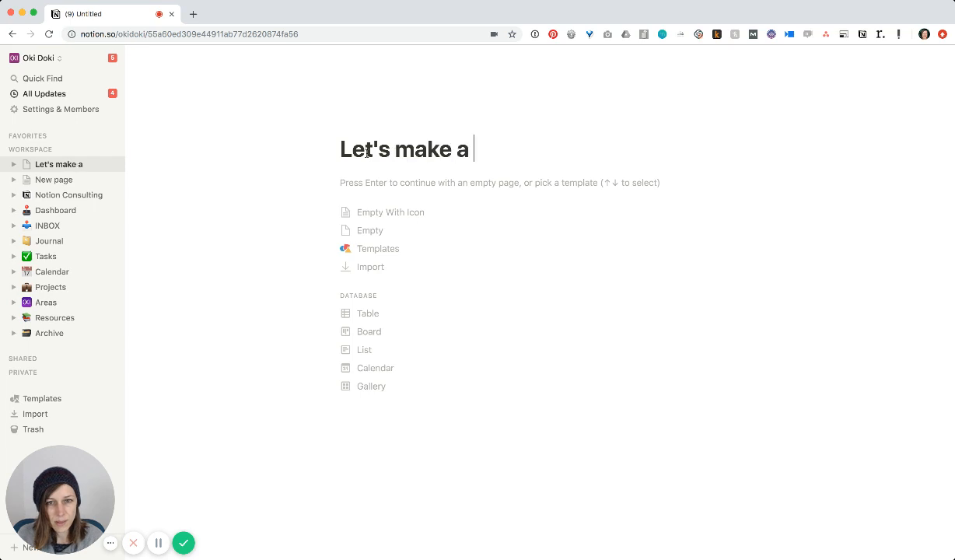
pyautogui.write('page')
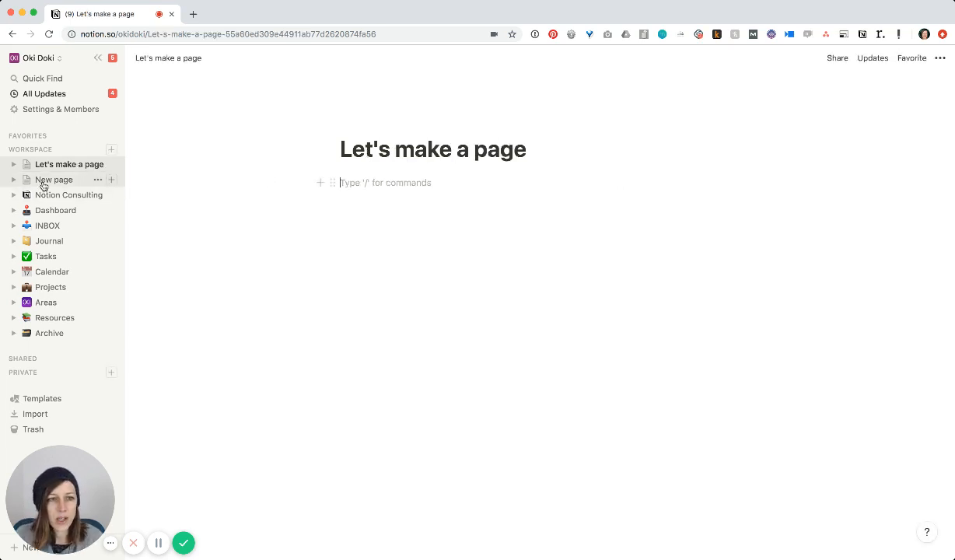
# Rename 'New page' to 'New database' and nest it inside 'Let's make a page'.
pyautogui.click(54, 179)
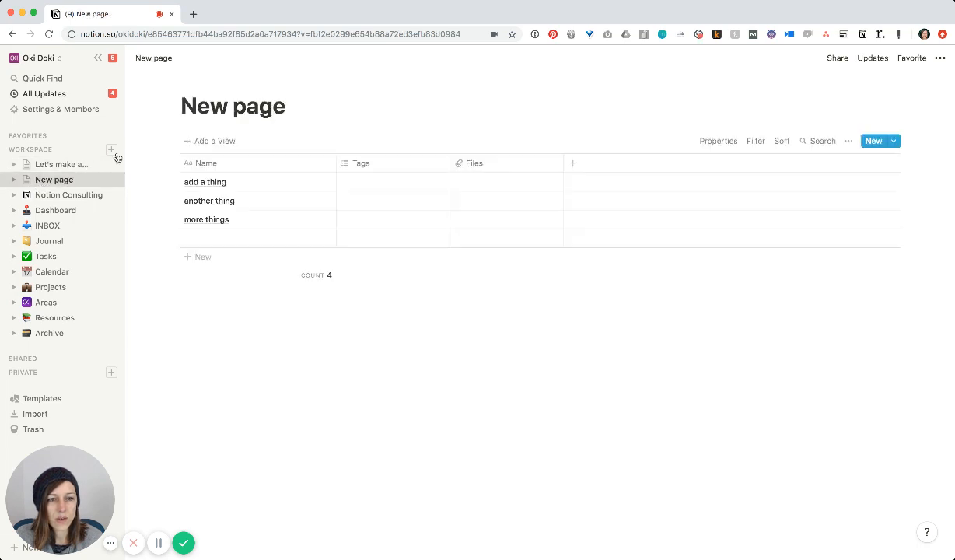
pyautogui.write('New dat')
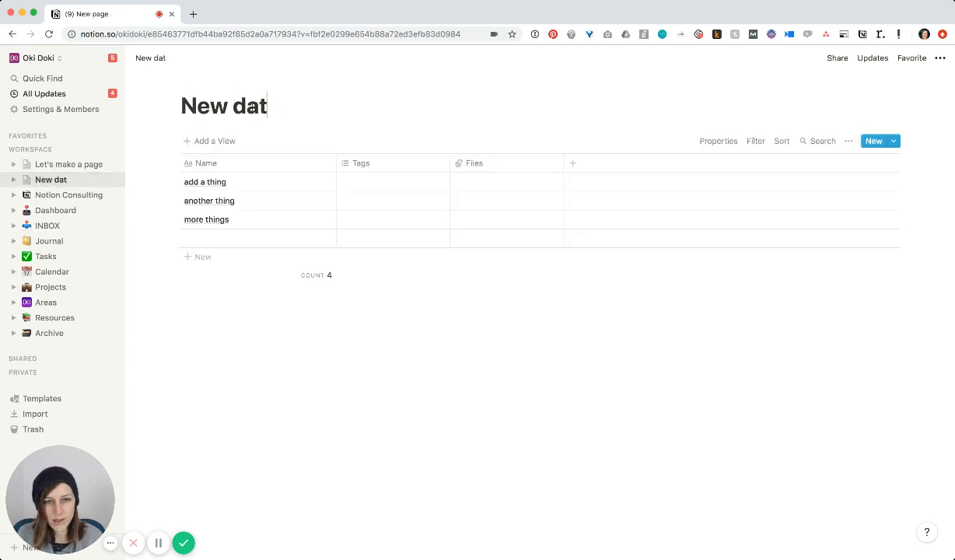
pyautogui.write('abase')
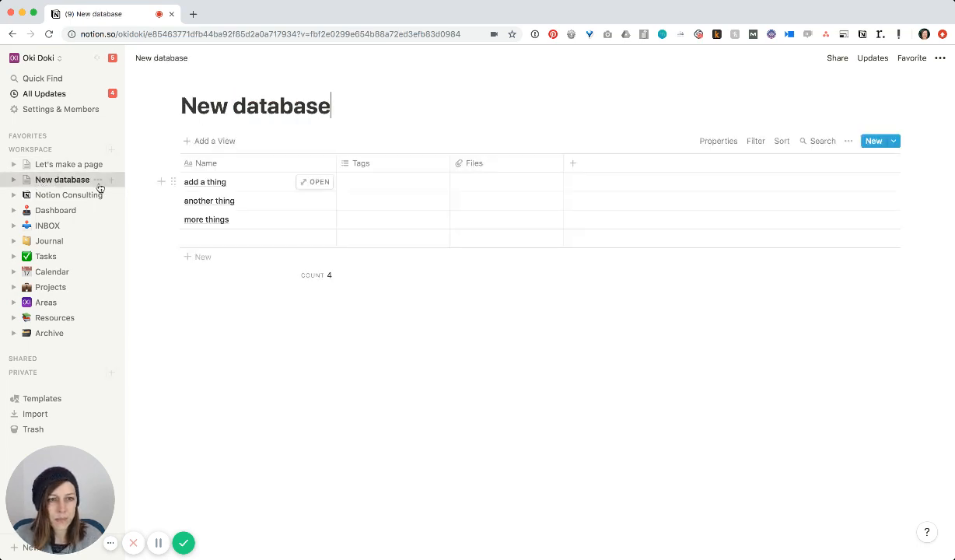
pyautogui.moveTo(58, 169)
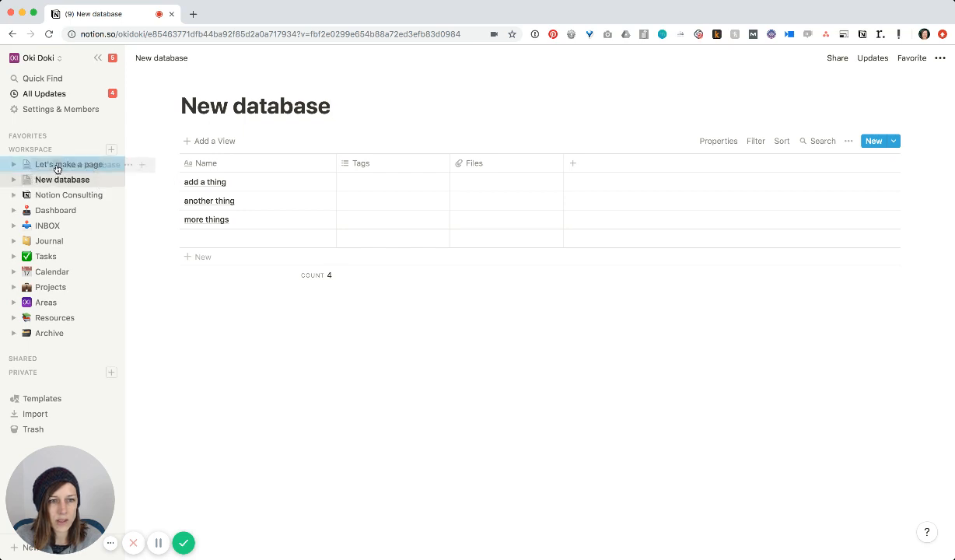
pyautogui.click(69, 164)
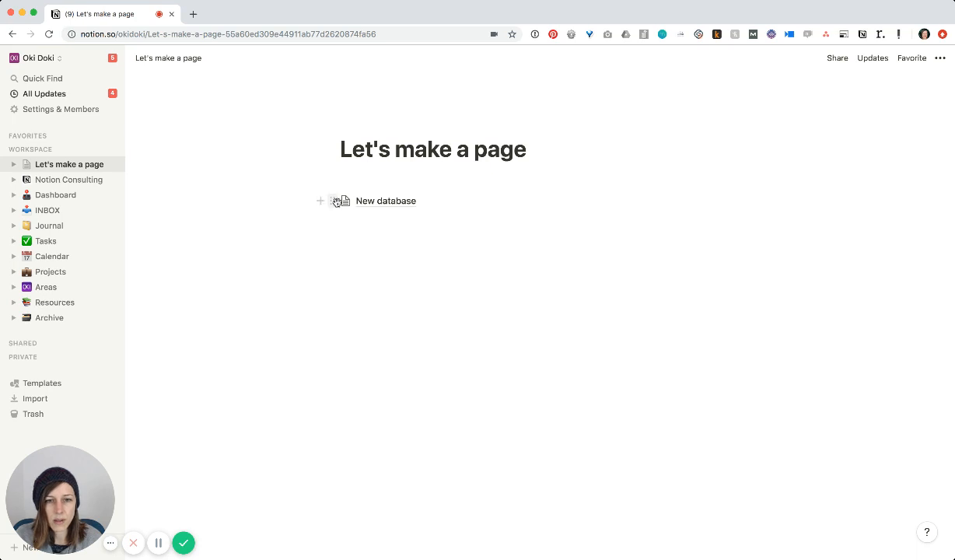
pyautogui.moveTo(386, 201)
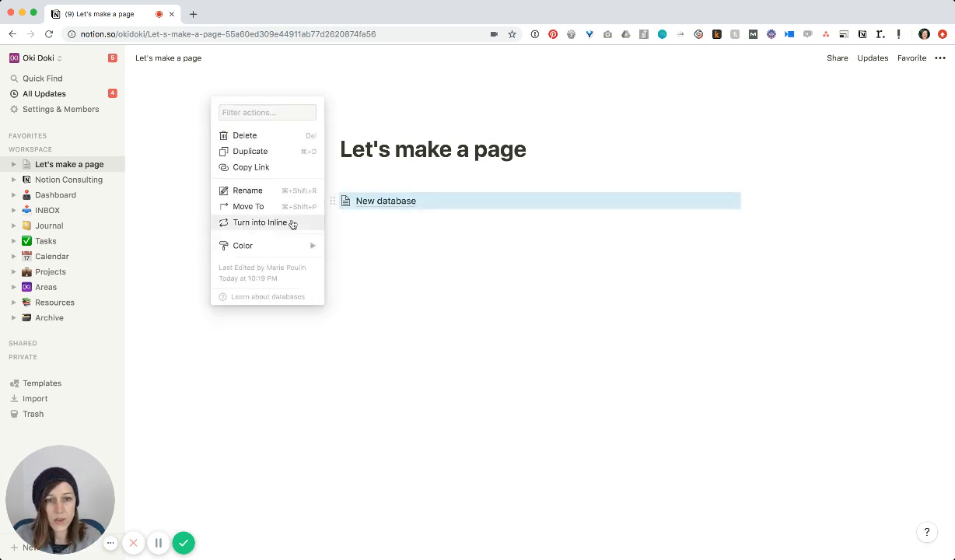
# Show New database inline, add an image block, a 'title' heading and lorem ipsum paragraphs.
pyautogui.click(260, 222)
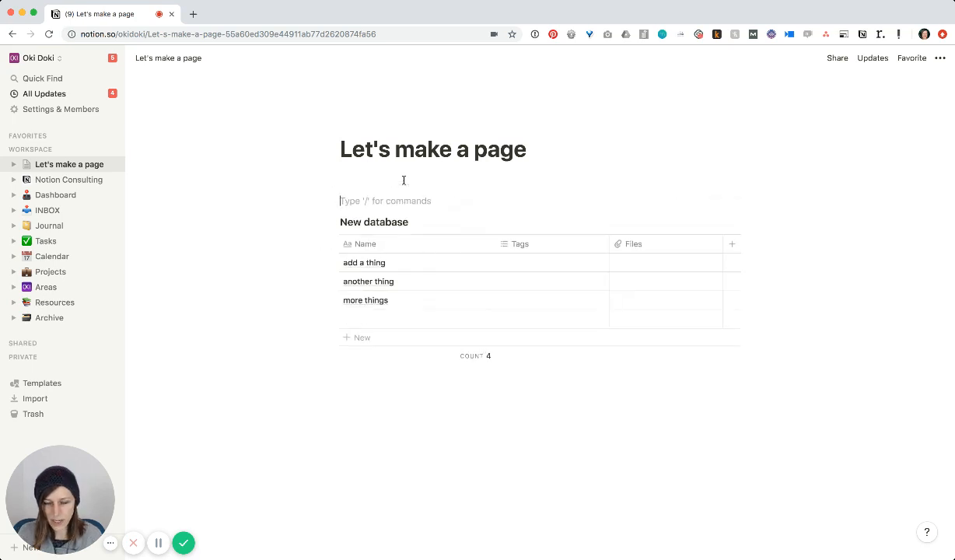
pyautogui.write('img')
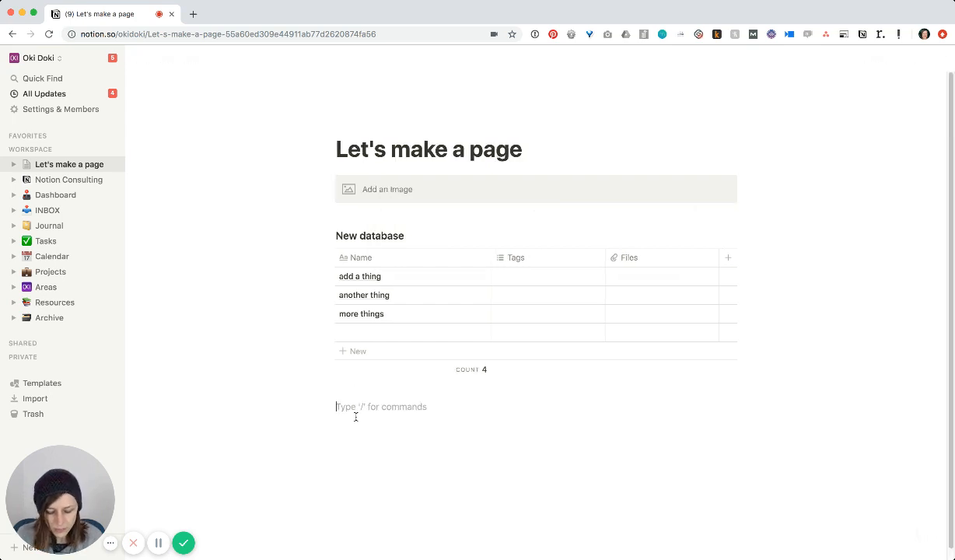
pyautogui.write('title')
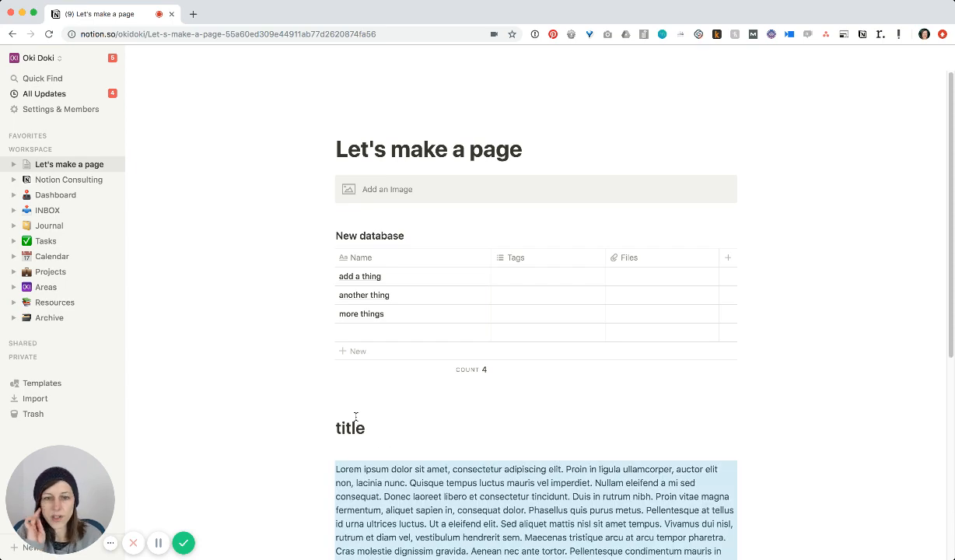
pyautogui.scroll(-3)
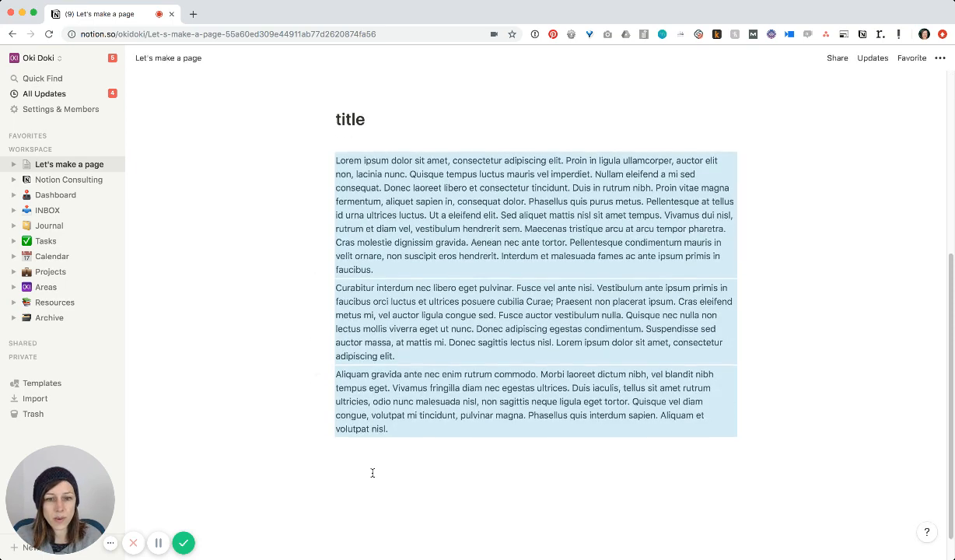
pyautogui.write('/create')
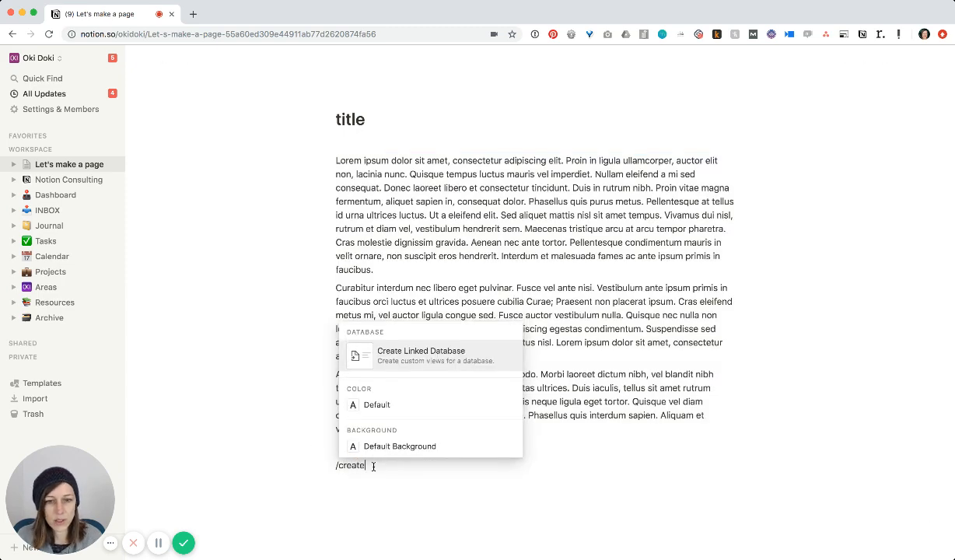
pyautogui.click(421, 350)
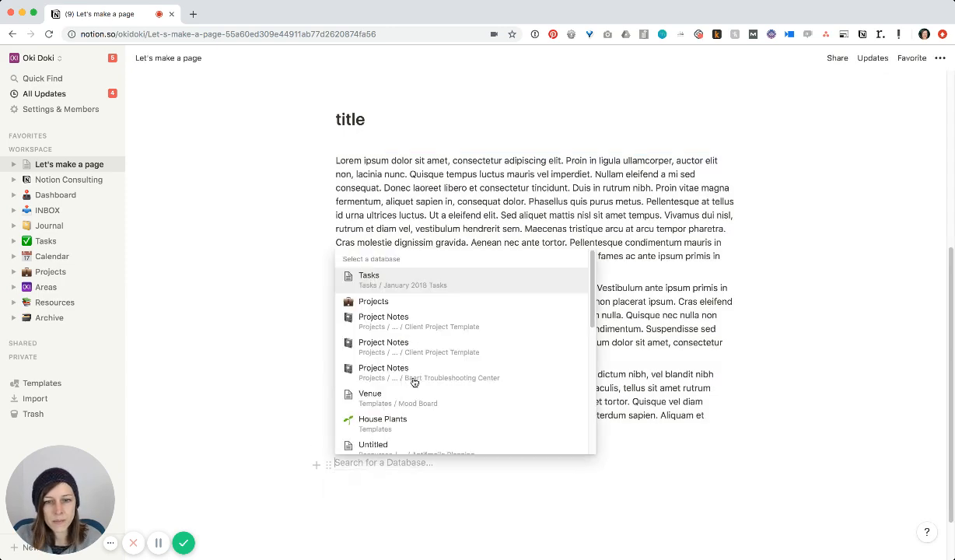
pyautogui.write('plant')
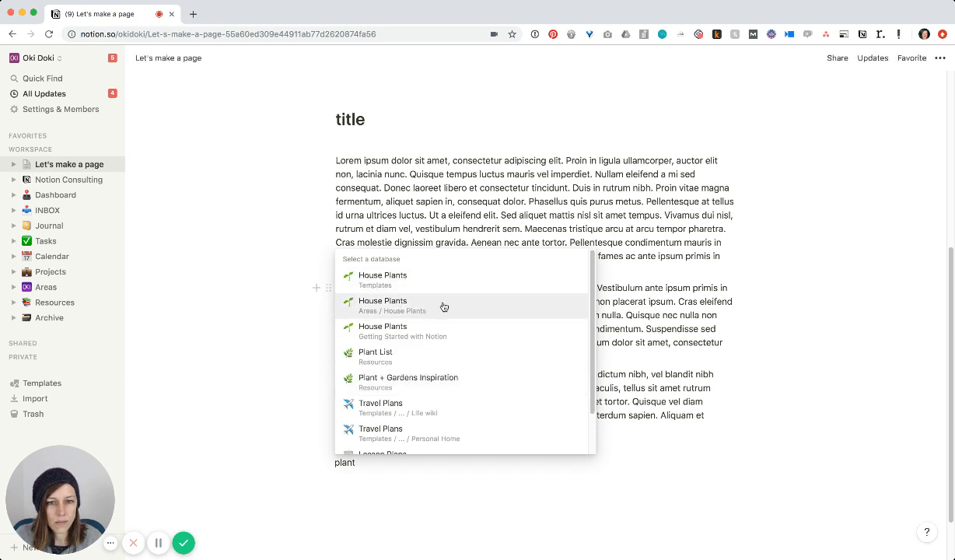
pyautogui.moveTo(427, 342)
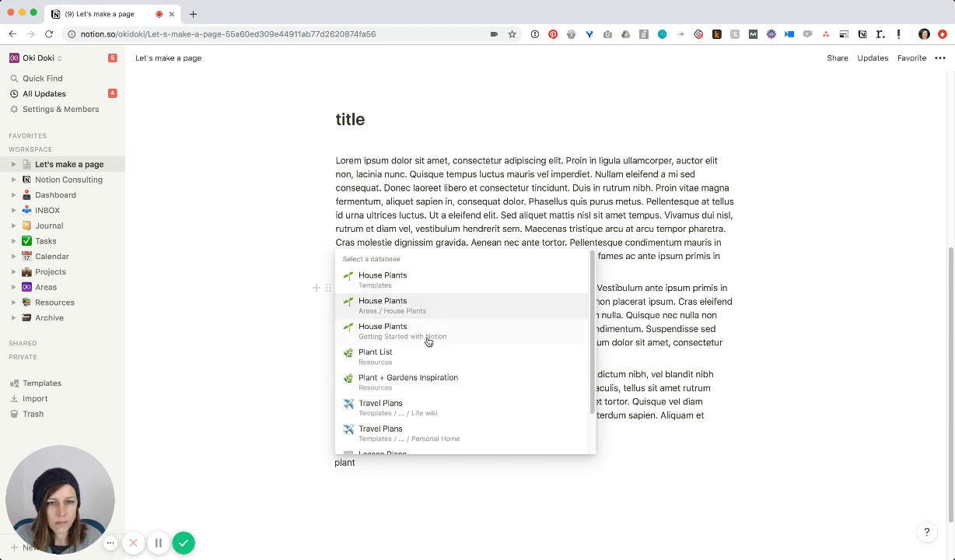
pyautogui.click(375, 351)
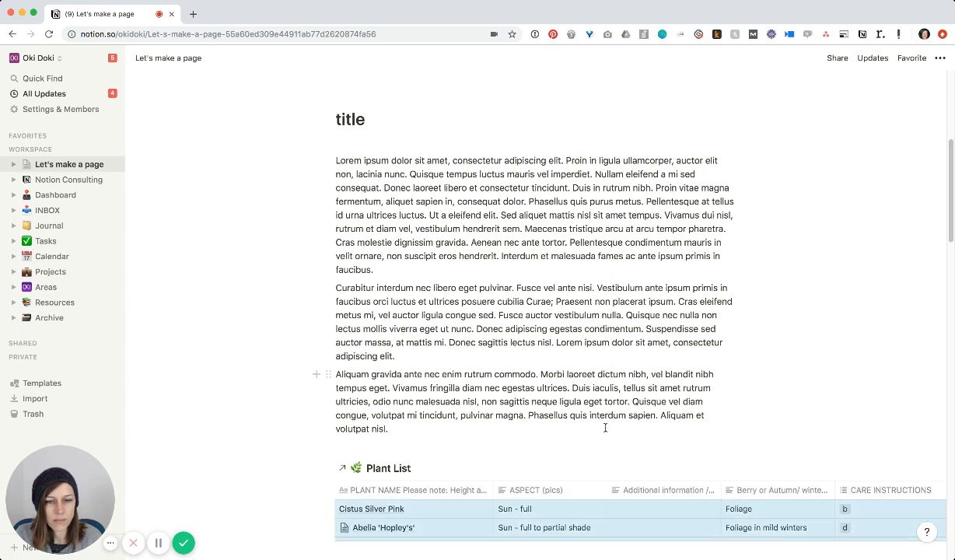
pyautogui.scroll(3)
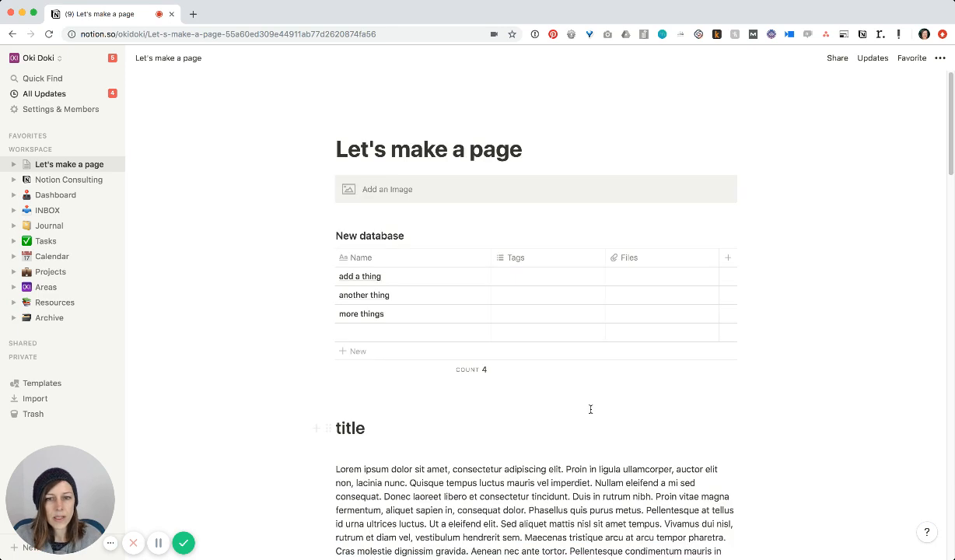
pyautogui.moveTo(644, 422)
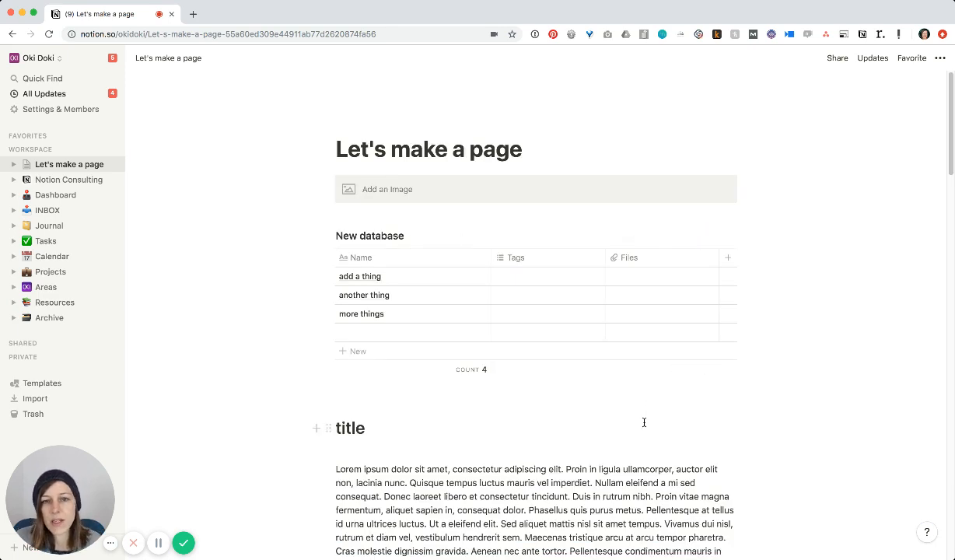
pyautogui.scroll(-3)
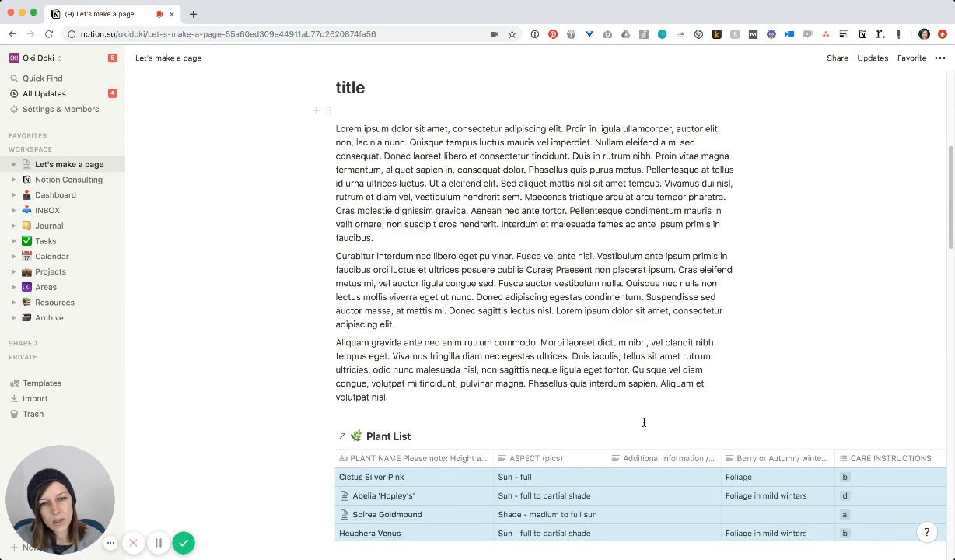
pyautogui.scroll(3)
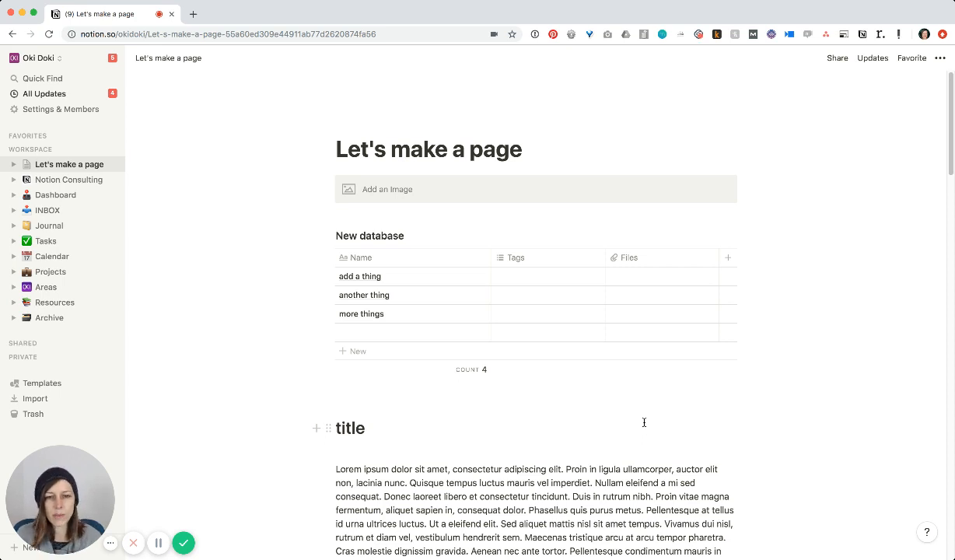
pyautogui.moveTo(328, 236)
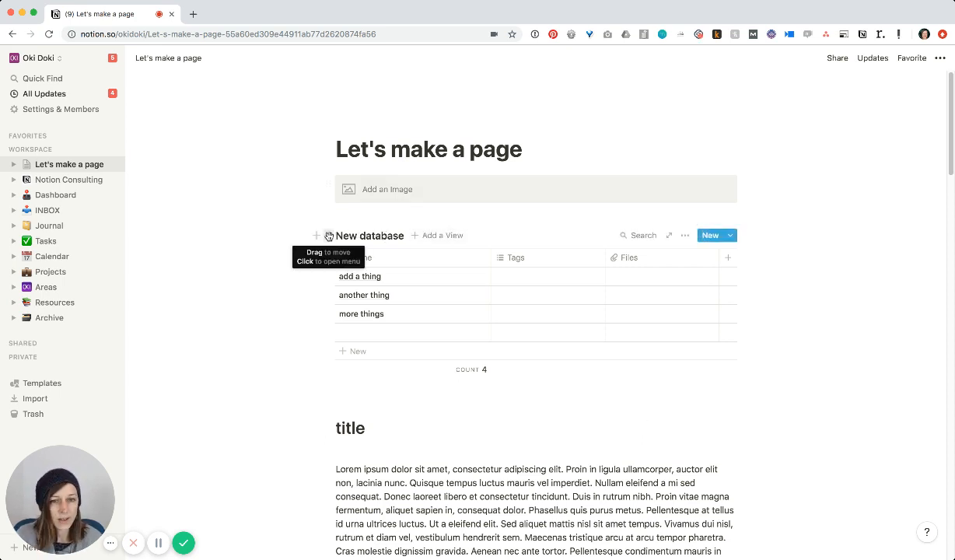
# Turn the New database block into its own page, then return to 'Let's make a page'.
pyautogui.click(328, 236)
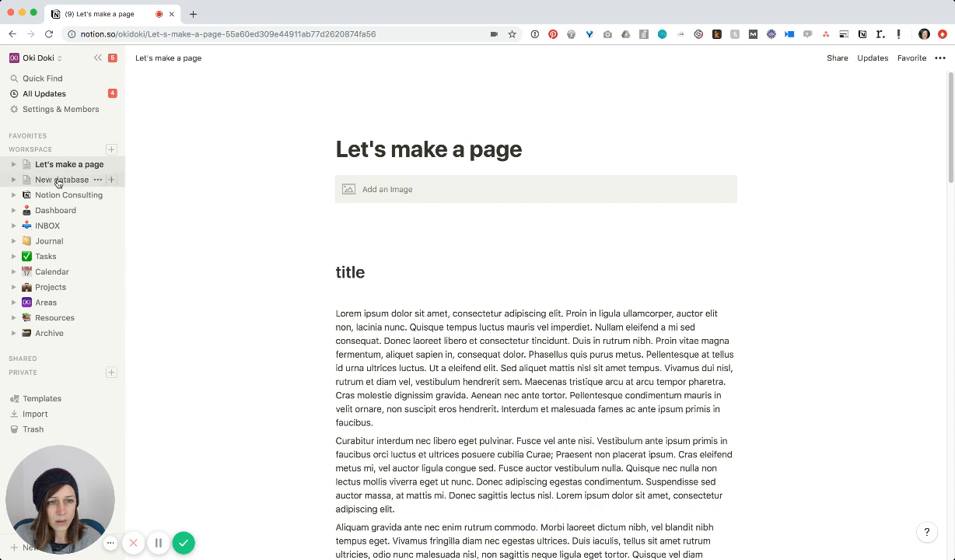
pyautogui.click(61, 179)
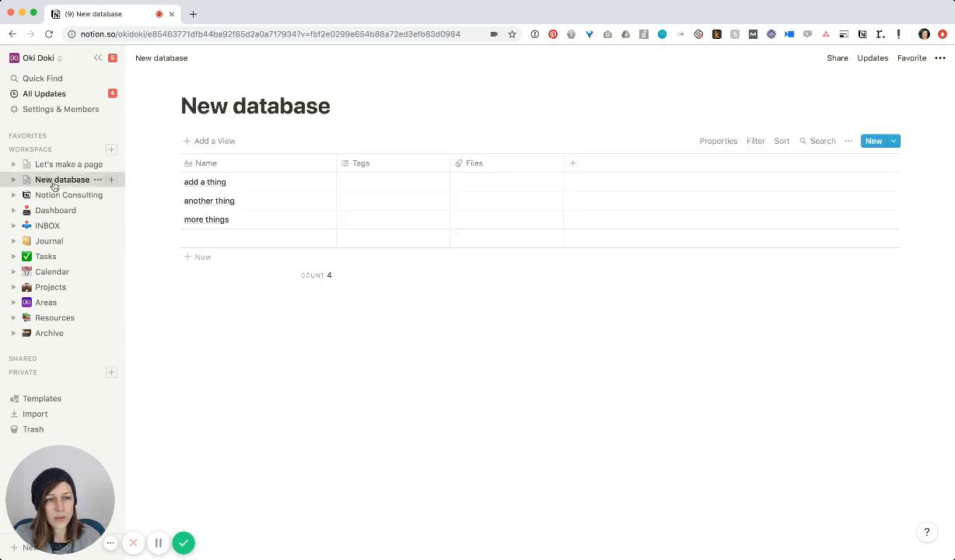
pyautogui.click(69, 164)
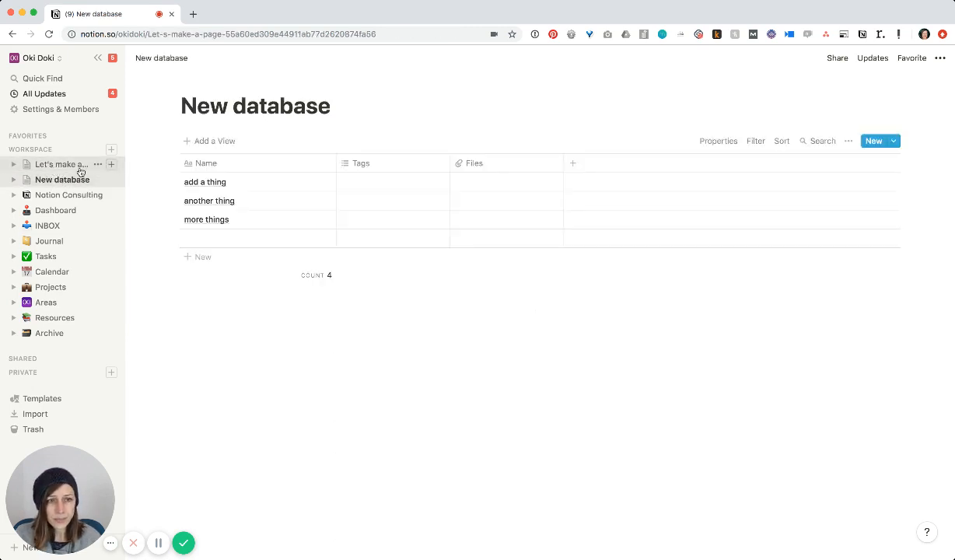
pyautogui.click(60, 164)
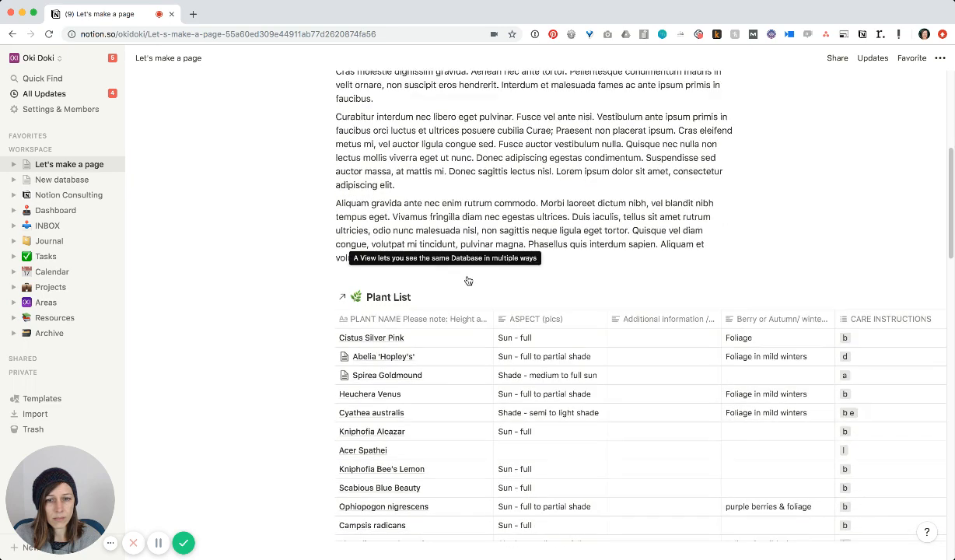
# Insert a linked view of 'New database' below the image banner via /c.
pyautogui.write('/c')
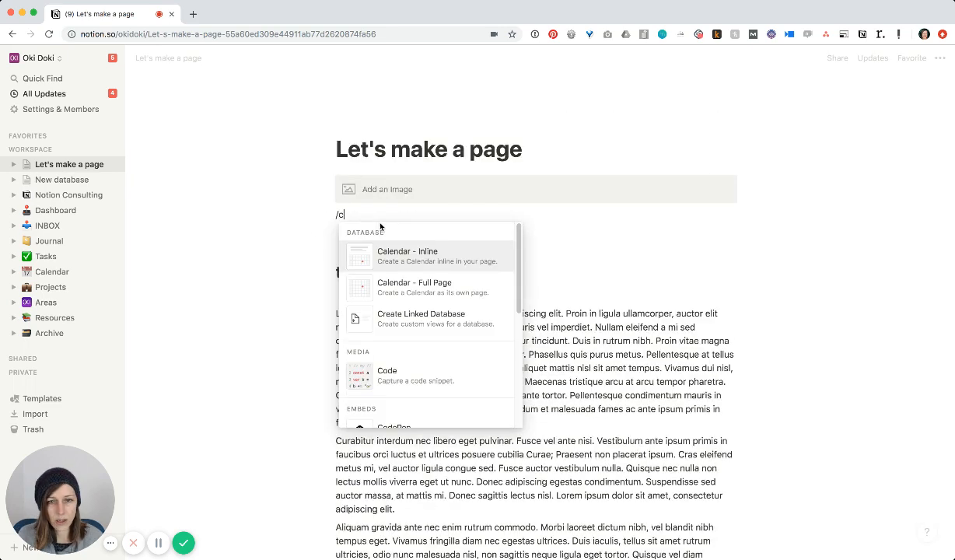
pyautogui.click(420, 319)
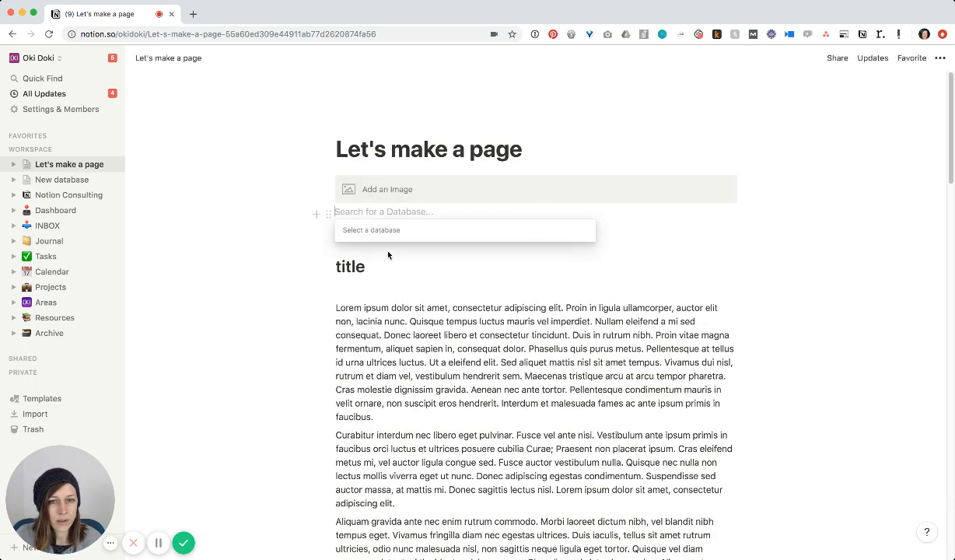
pyautogui.write('new')
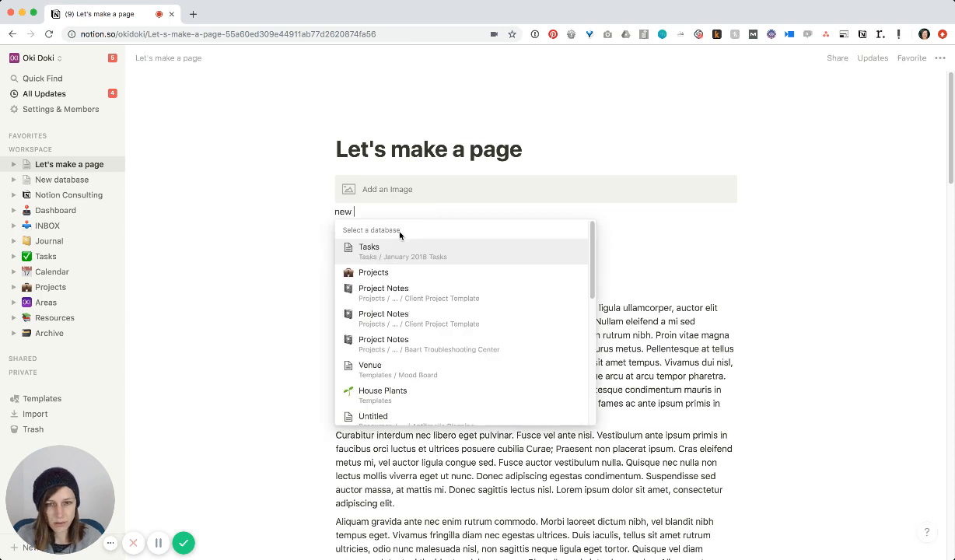
pyautogui.click(369, 246)
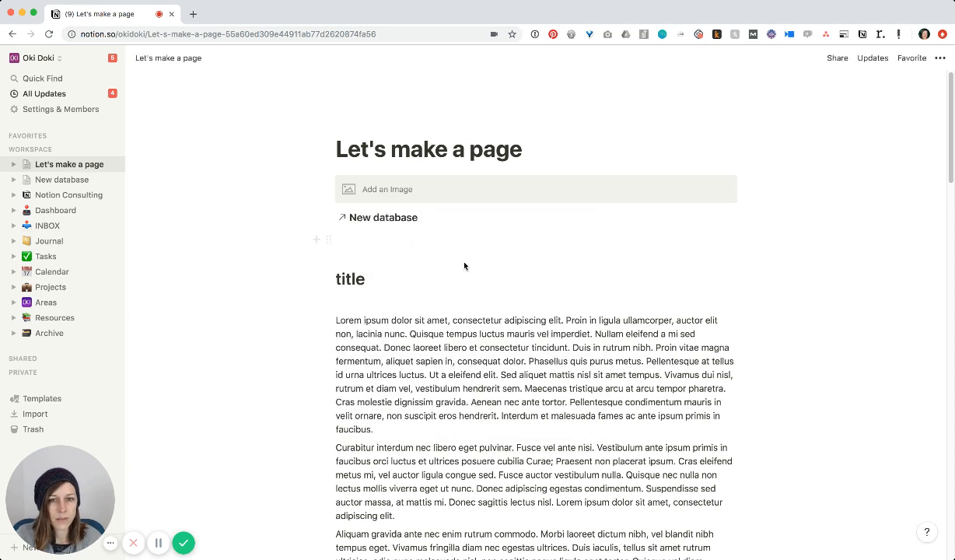
pyautogui.click(382, 217)
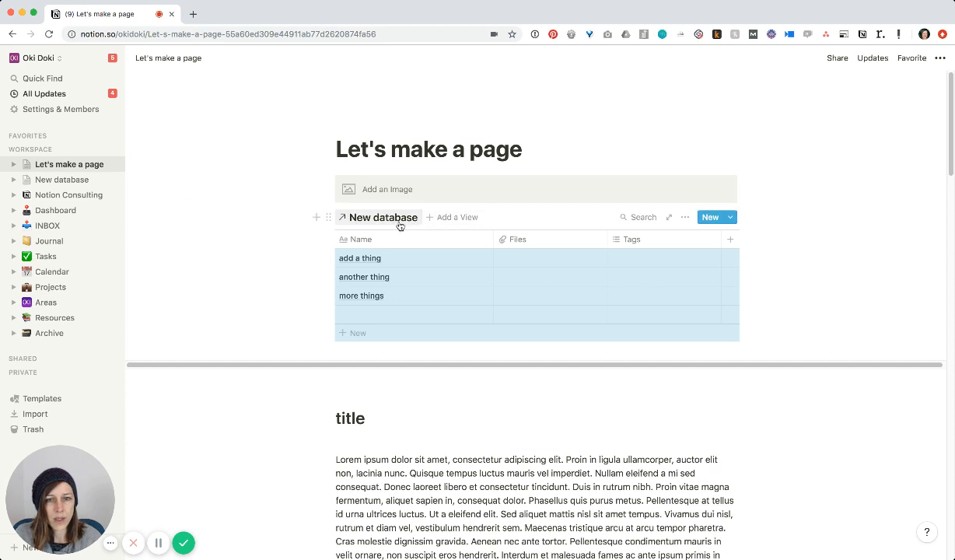
pyautogui.click(384, 217)
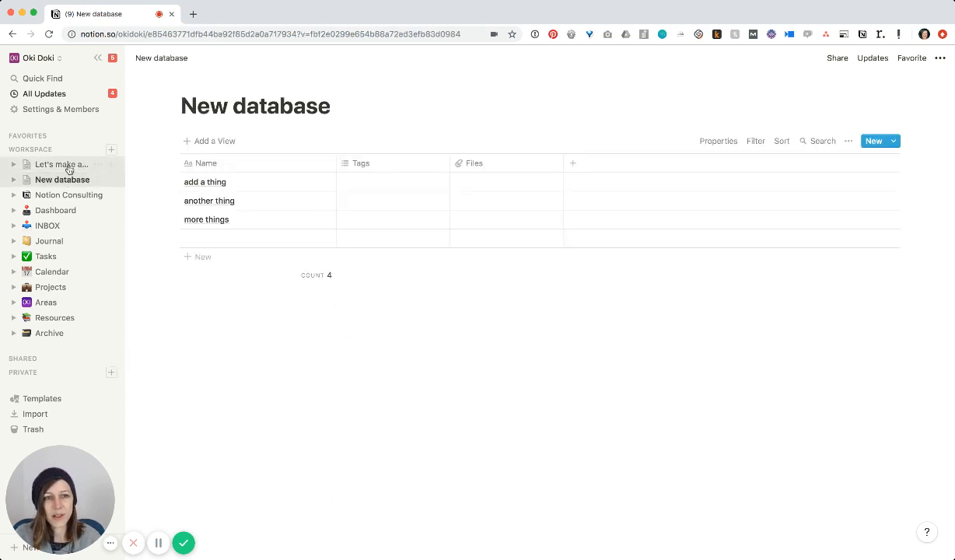
pyautogui.click(61, 164)
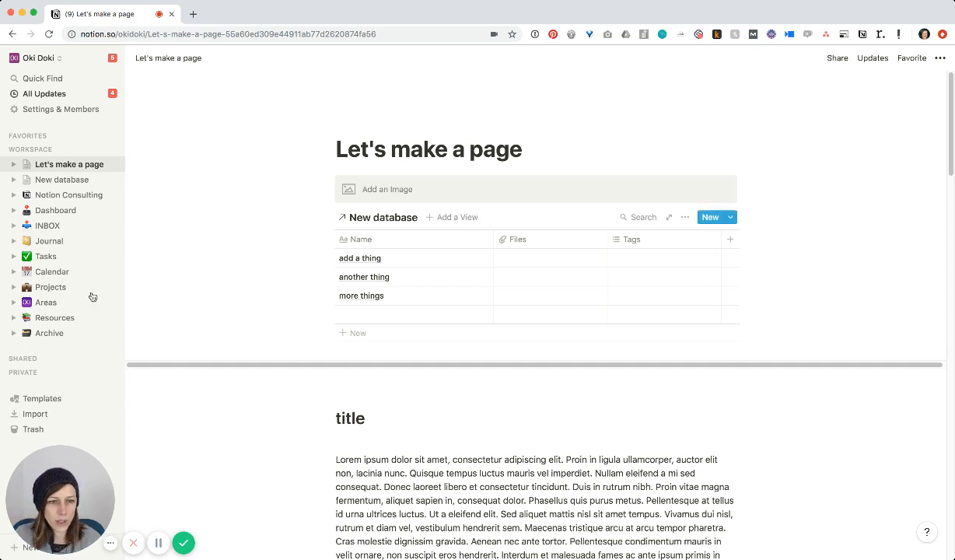
pyautogui.moveTo(49, 303)
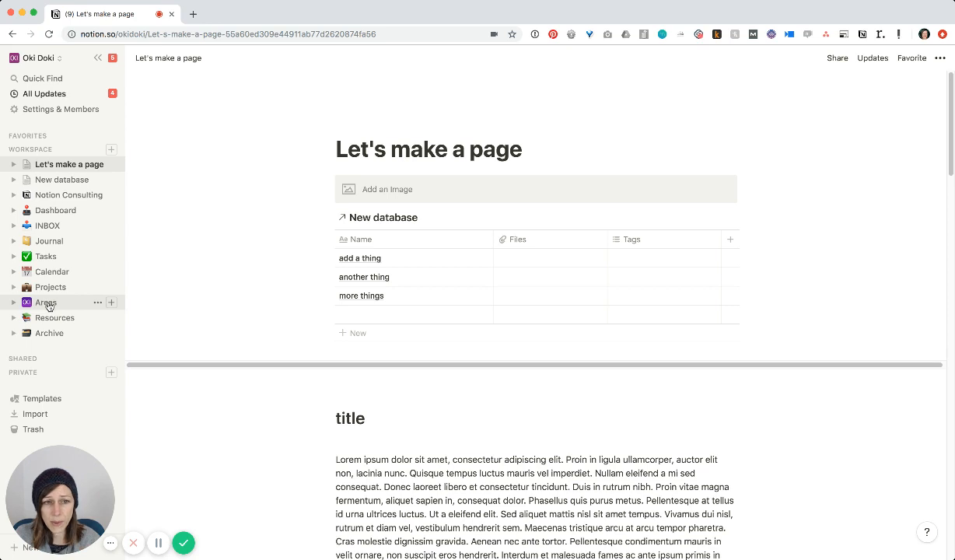
# Open Areas and scroll to its Business, Personal and Marie sections.
pyautogui.click(45, 302)
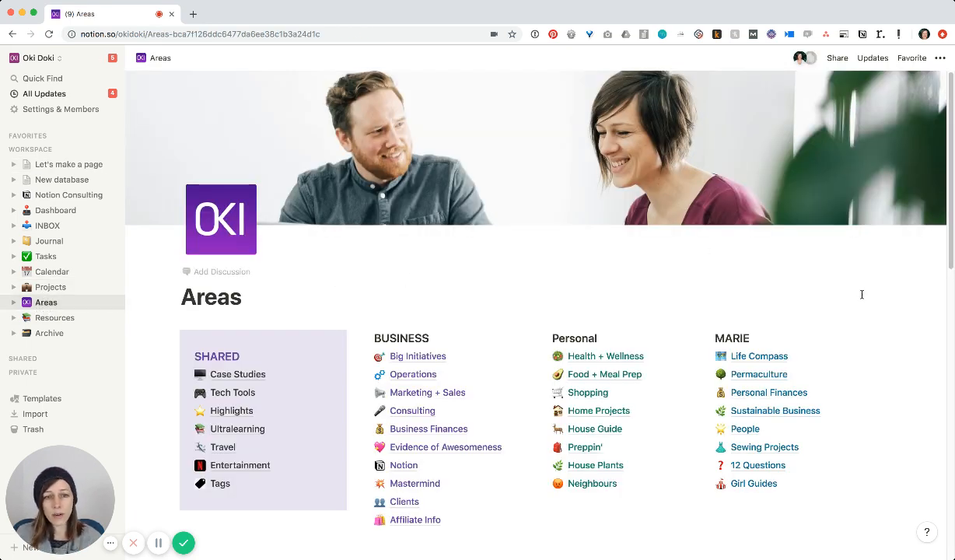
pyautogui.scroll(-3)
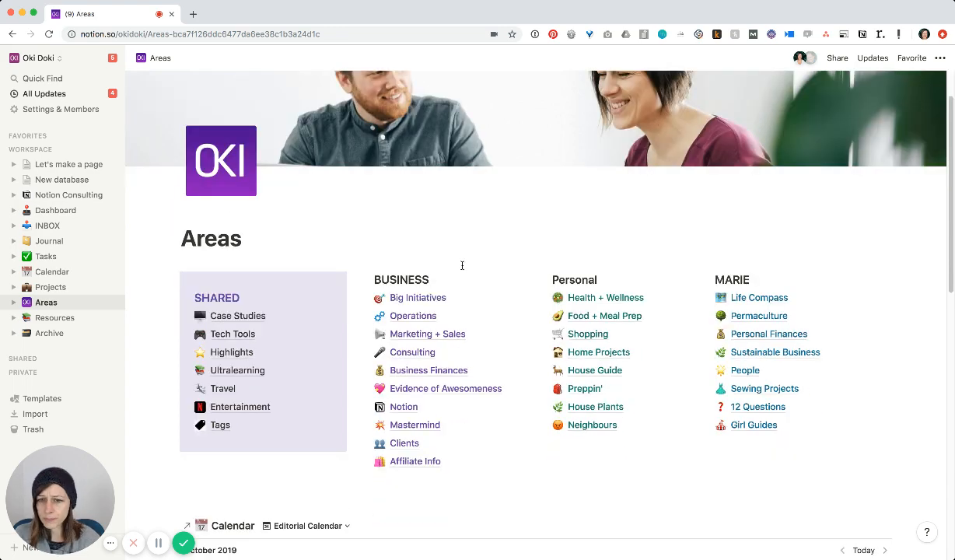
pyautogui.moveTo(646, 281)
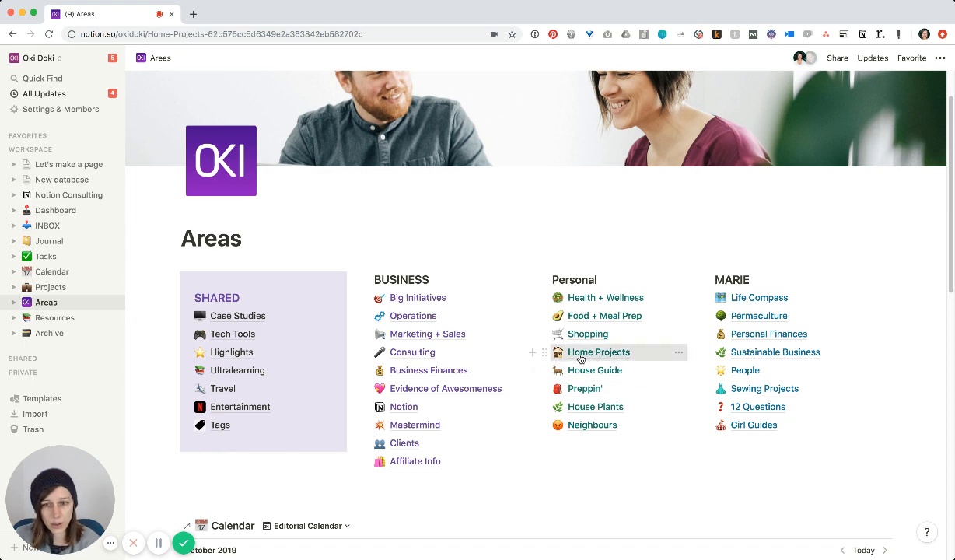
# Open Home Projects, toggle the 'Looking for:' checklist, and browse the gallery and budget table.
pyautogui.click(599, 352)
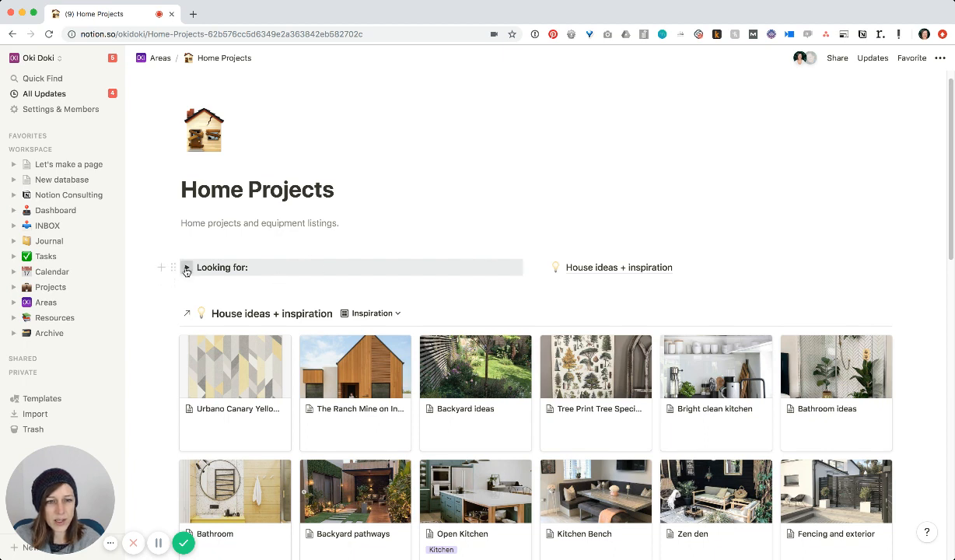
pyautogui.click(187, 267)
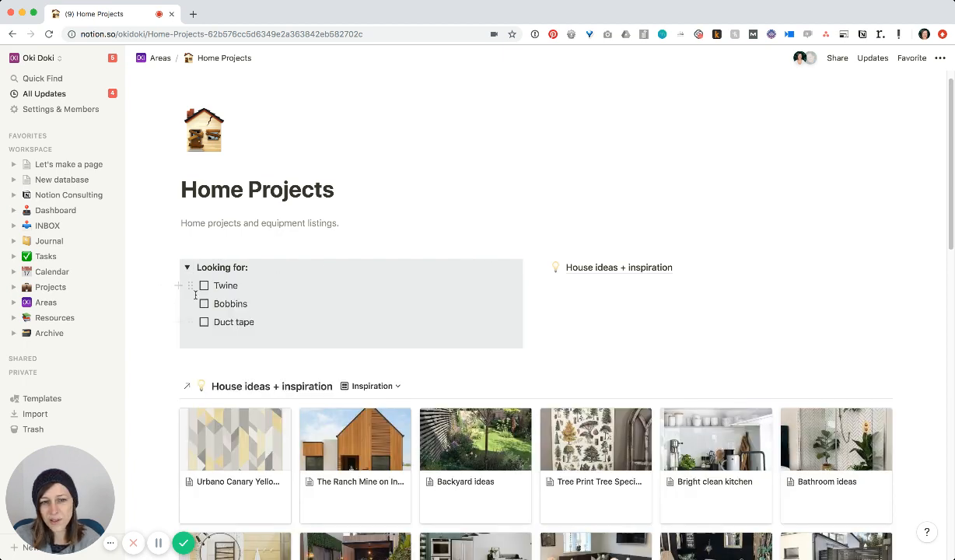
pyautogui.click(186, 267)
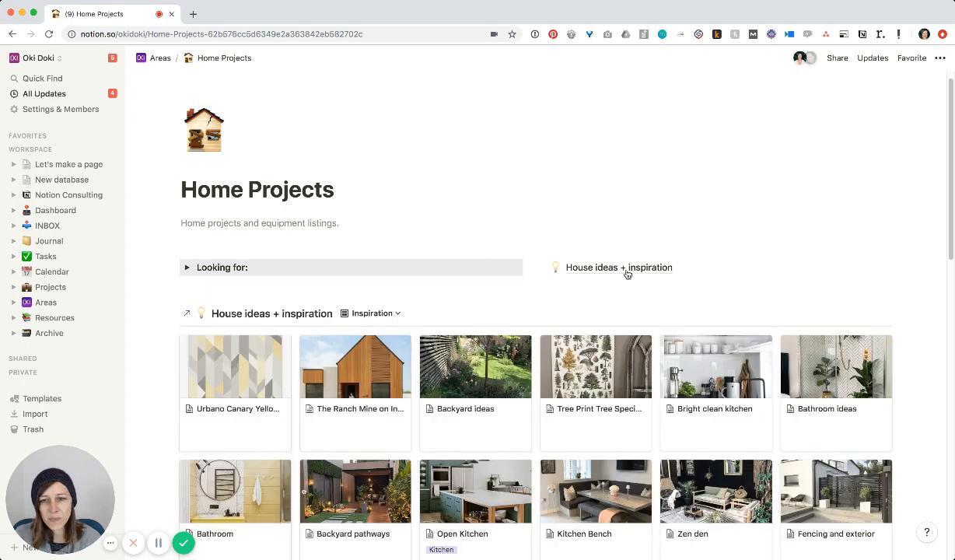
pyautogui.scroll(3)
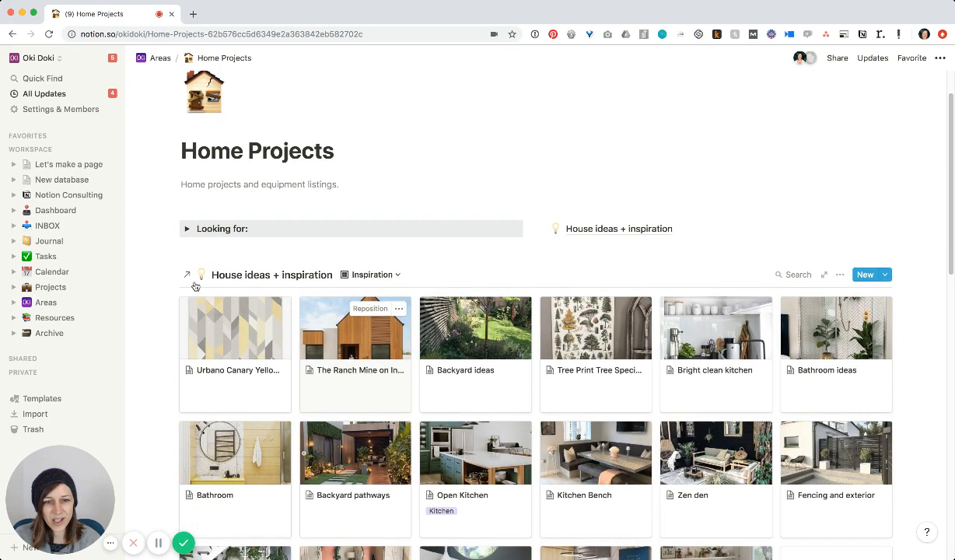
pyautogui.scroll(-3)
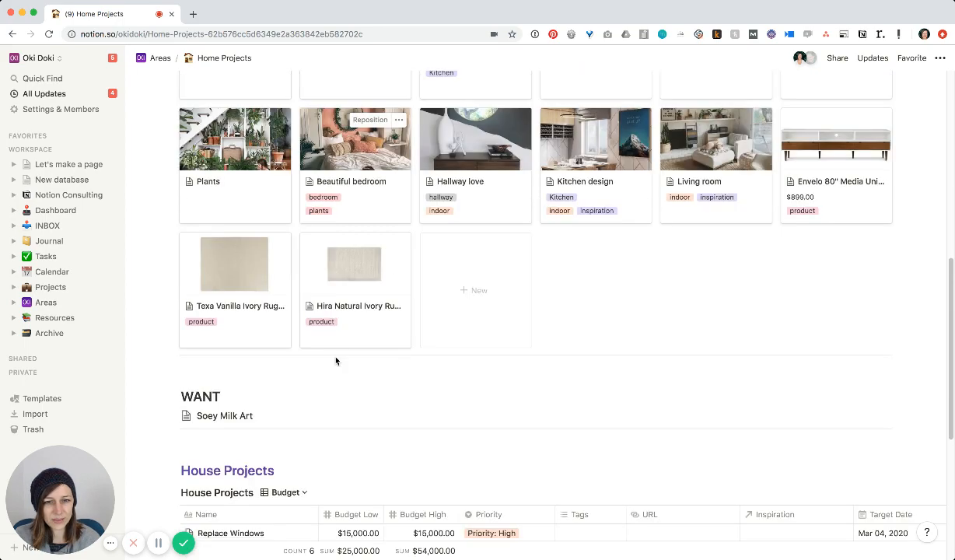
pyautogui.scroll(-3)
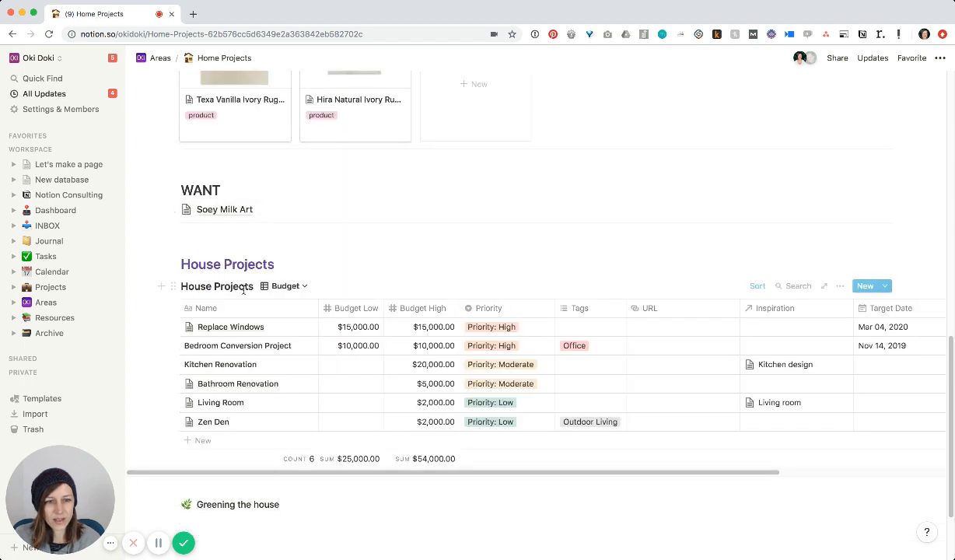
pyautogui.scroll(3)
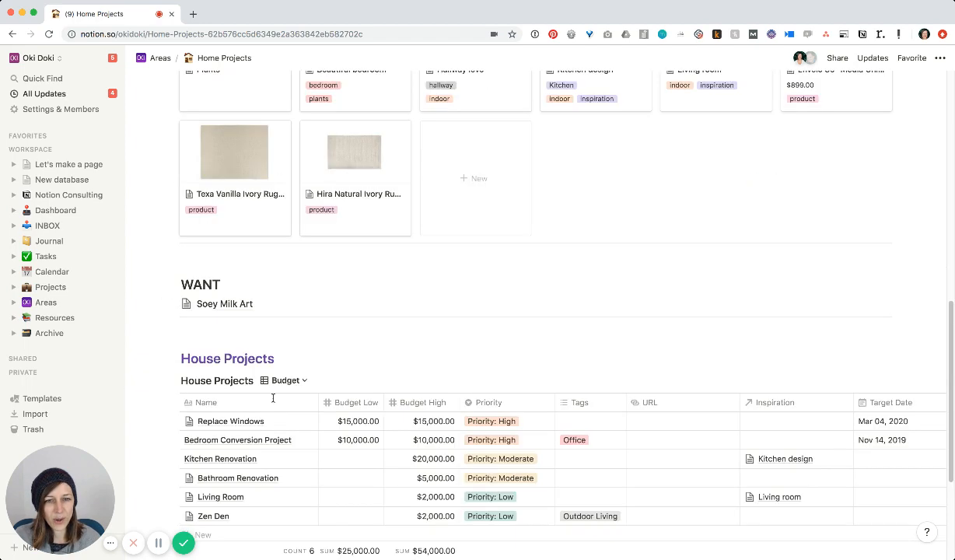
pyautogui.scroll(3)
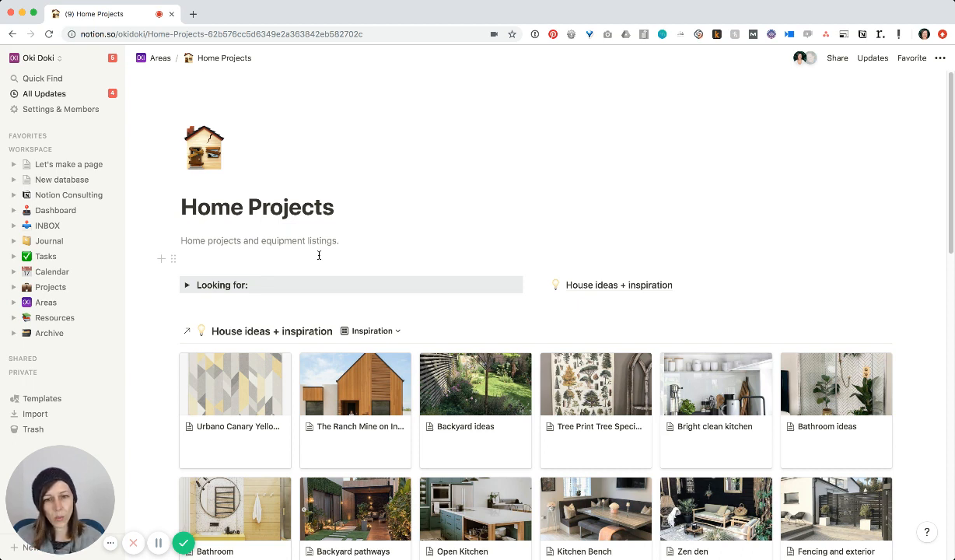
pyautogui.moveTo(338, 260)
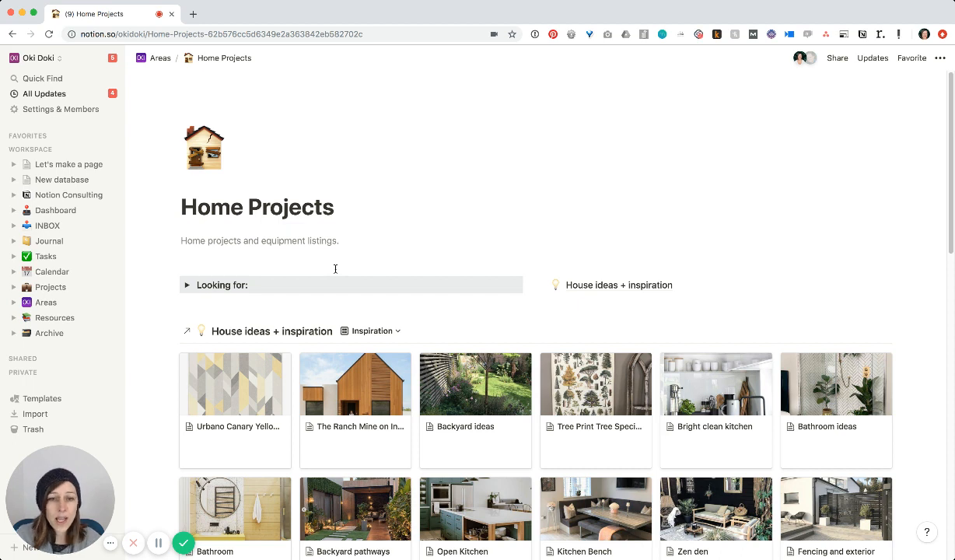
# Browse the house ideas database's views, previewing the Products view.
pyautogui.click(374, 330)
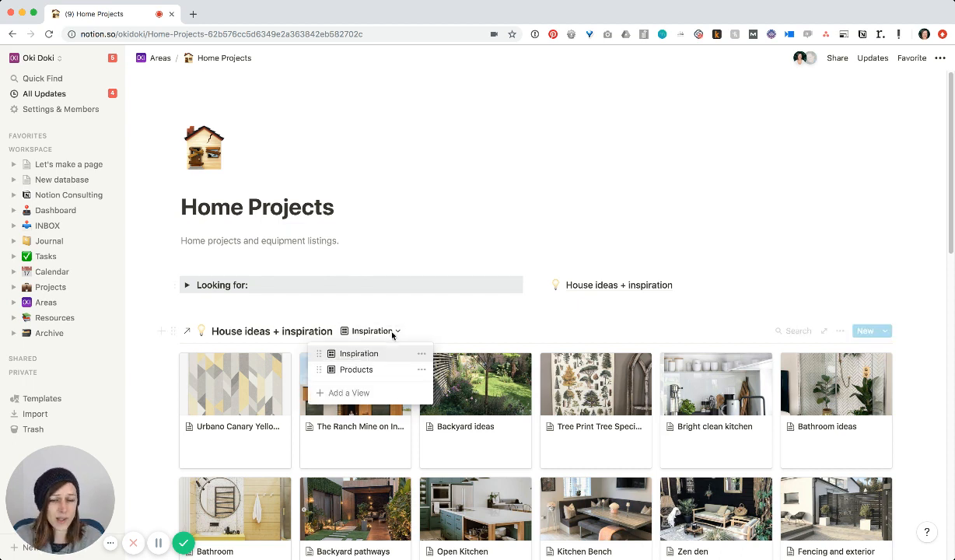
pyautogui.click(355, 369)
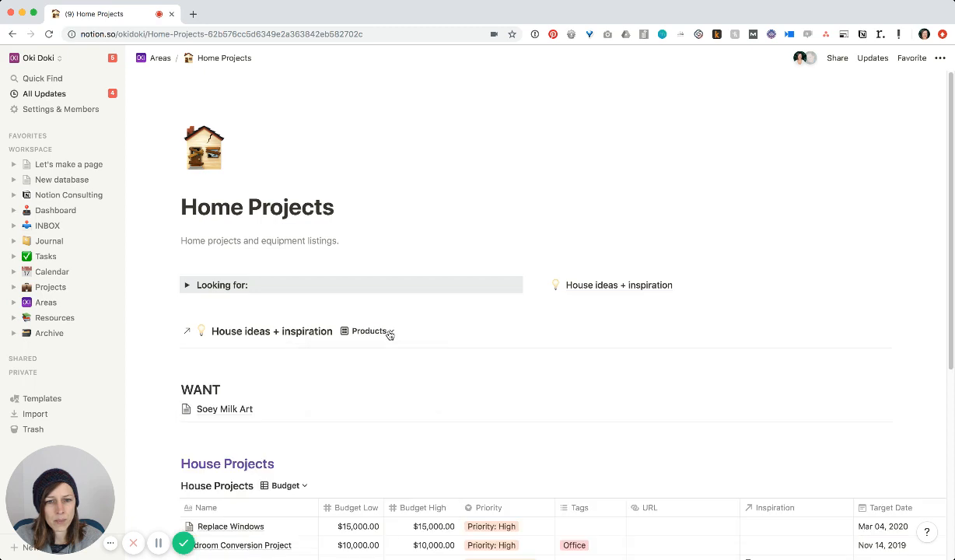
pyautogui.click(369, 330)
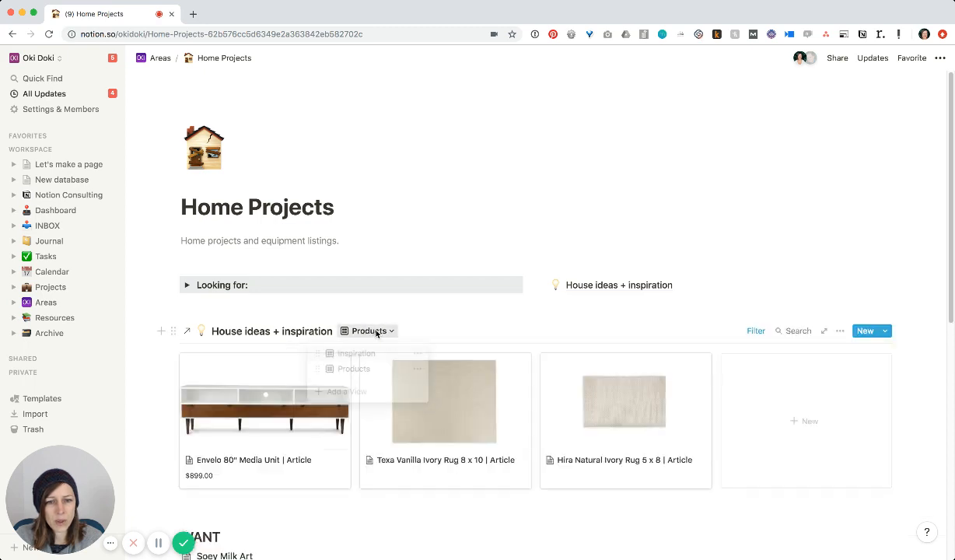
pyautogui.click(356, 353)
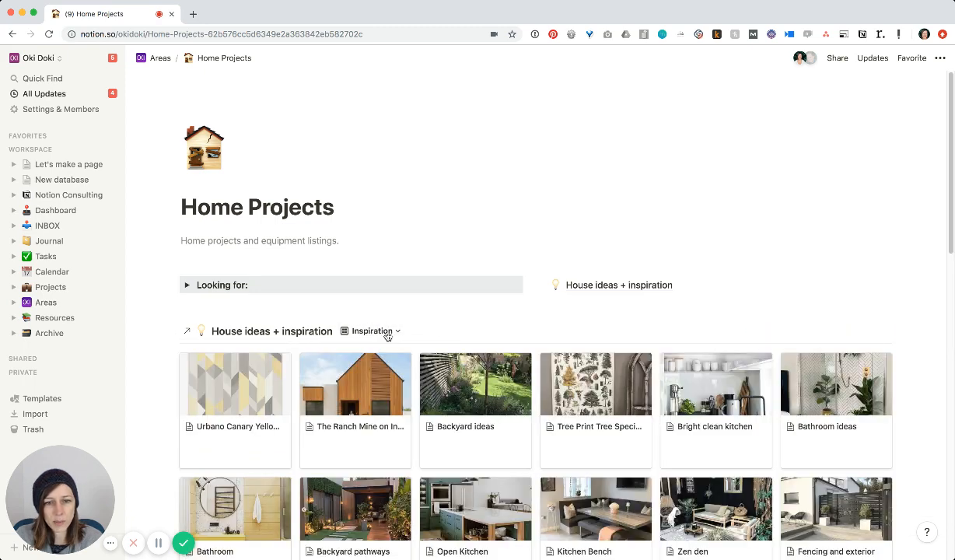
# Add a List view to House ideas + inspiration and switch back to the Inspiration gallery.
pyautogui.click(374, 331)
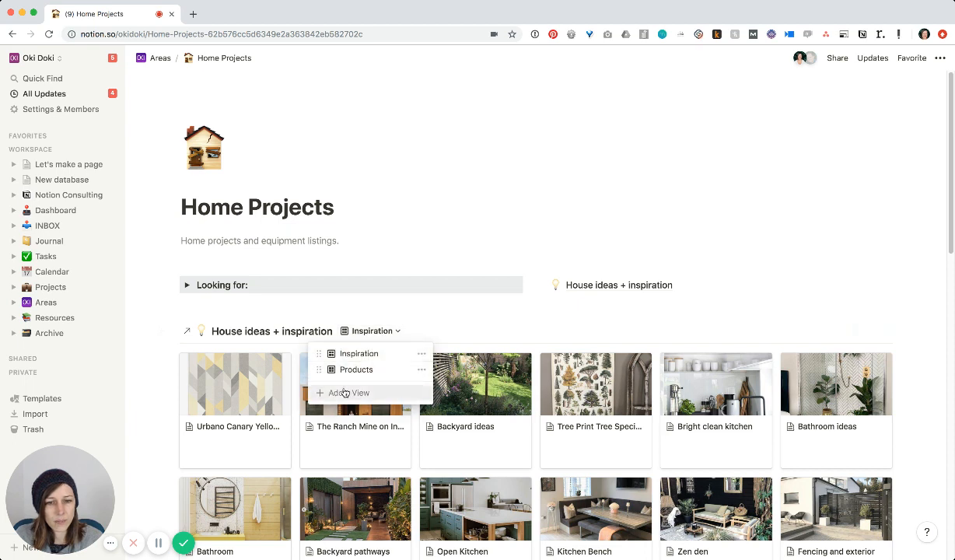
pyautogui.click(349, 393)
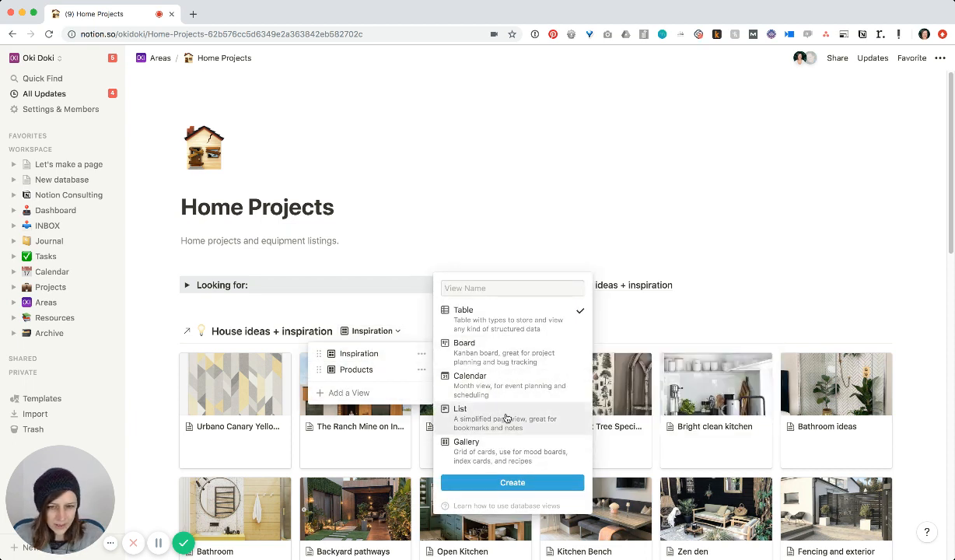
pyautogui.click(460, 408)
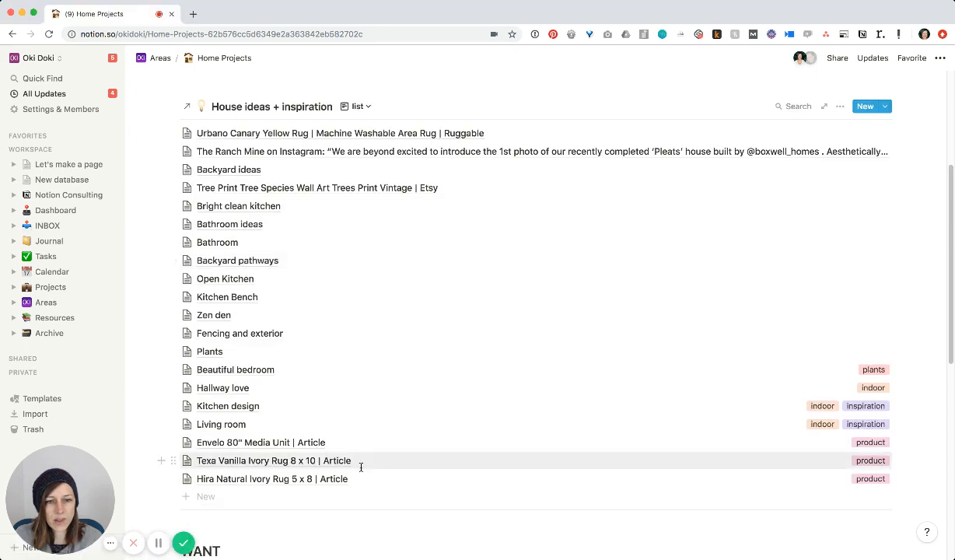
pyautogui.click(357, 331)
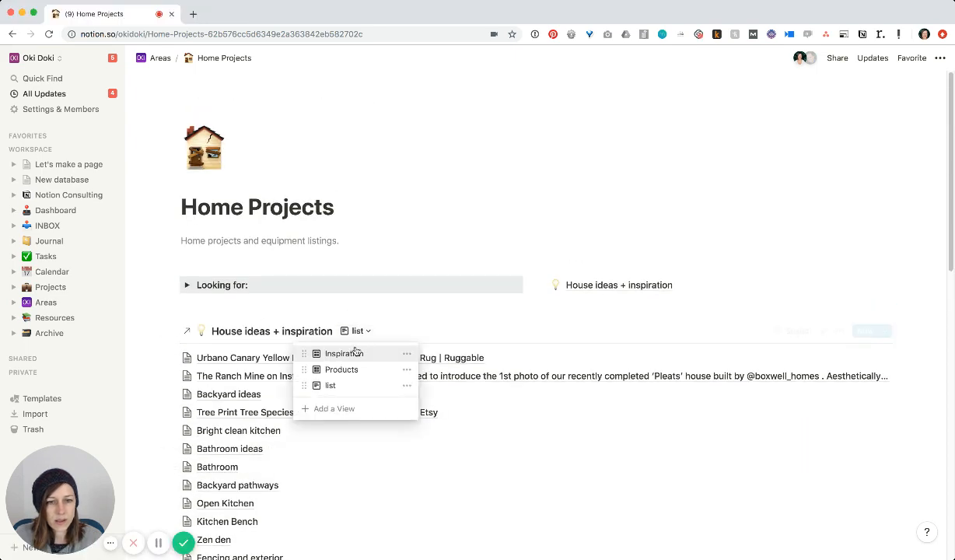
pyautogui.click(341, 353)
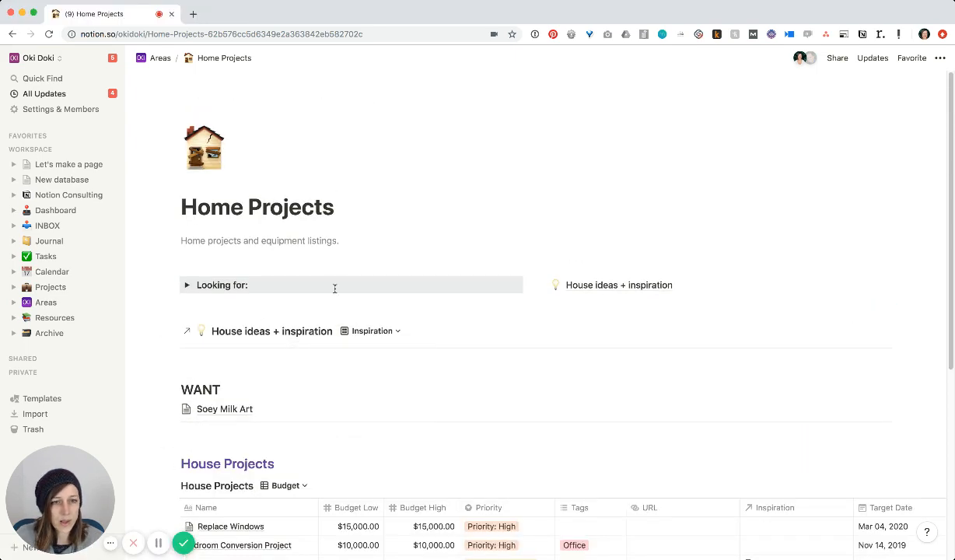
pyautogui.click(272, 331)
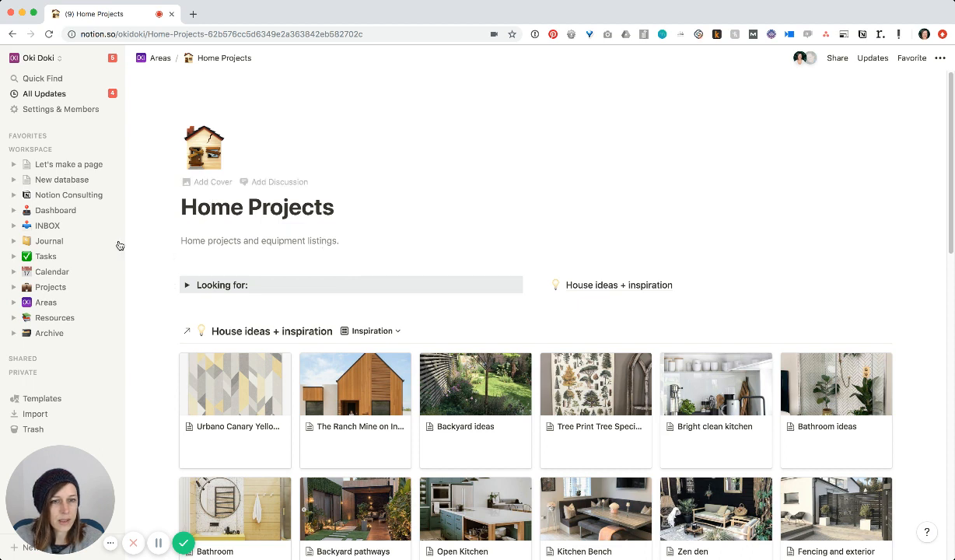
pyautogui.moveTo(167, 248)
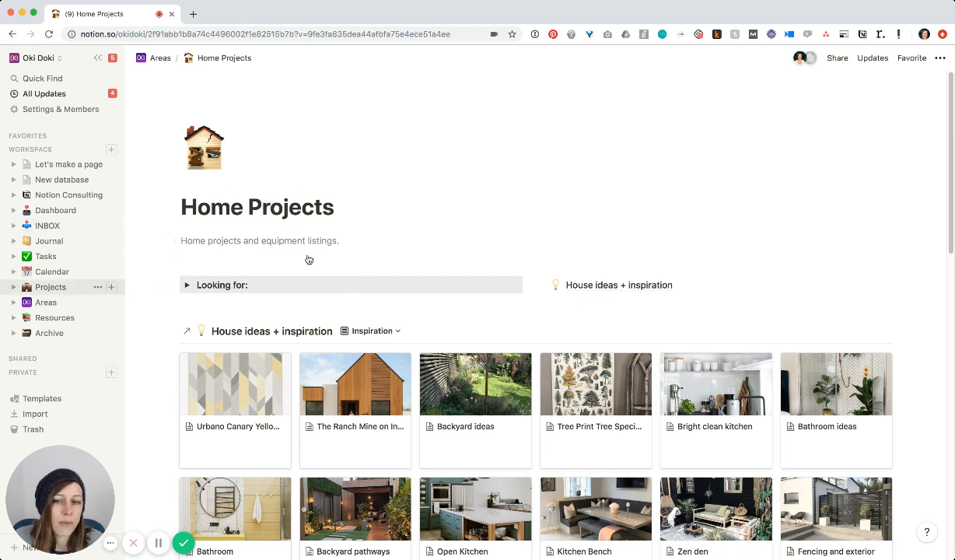
# Open Productized Offers from Projects, scroll through it and preview its current-focus task.
pyautogui.click(51, 287)
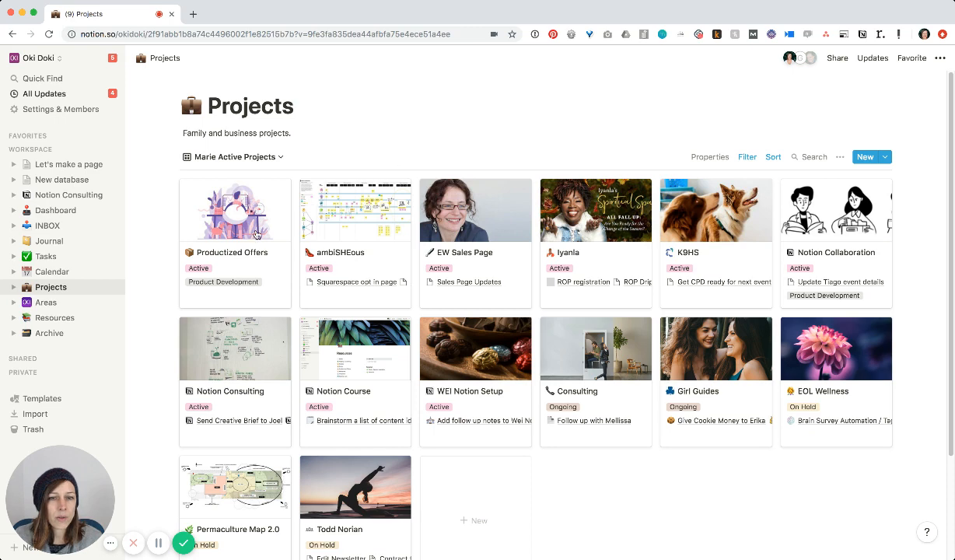
pyautogui.click(234, 210)
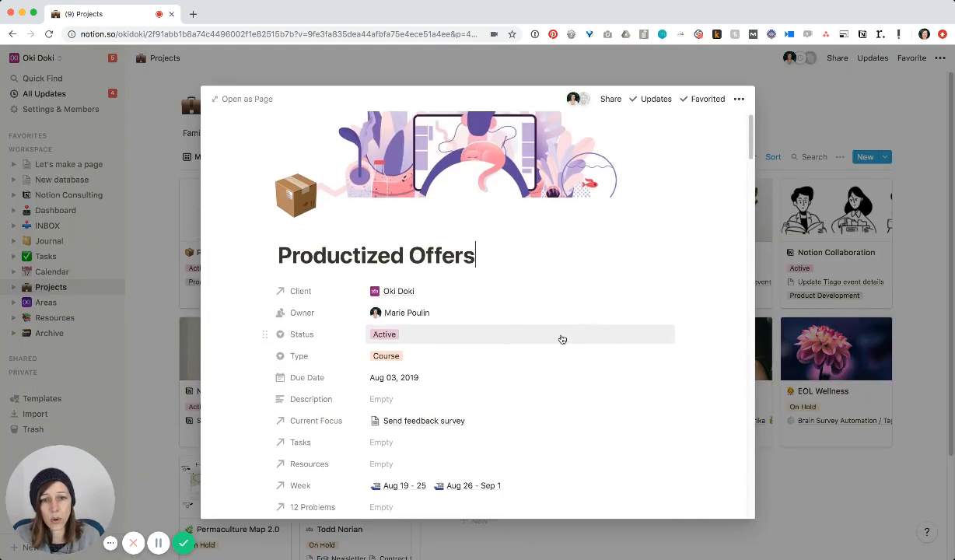
pyautogui.scroll(-3)
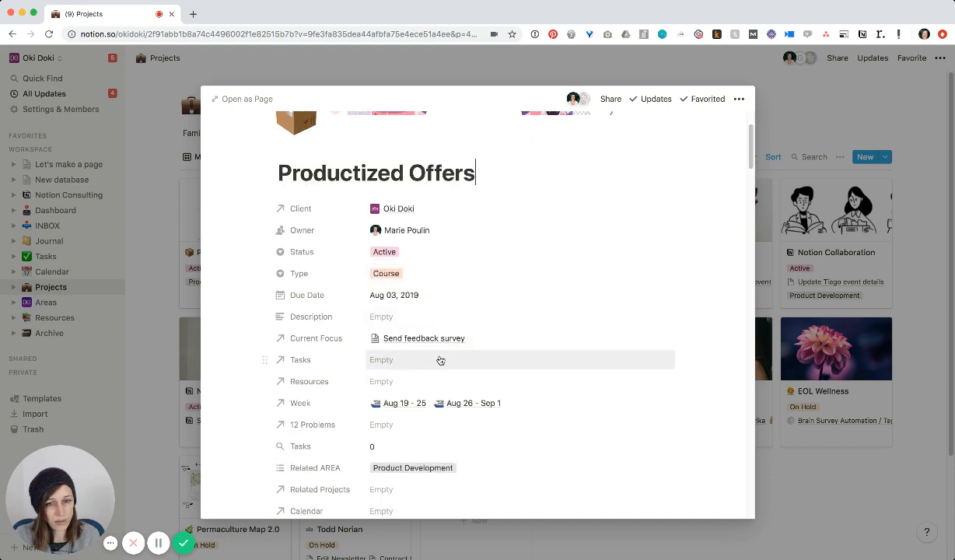
pyautogui.moveTo(430, 381)
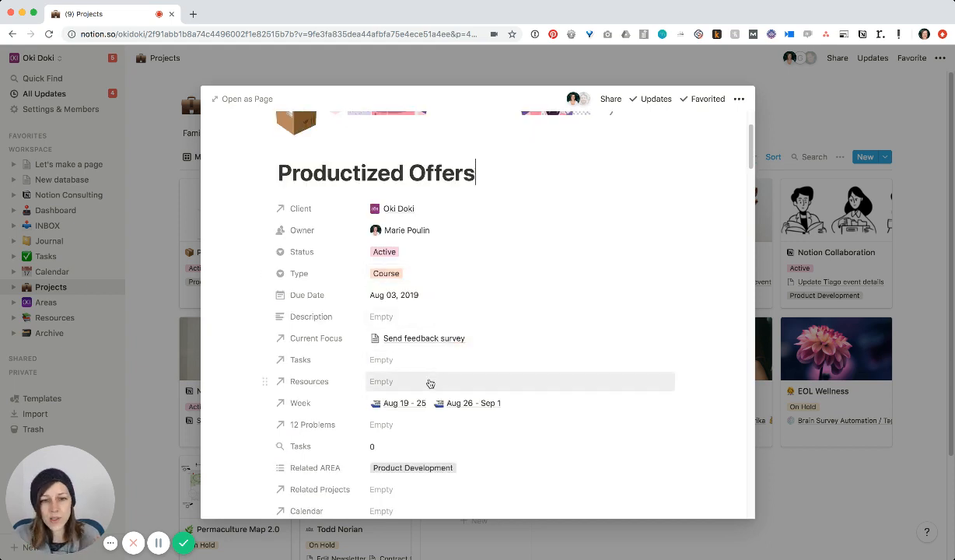
pyautogui.scroll(-3)
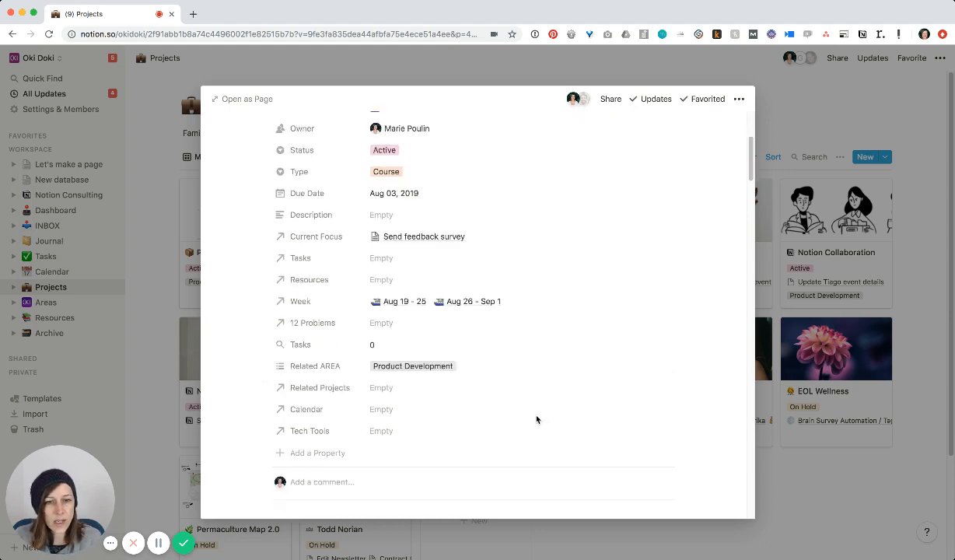
pyautogui.scroll(-3)
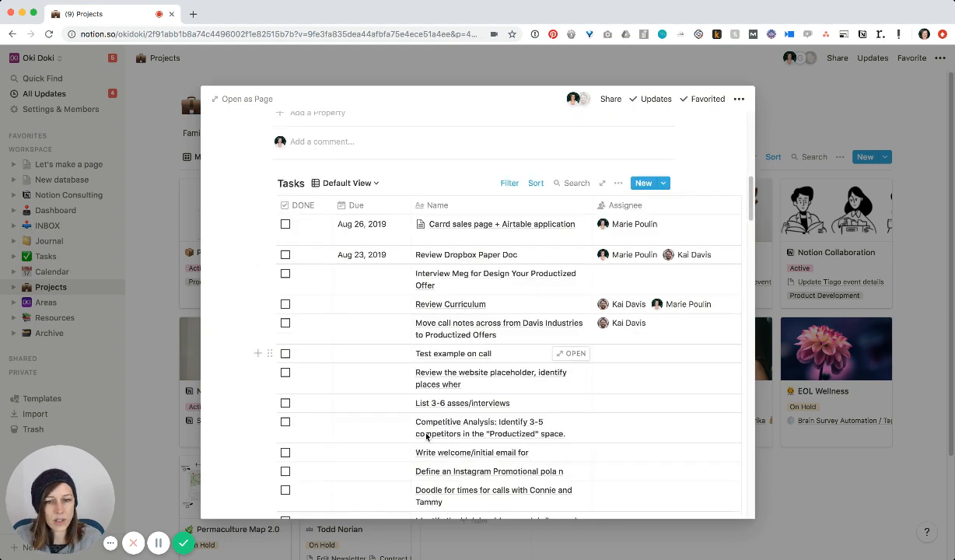
pyautogui.scroll(3)
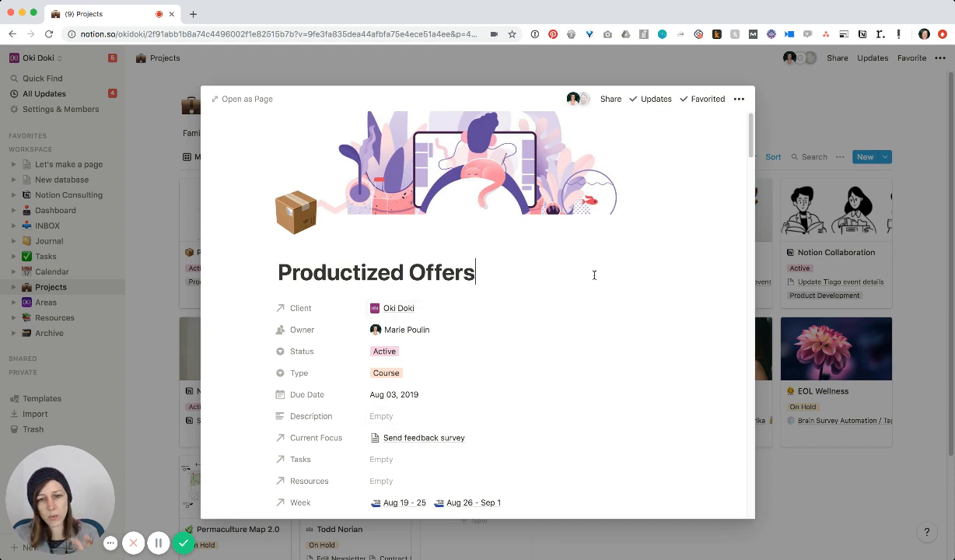
pyautogui.scroll(-3)
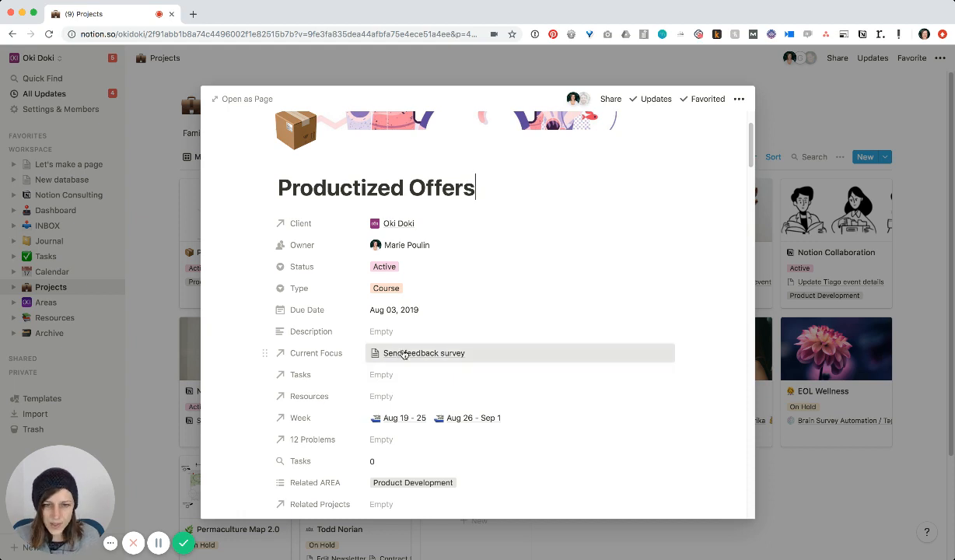
pyautogui.click(425, 353)
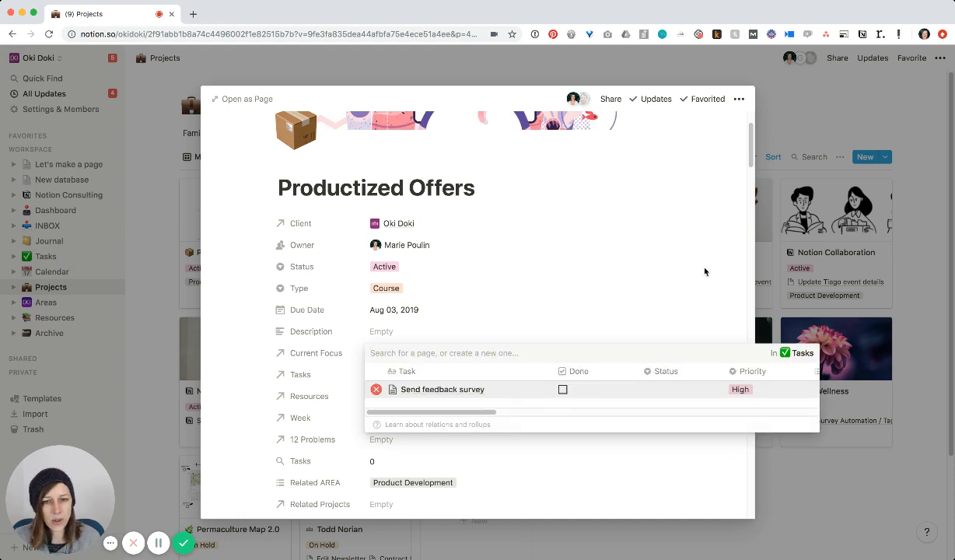
pyautogui.click(442, 389)
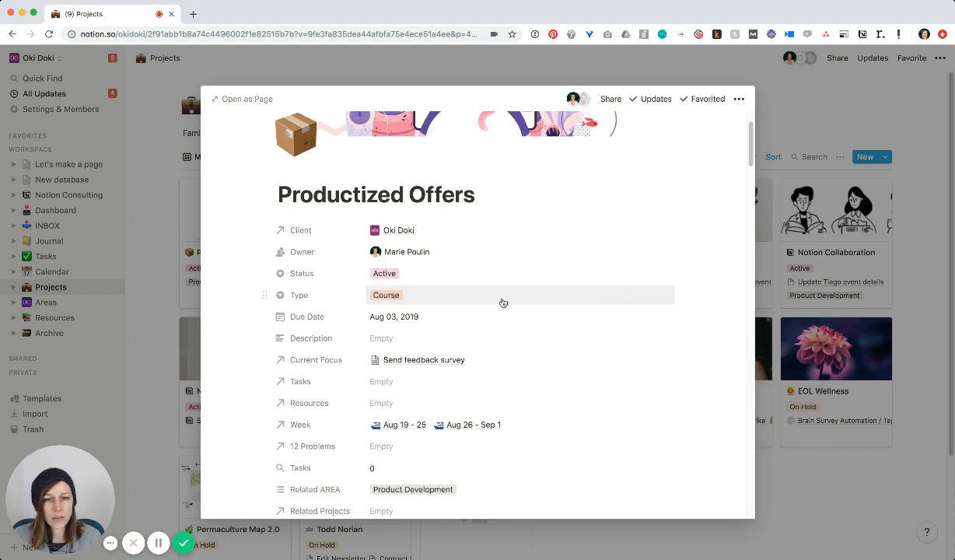
# Set the project's due date range to Aug 01–Nov 29, 2019.
pyautogui.click(394, 316)
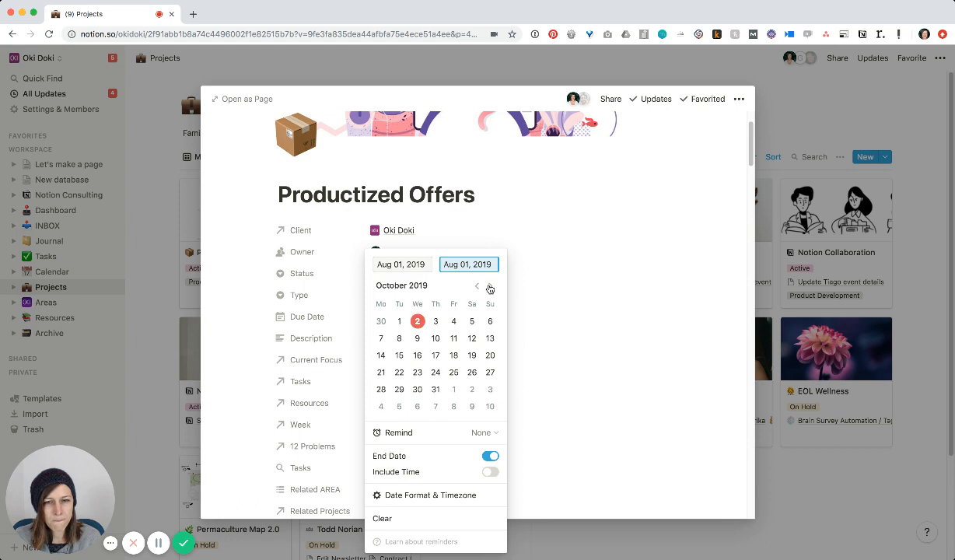
pyautogui.click(490, 285)
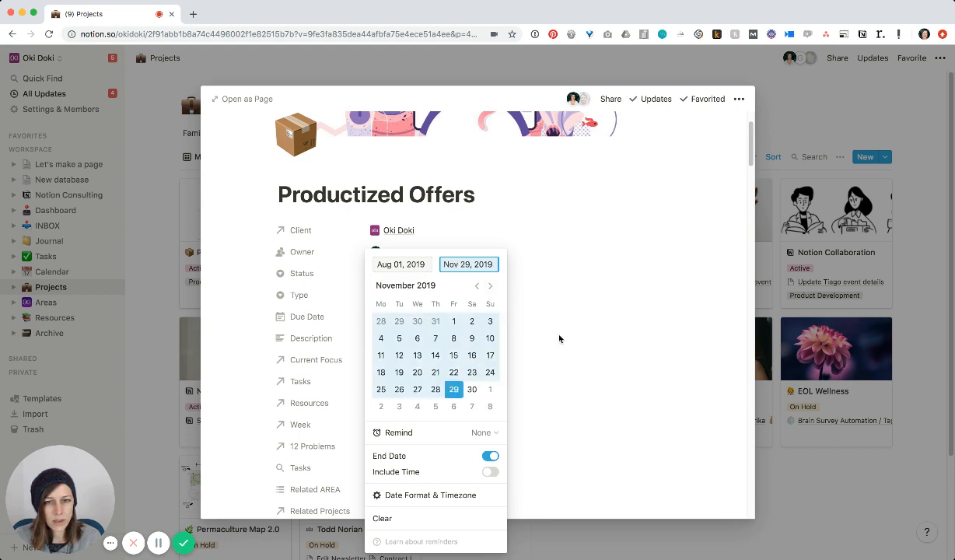
pyautogui.click(560, 338)
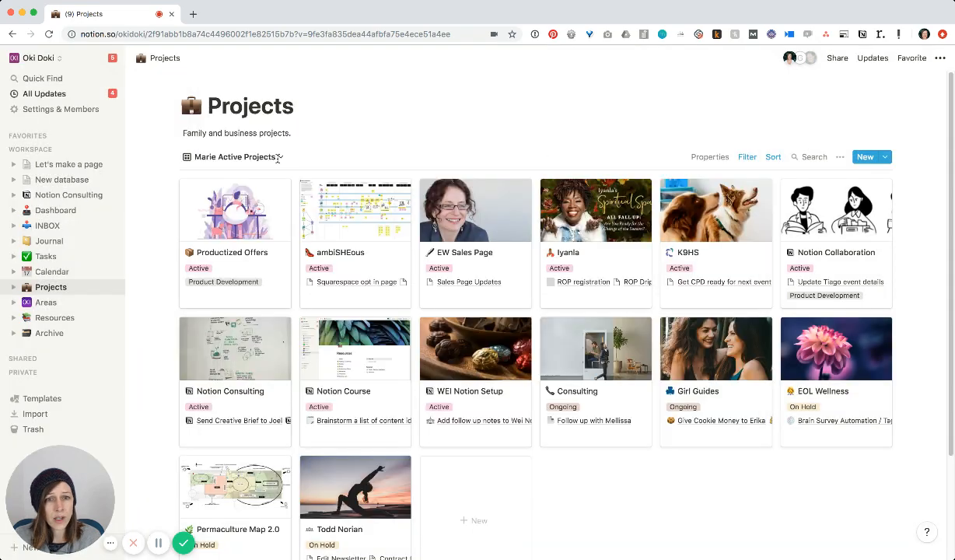
# Check the Projects view list, then show Due Date on the gallery cards.
pyautogui.click(232, 156)
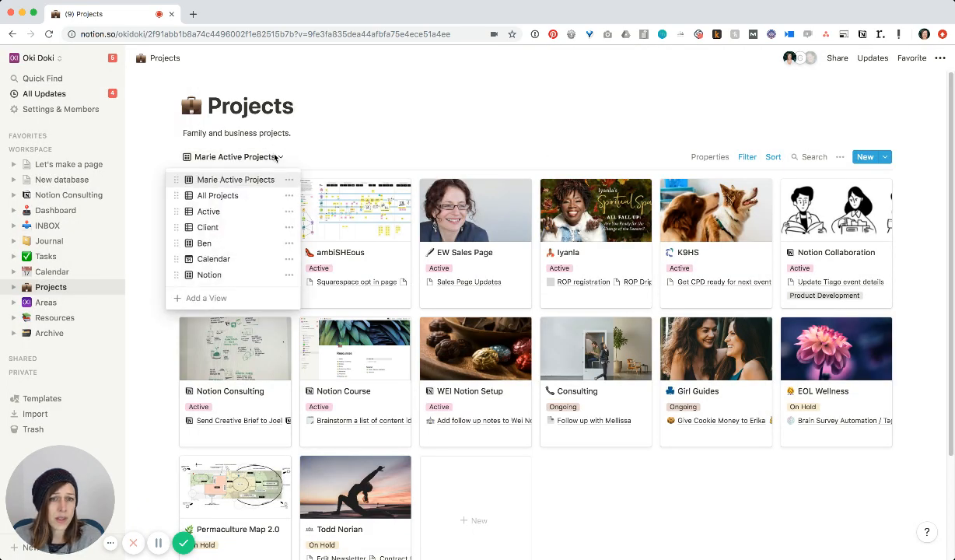
pyautogui.moveTo(325, 148)
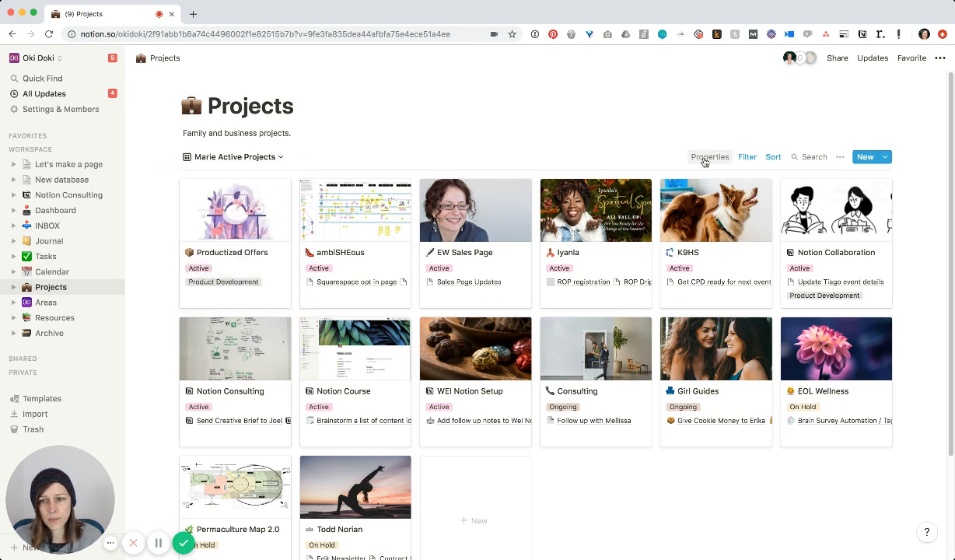
pyautogui.click(709, 156)
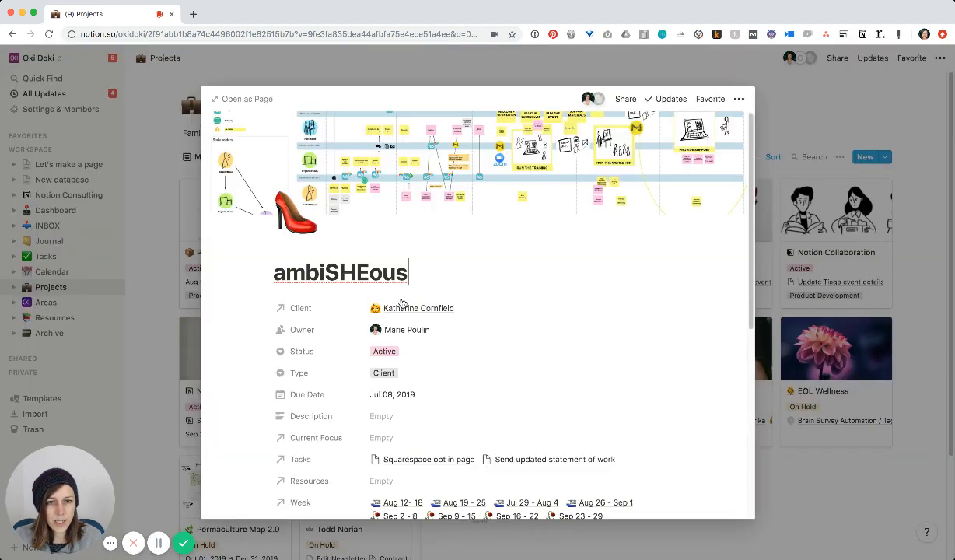
# Turn the ambiSHEous due date into a range ending Nov 29, 2019.
pyautogui.click(392, 395)
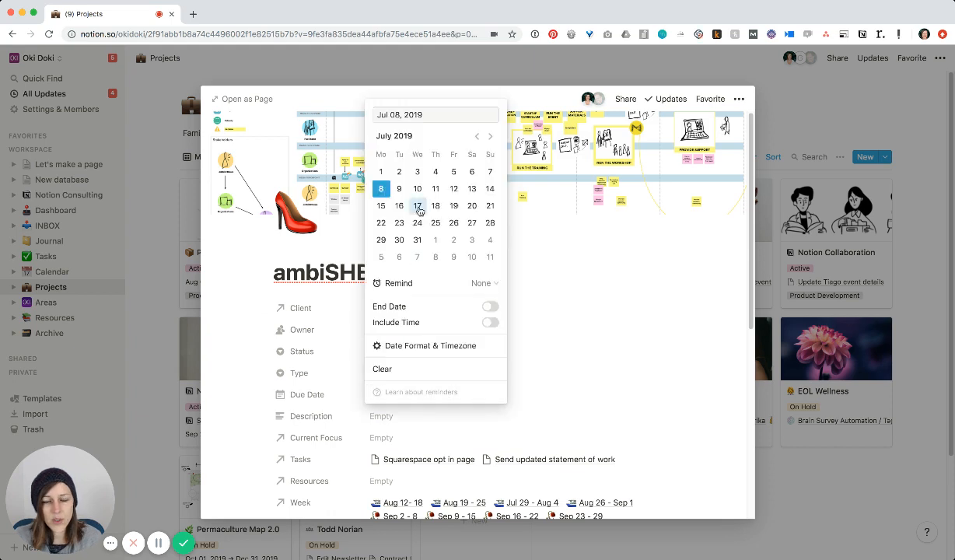
pyautogui.moveTo(412, 210)
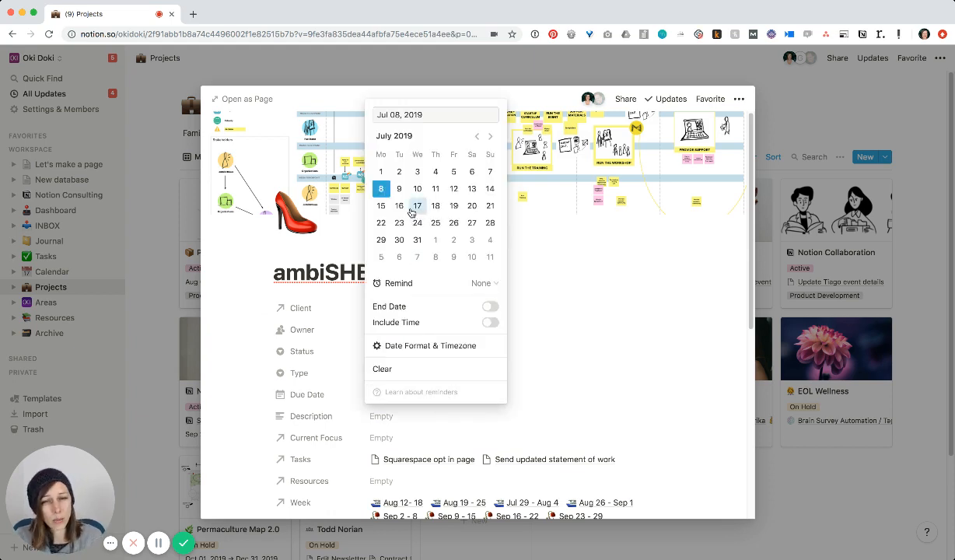
pyautogui.moveTo(435, 206)
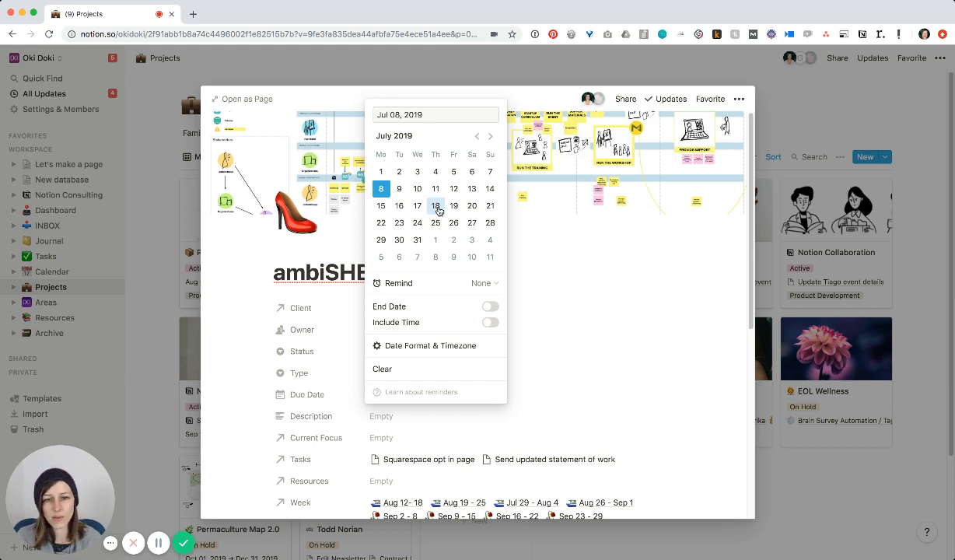
pyautogui.click(490, 305)
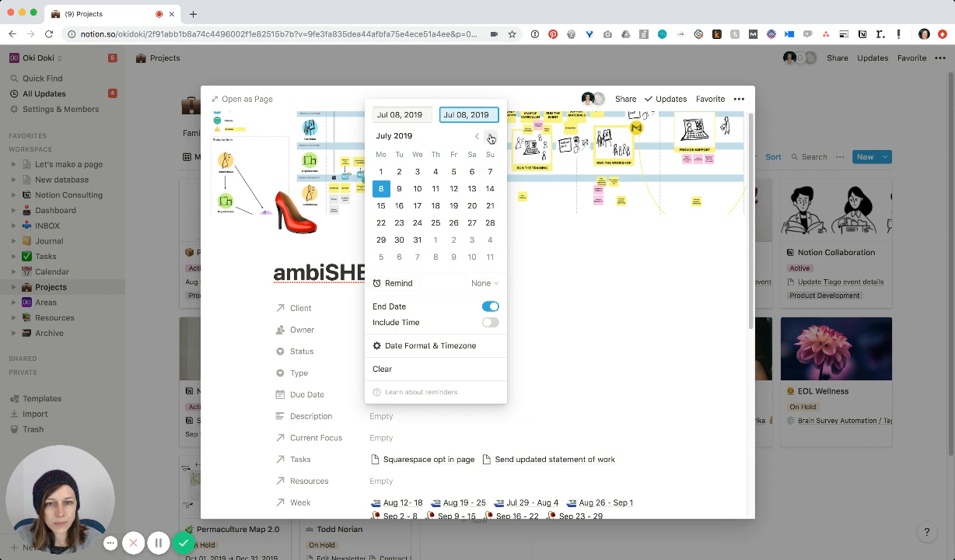
pyautogui.click(490, 137)
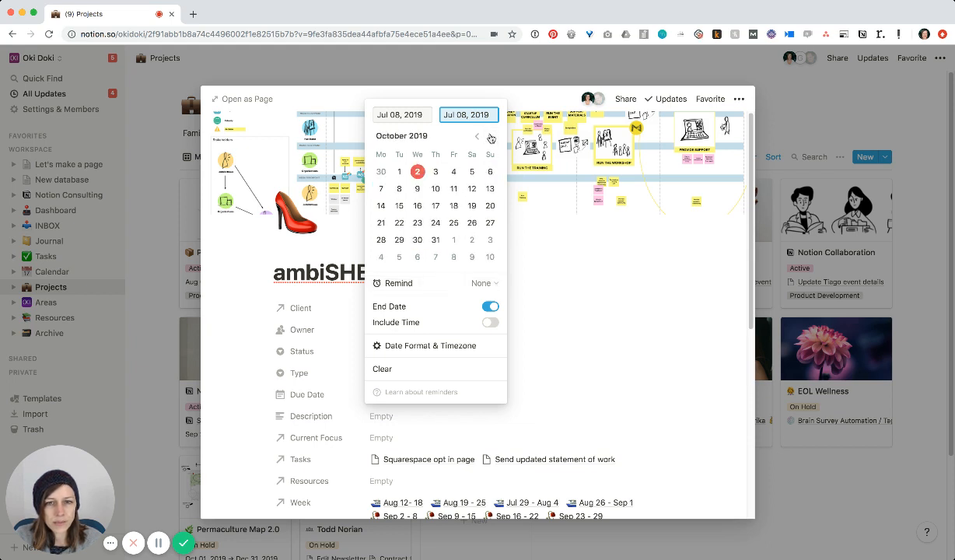
pyautogui.click(490, 136)
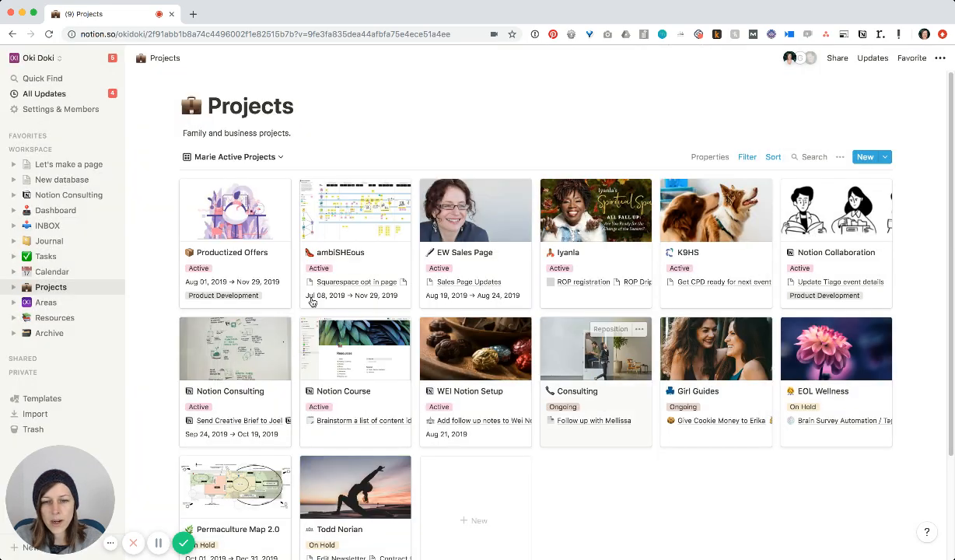
# Add an empty text block below the BUSINESS/Personal/MARIE columns on the Areas page.
pyautogui.click(46, 301)
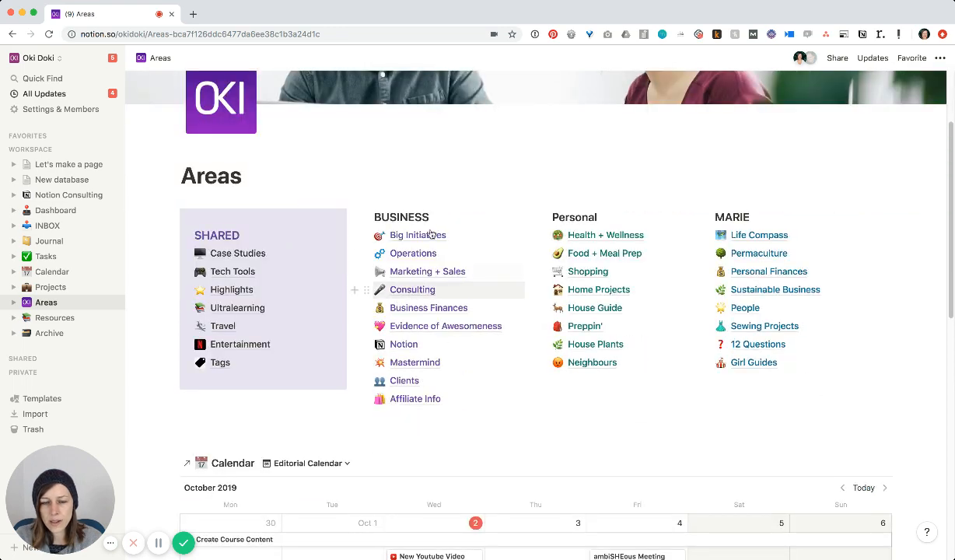
pyautogui.moveTo(429, 307)
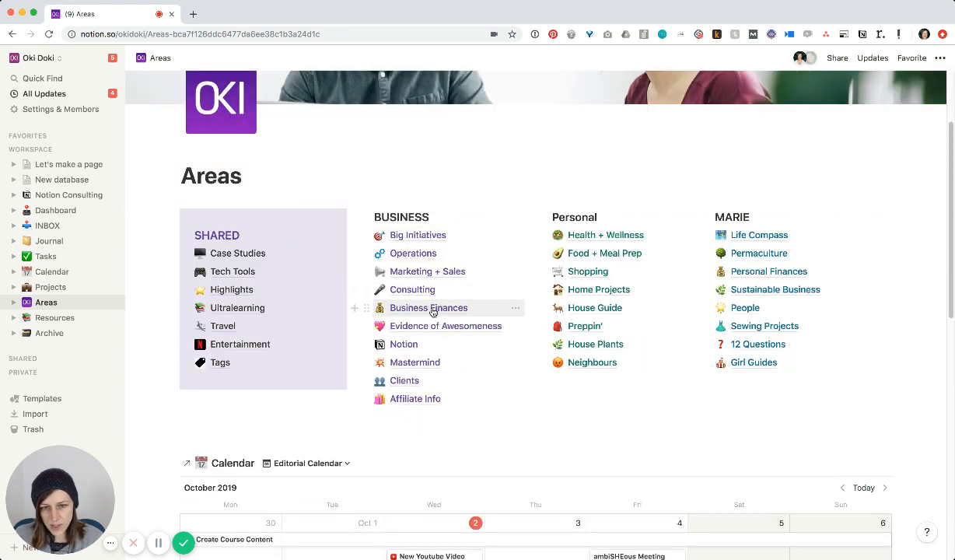
pyautogui.moveTo(597, 360)
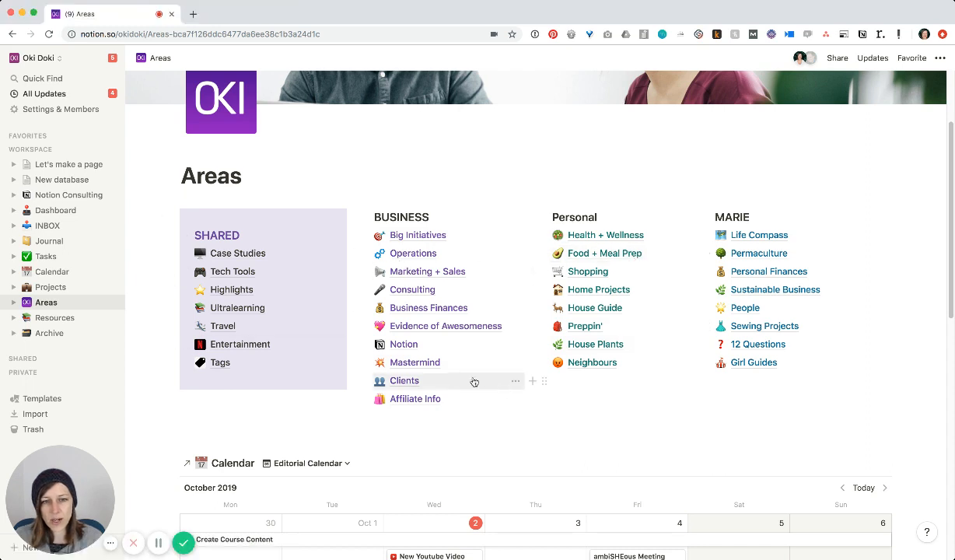
pyautogui.moveTo(424, 349)
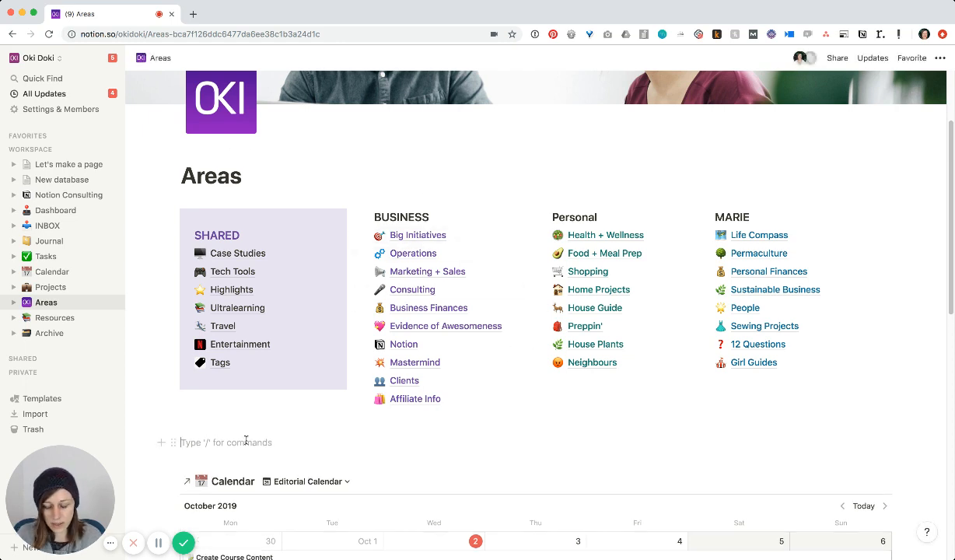
# Insert an inline gallery database on the Areas page via /gallery.
pyautogui.write('/')
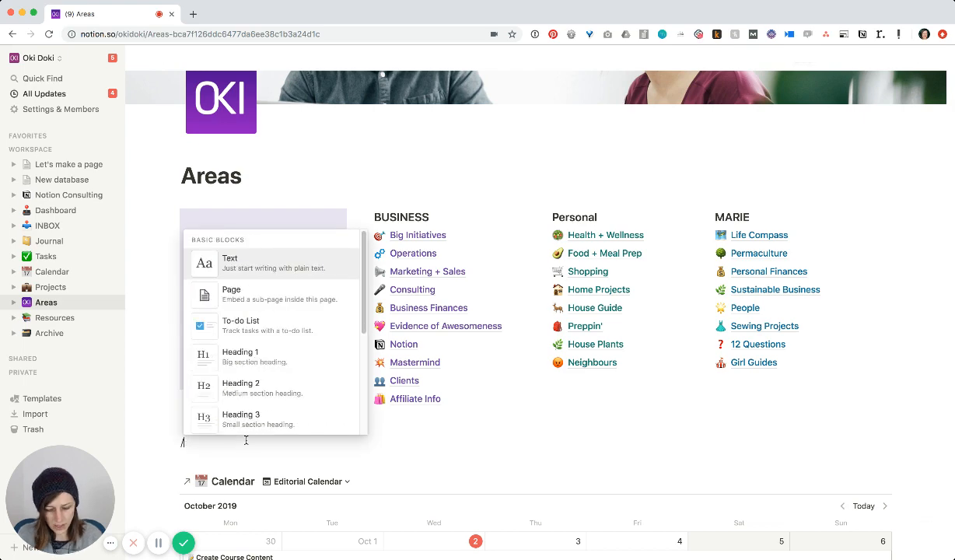
pyautogui.write('galler')
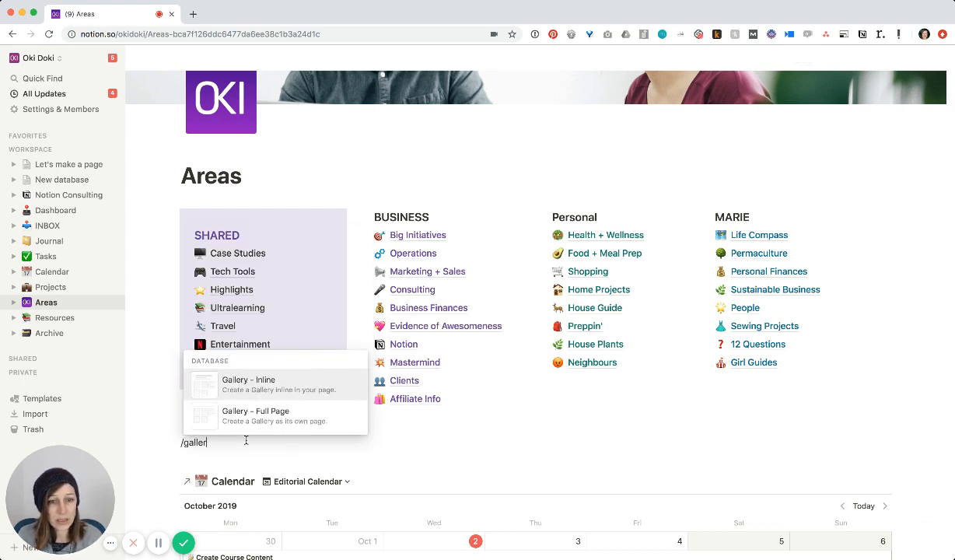
pyautogui.click(249, 385)
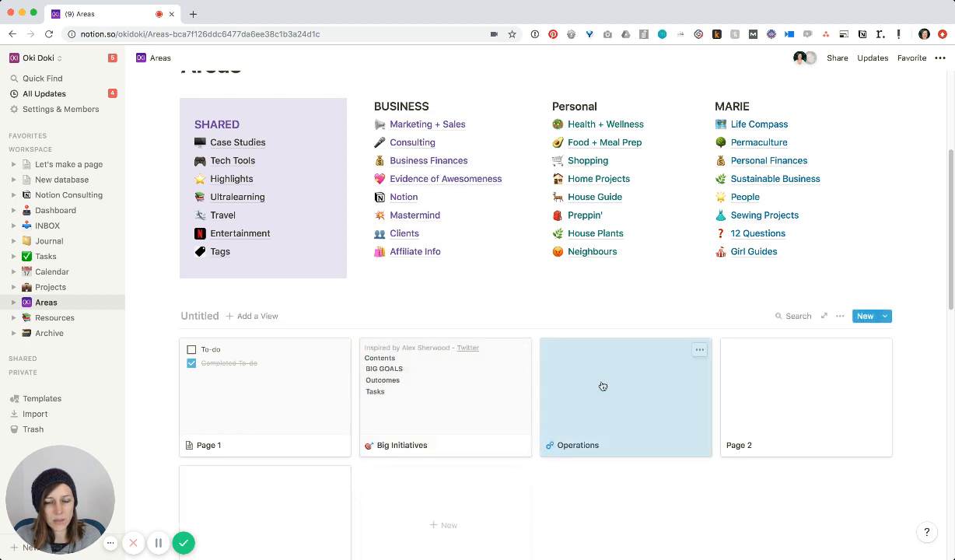
# Preview the Operations card, then add a new property to the gallery.
pyautogui.click(625, 387)
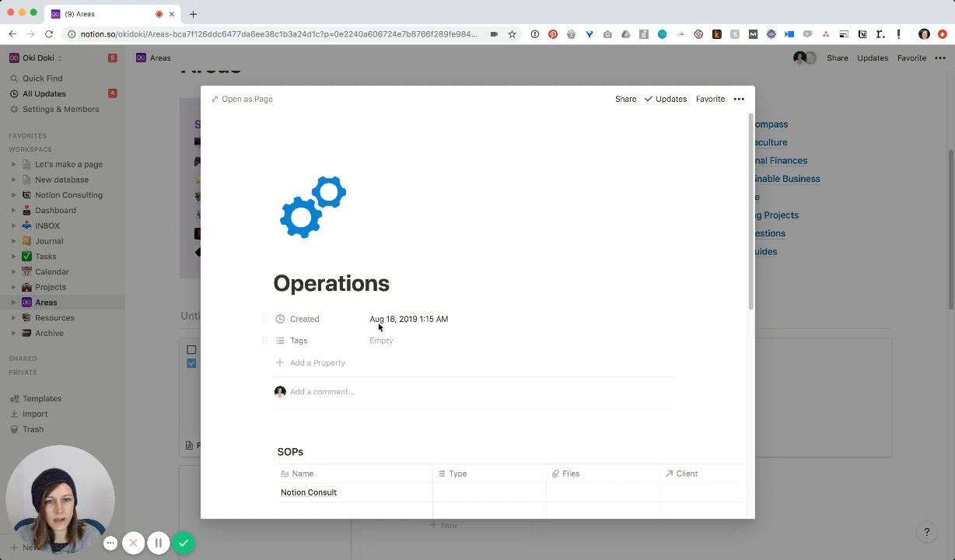
pyautogui.moveTo(388, 344)
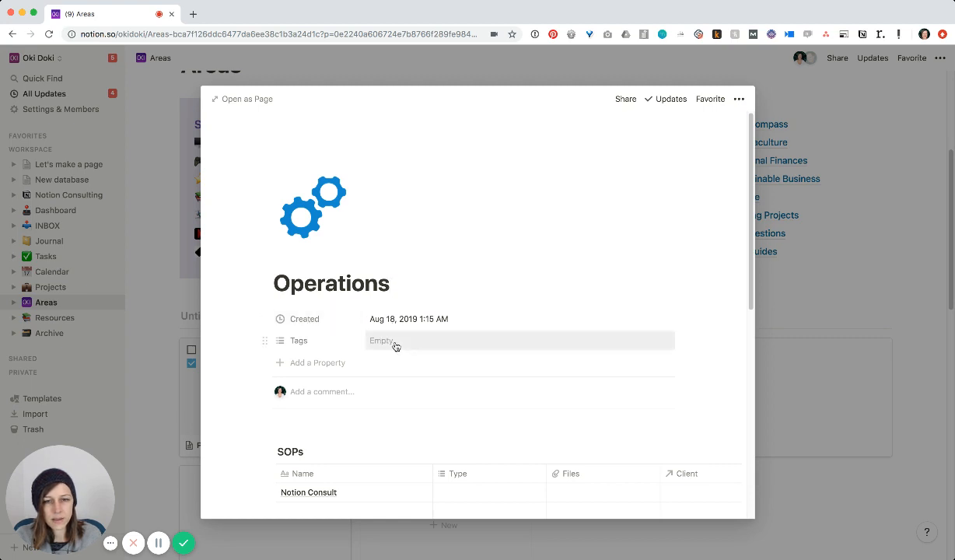
pyautogui.moveTo(857, 311)
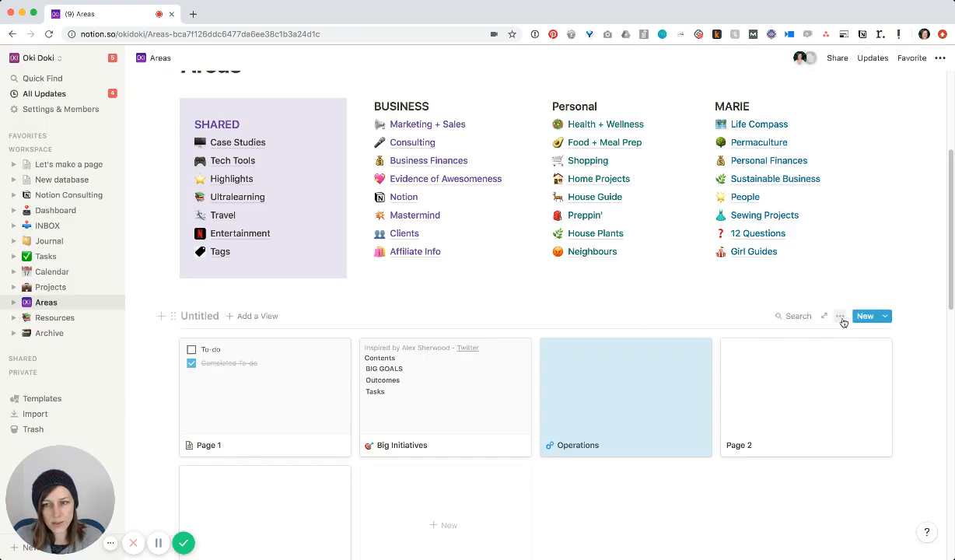
pyautogui.click(839, 316)
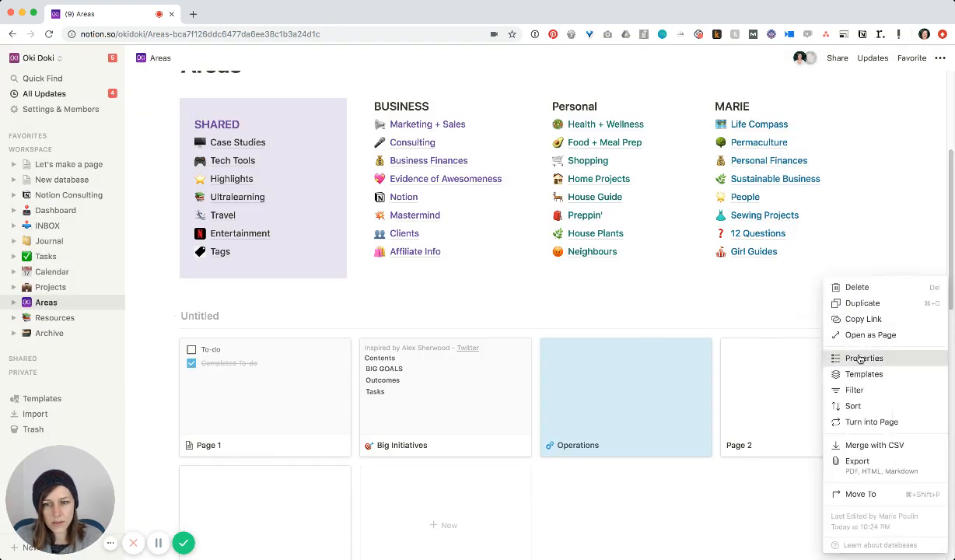
pyautogui.click(864, 358)
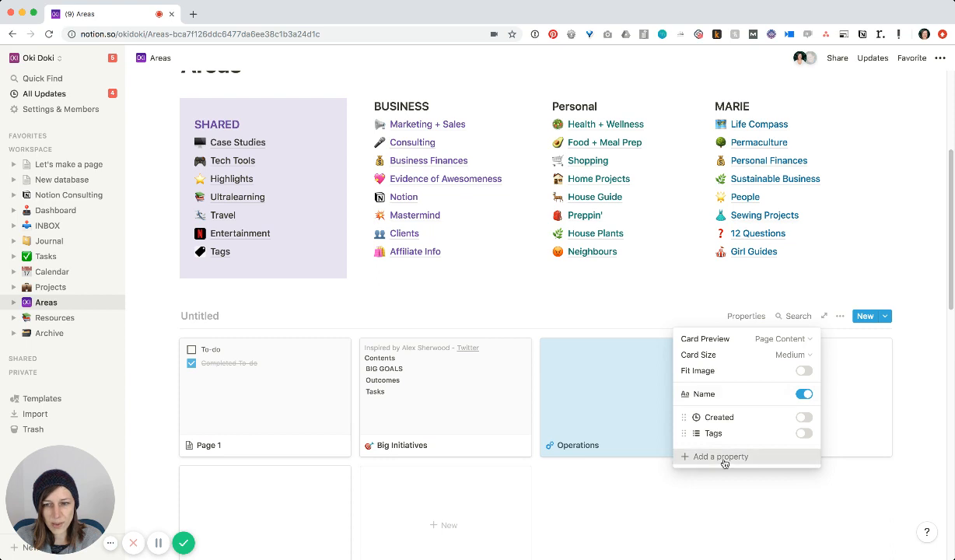
pyautogui.click(719, 456)
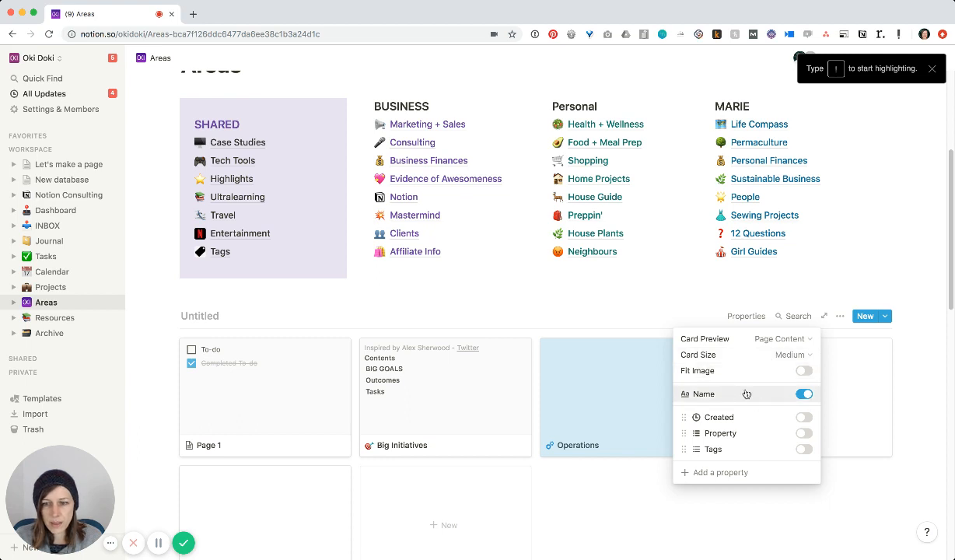
pyautogui.moveTo(549, 315)
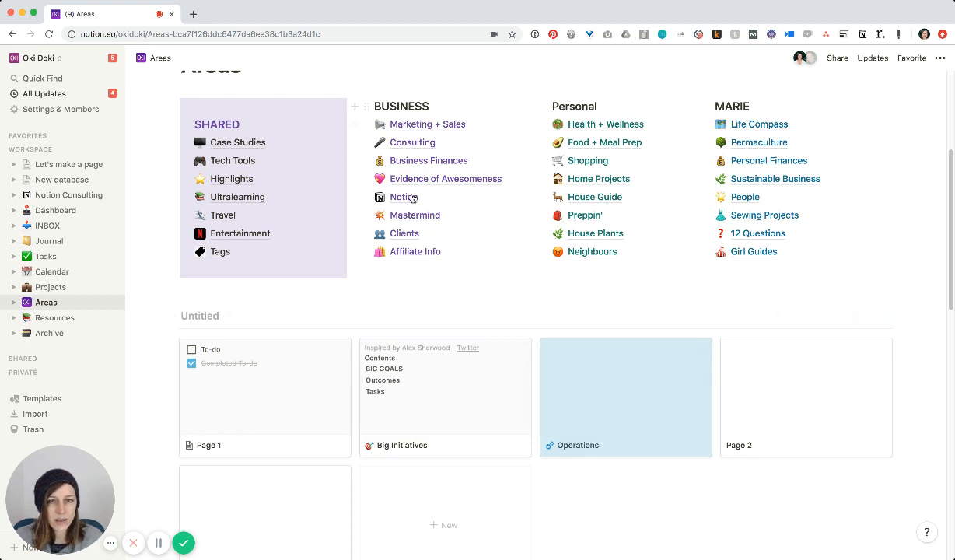
pyautogui.moveTo(595, 397)
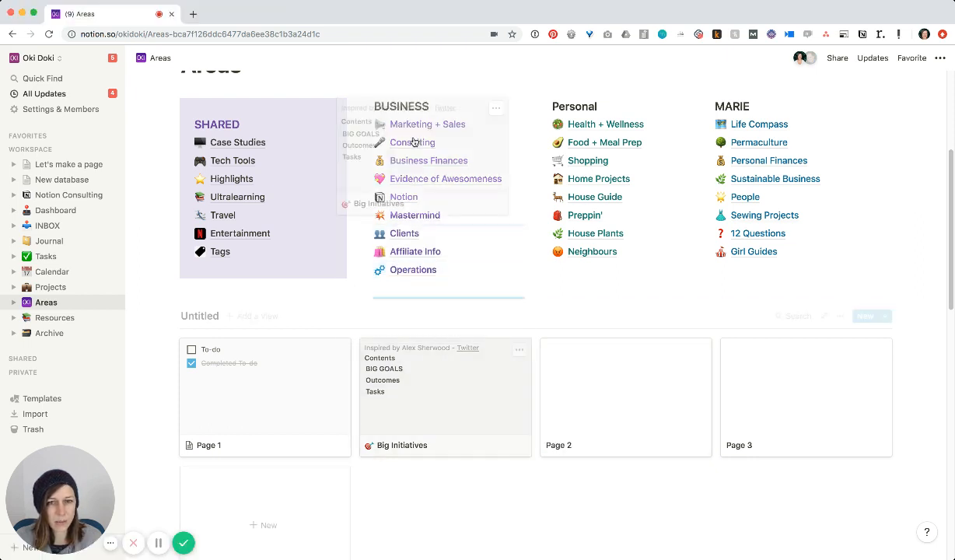
# Scroll up the Areas page toward the BUSINESS list.
pyautogui.scroll(3)
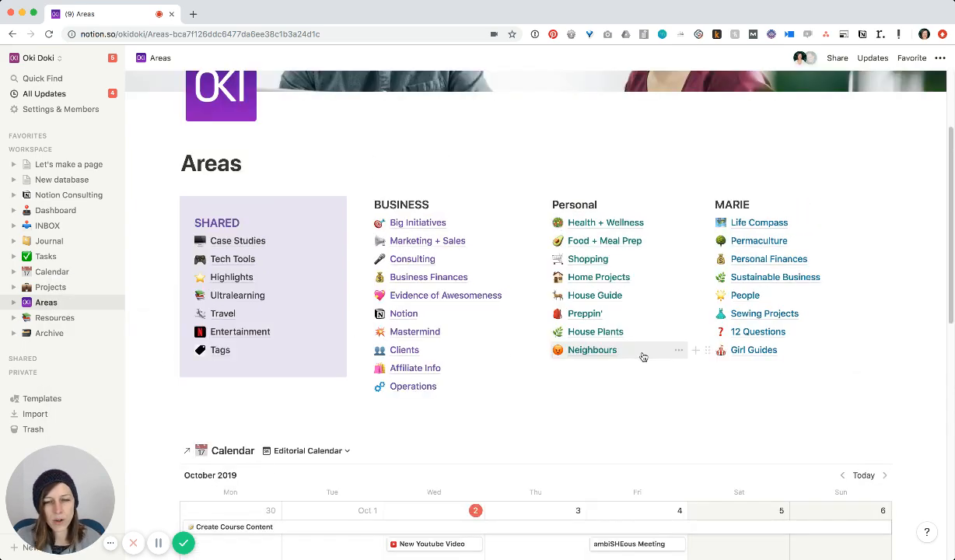
pyautogui.moveTo(601, 410)
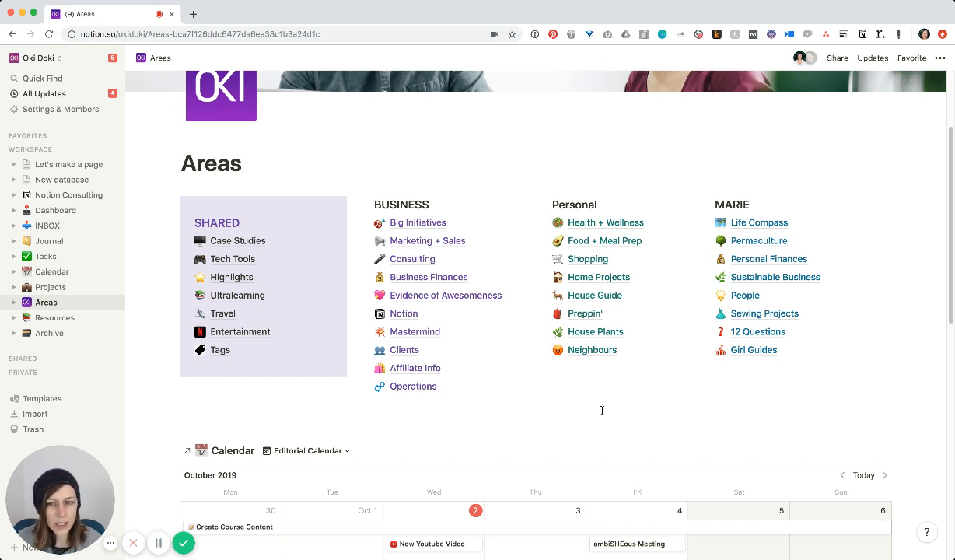
pyautogui.moveTo(71, 290)
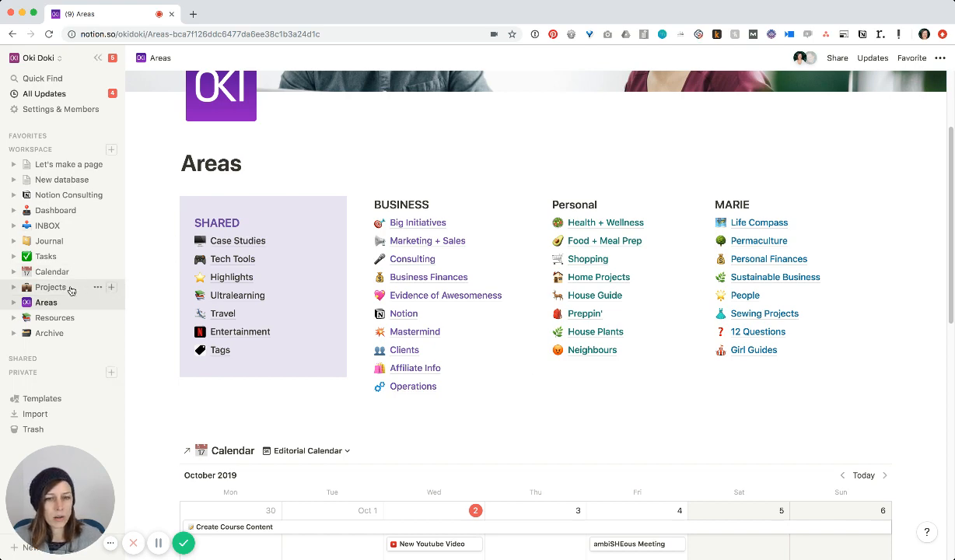
# Open Projects, list its New templates, and preview the Project template.
pyautogui.click(51, 286)
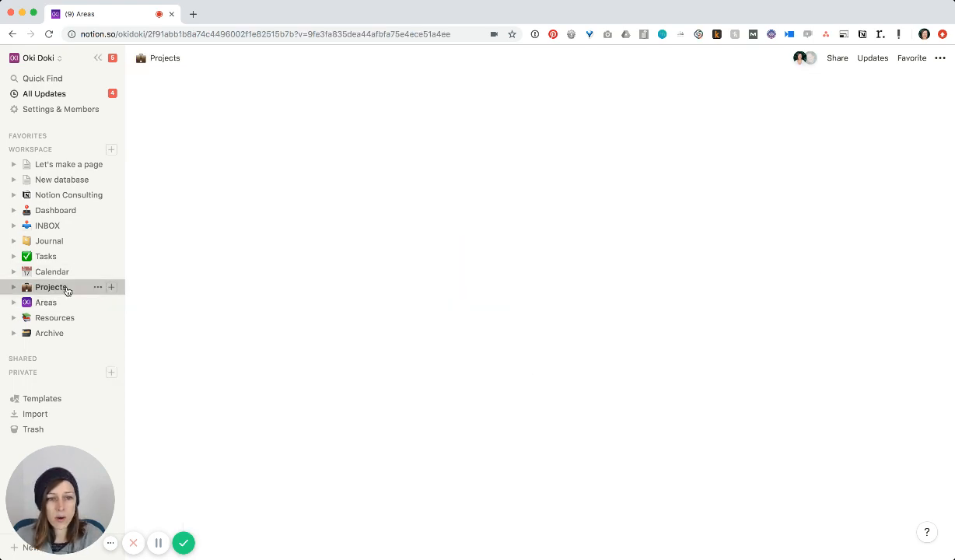
pyautogui.click(50, 286)
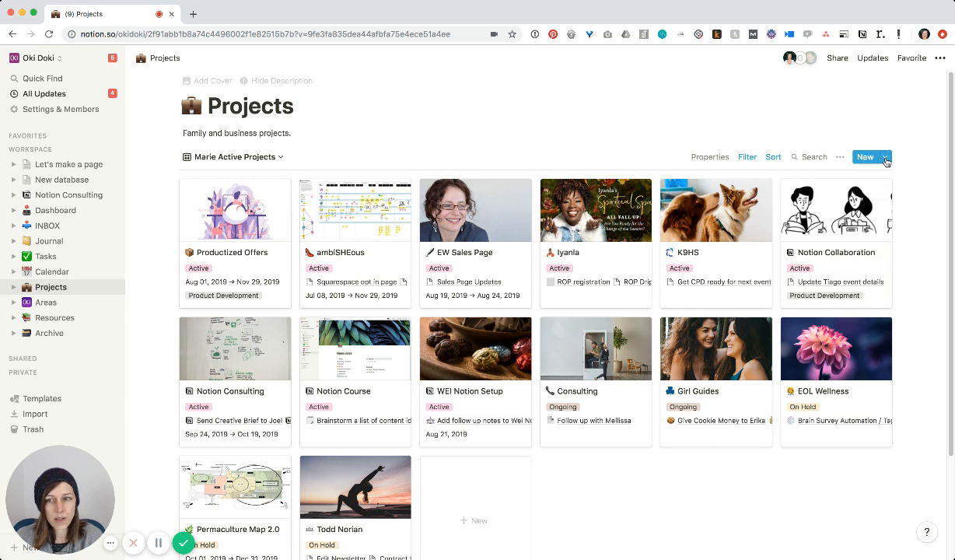
pyautogui.click(884, 156)
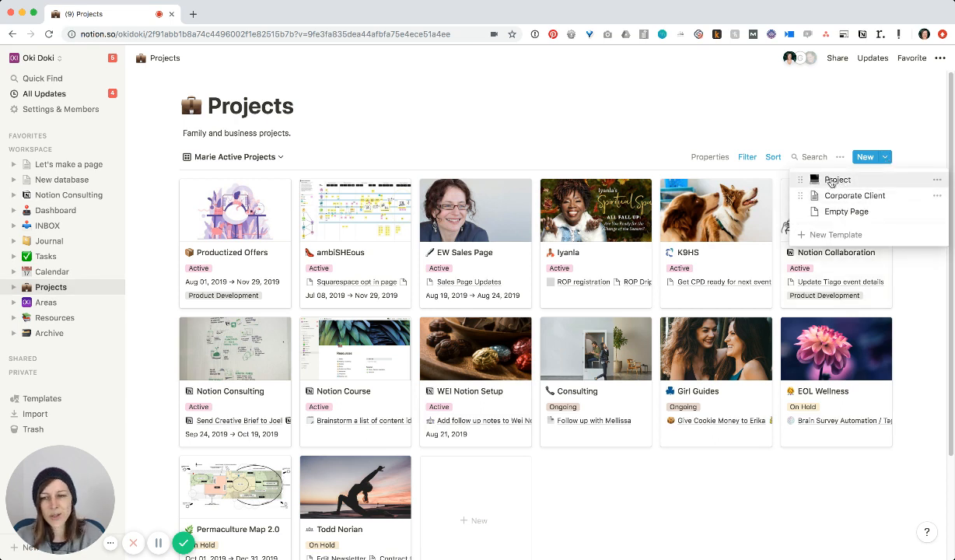
pyautogui.moveTo(825, 235)
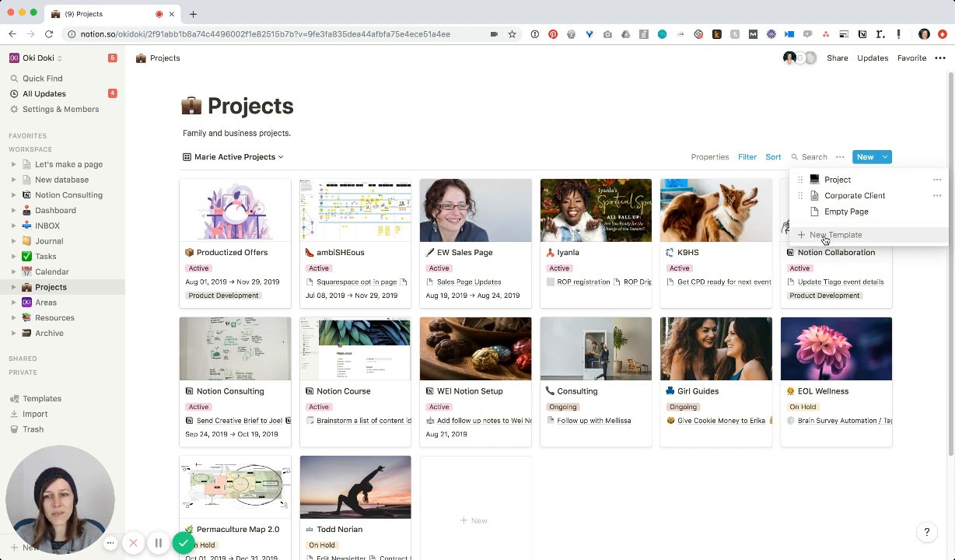
pyautogui.moveTo(837, 179)
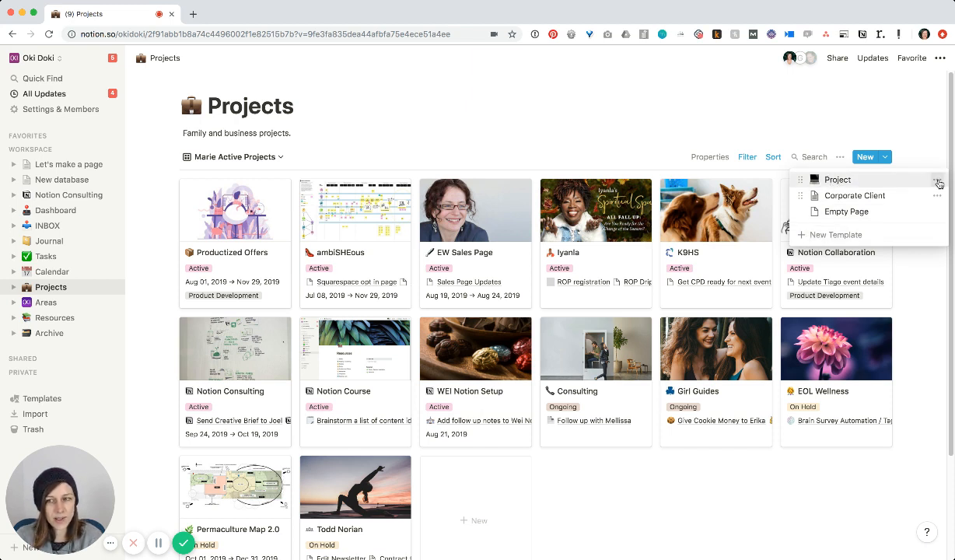
pyautogui.click(838, 179)
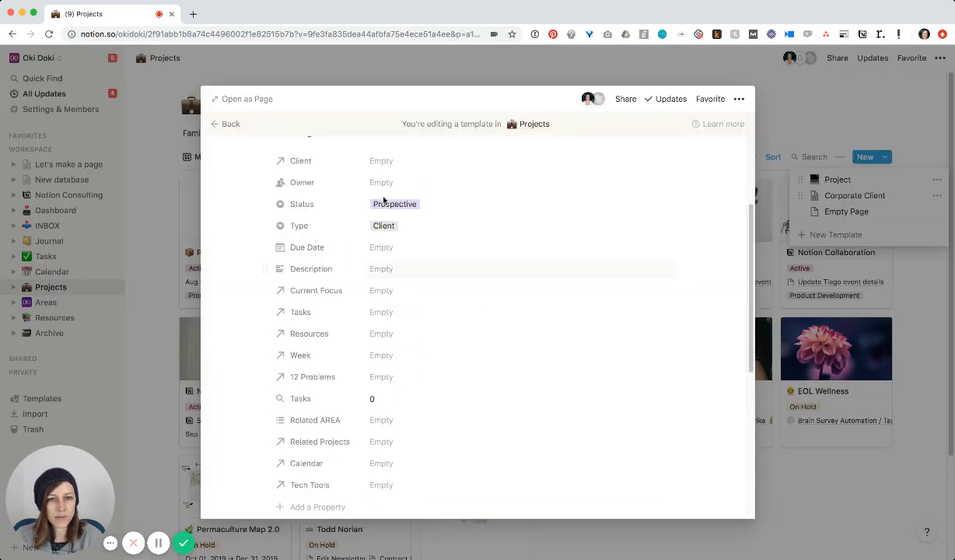
pyautogui.scroll(-3)
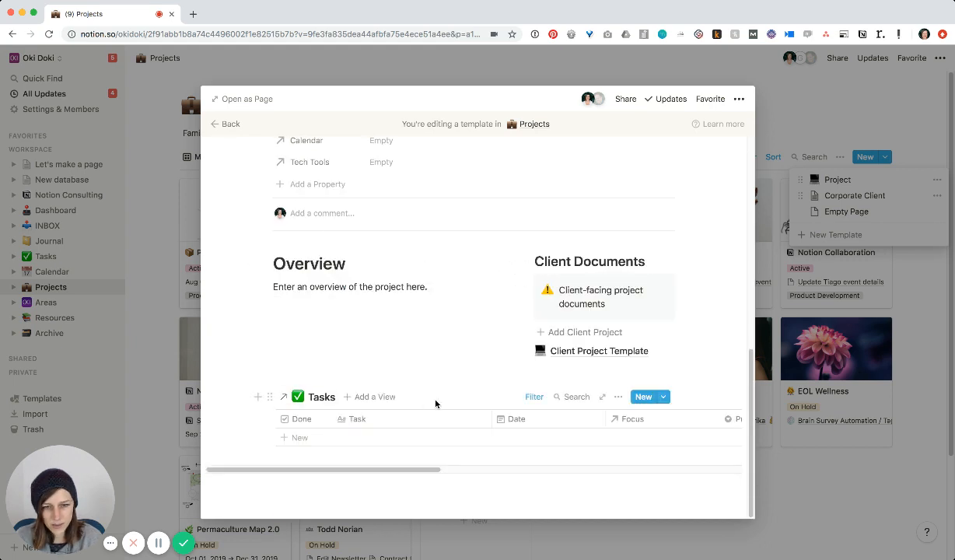
pyautogui.moveTo(441, 361)
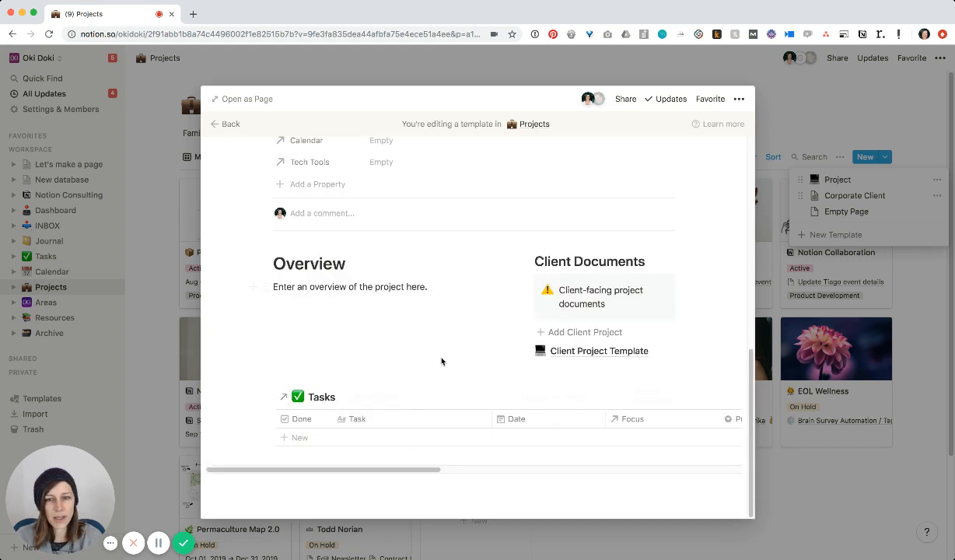
pyautogui.scroll(3)
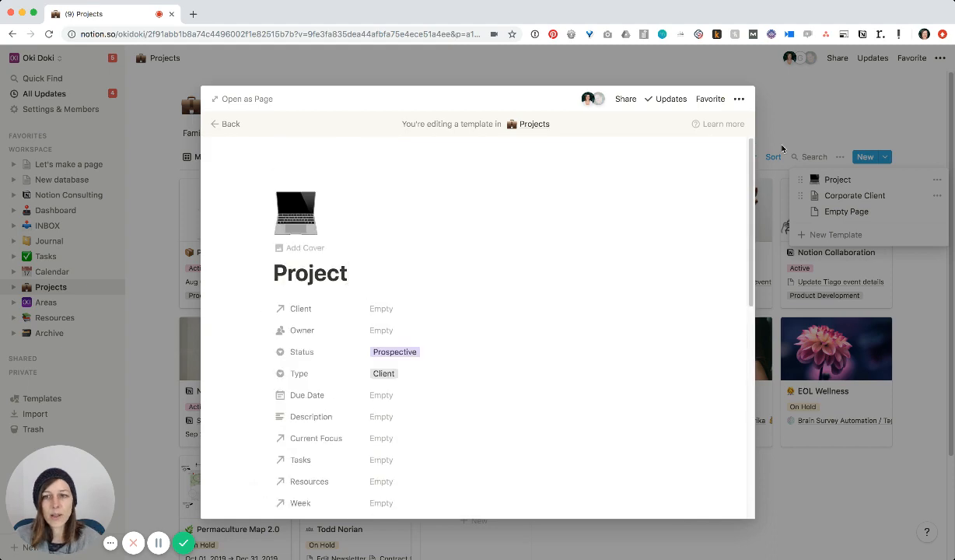
pyautogui.click(230, 123)
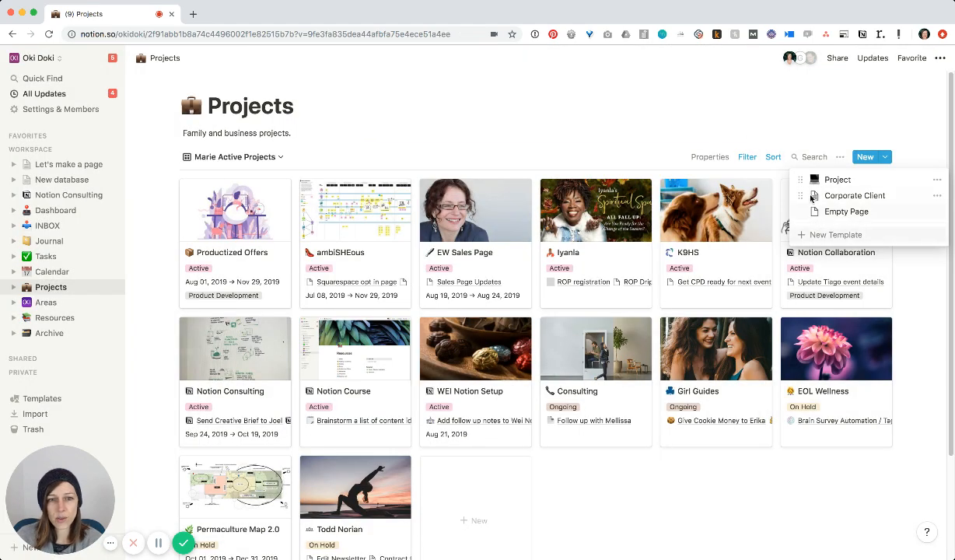
pyautogui.moveTo(482, 129)
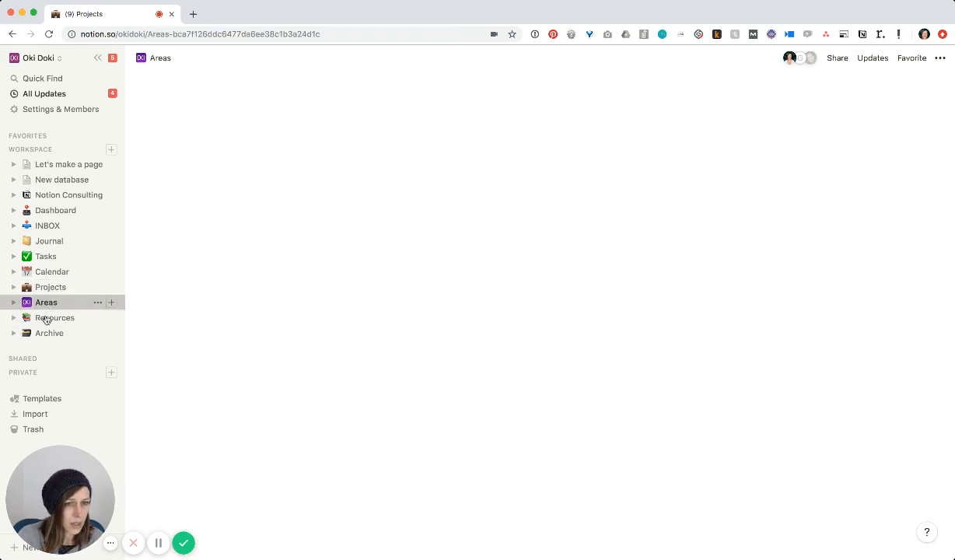
# Go to the Resources page and open the Notes database link.
pyautogui.click(55, 317)
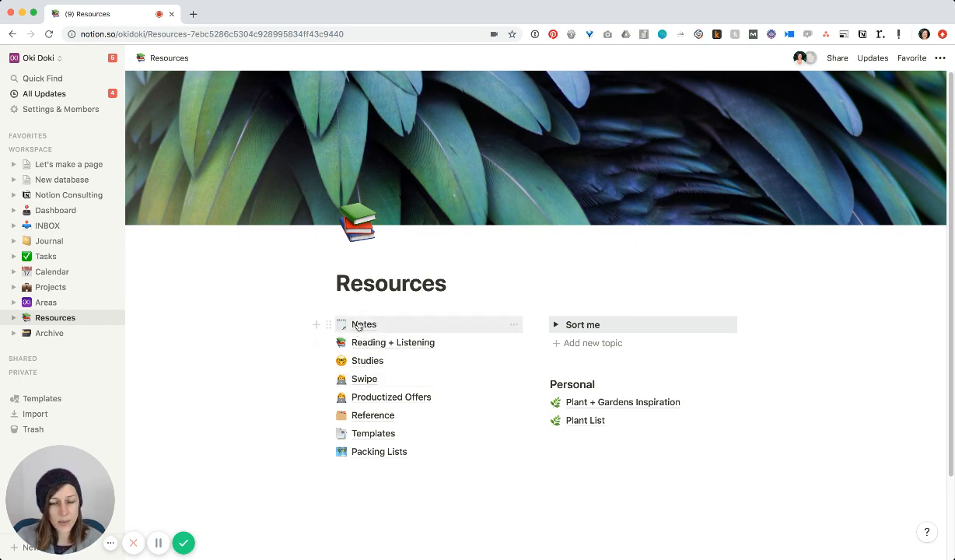
pyautogui.moveTo(367, 348)
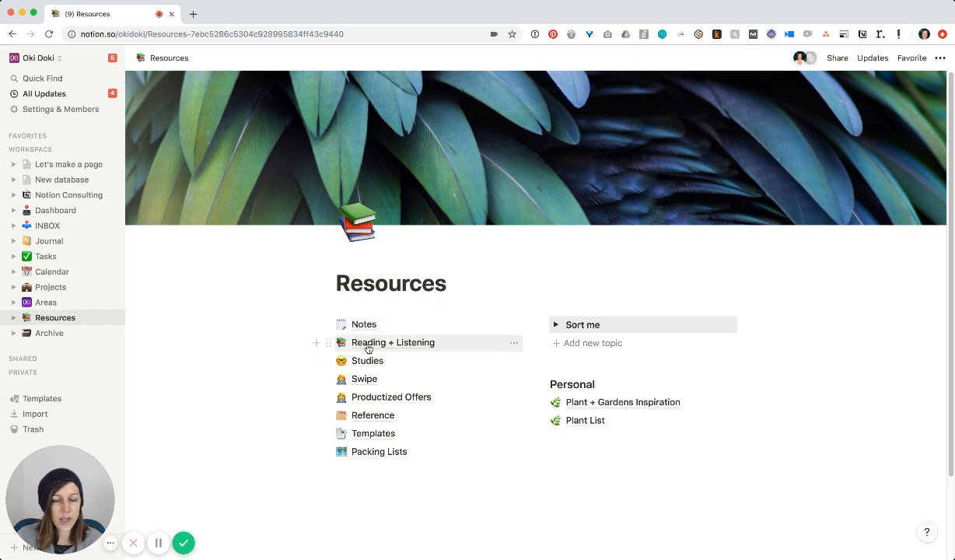
pyautogui.moveTo(364, 378)
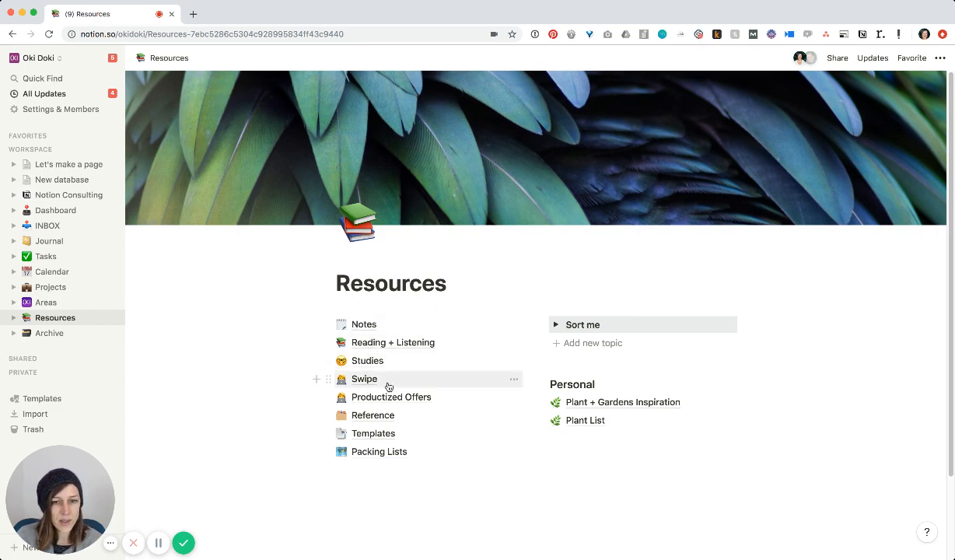
pyautogui.moveTo(365, 383)
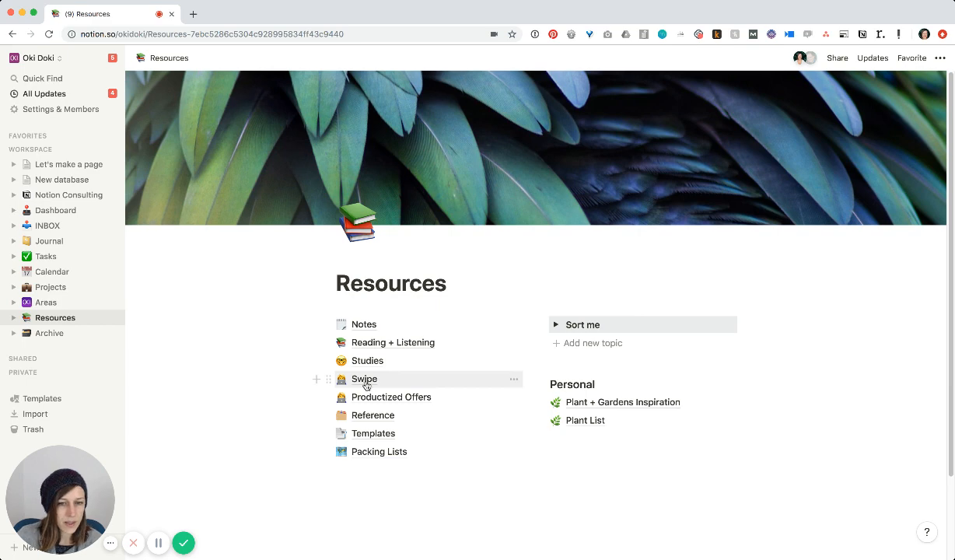
pyautogui.moveTo(366, 387)
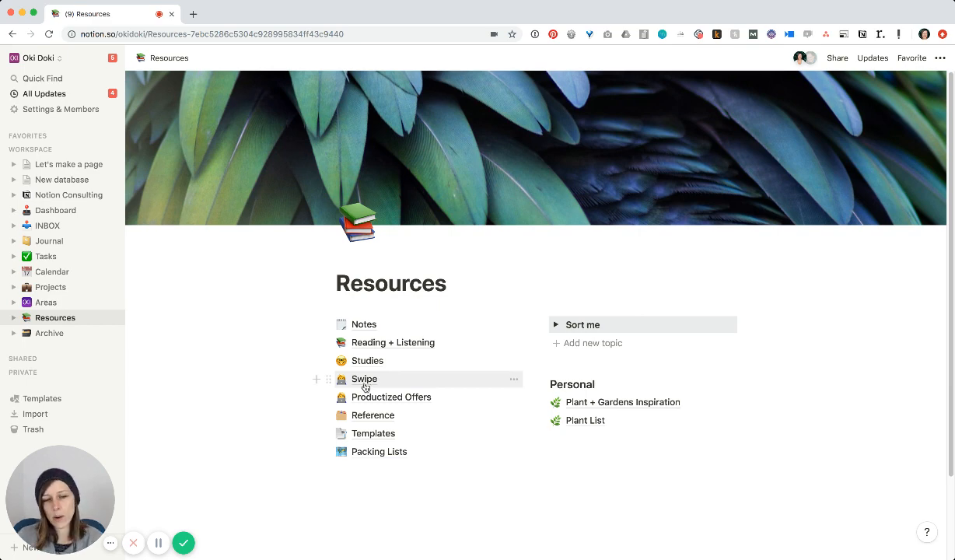
pyautogui.click(364, 325)
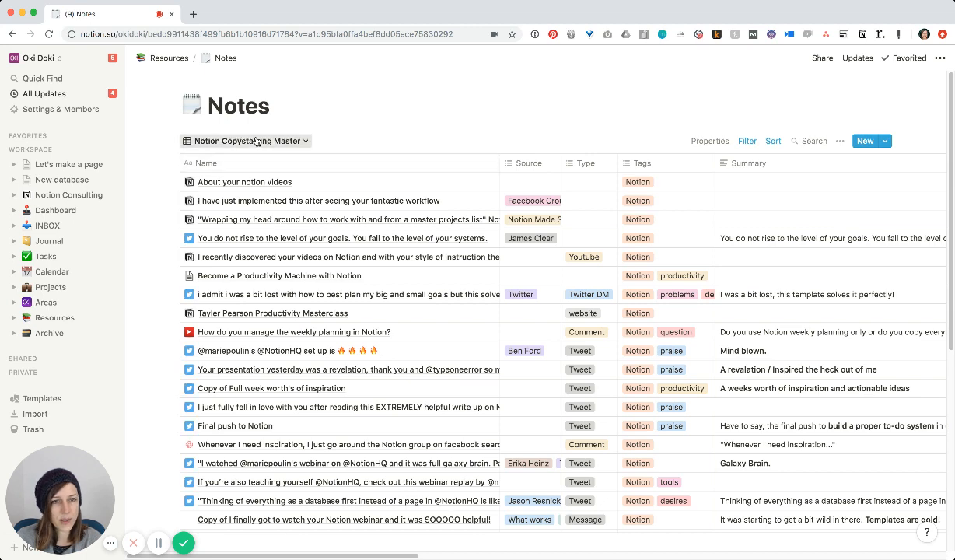
# Switch the Notes table to the Master notes view.
pyautogui.click(248, 141)
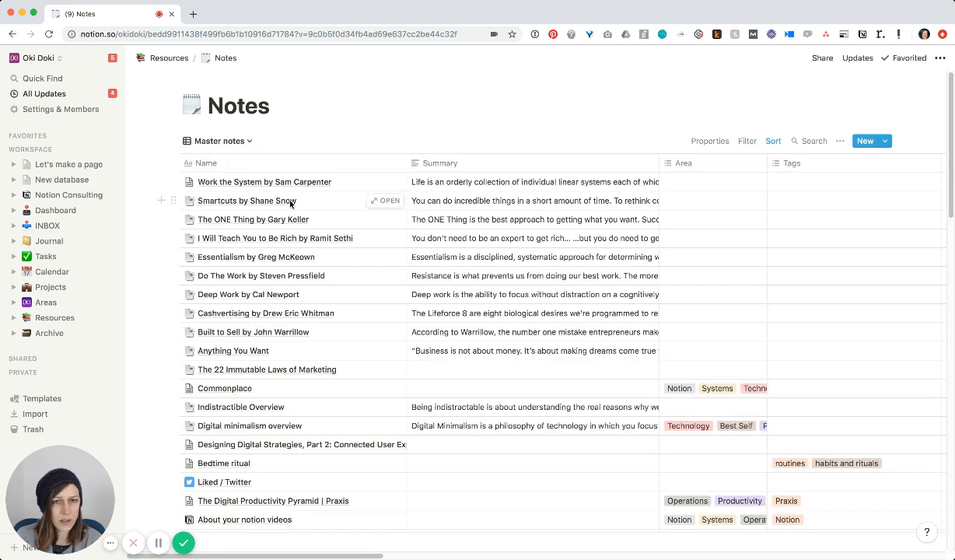
pyautogui.moveTo(325, 260)
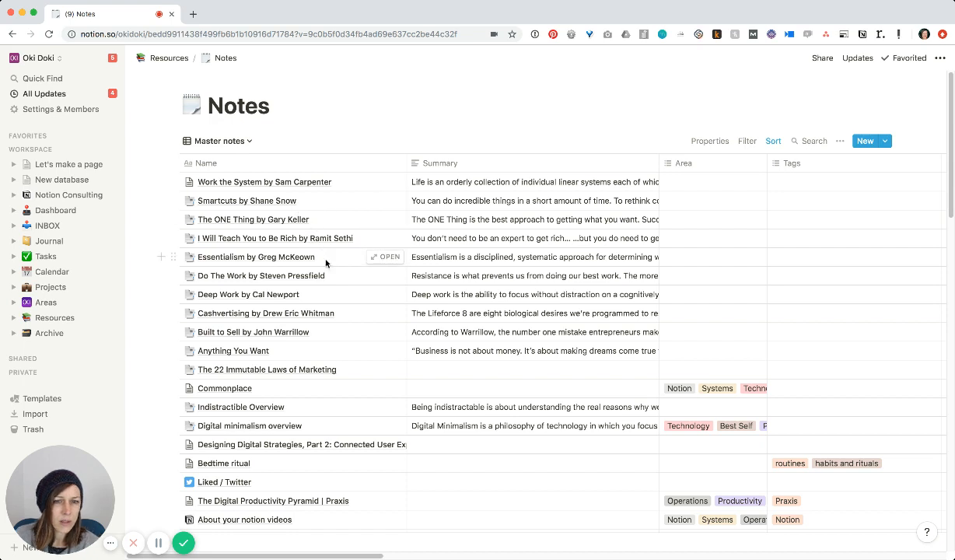
pyautogui.moveTo(336, 312)
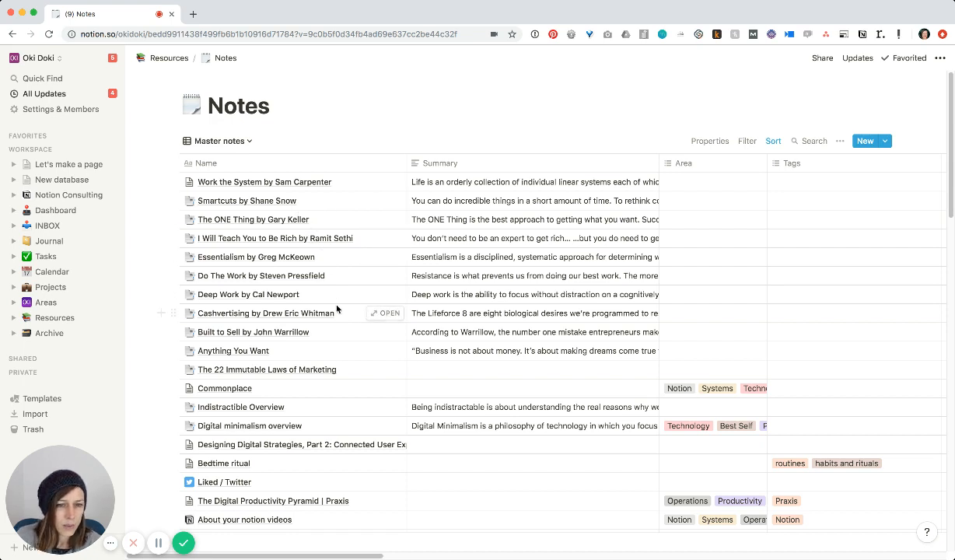
pyautogui.moveTo(339, 435)
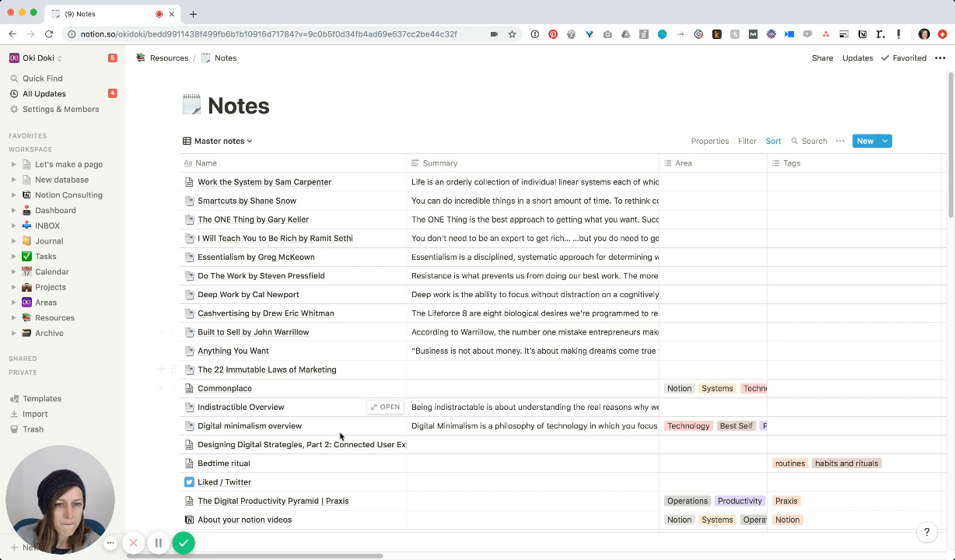
# Open the Digital minimalism overview note and scroll through its properties.
pyautogui.click(248, 426)
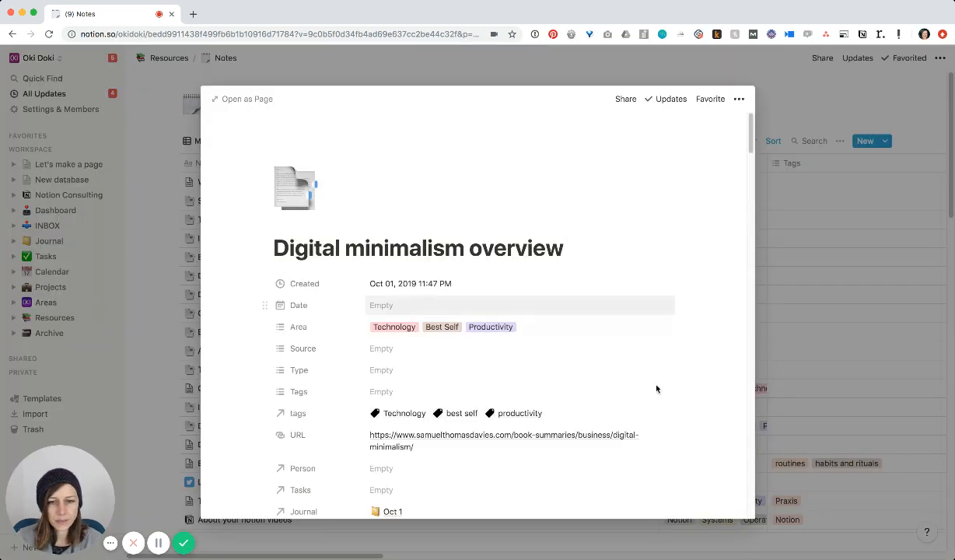
pyautogui.scroll(-3)
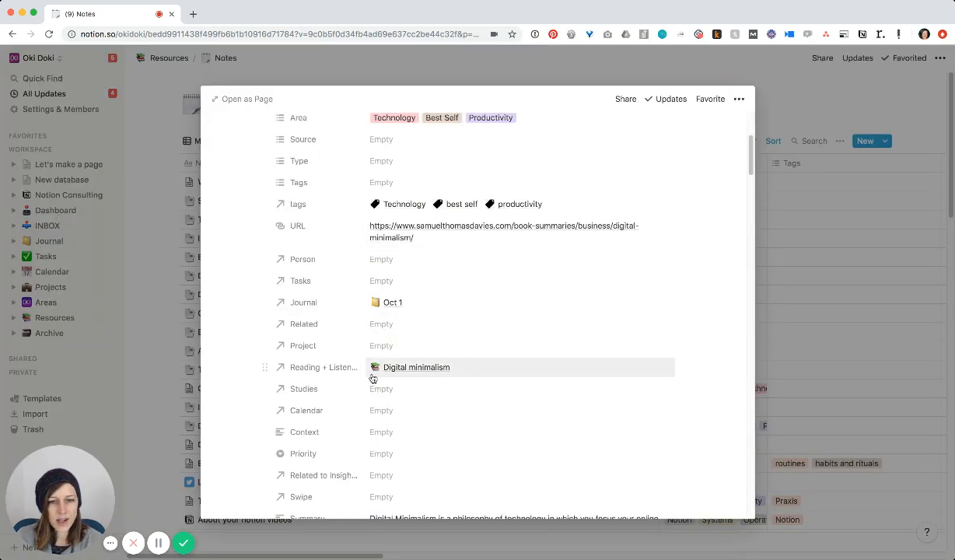
pyautogui.moveTo(449, 282)
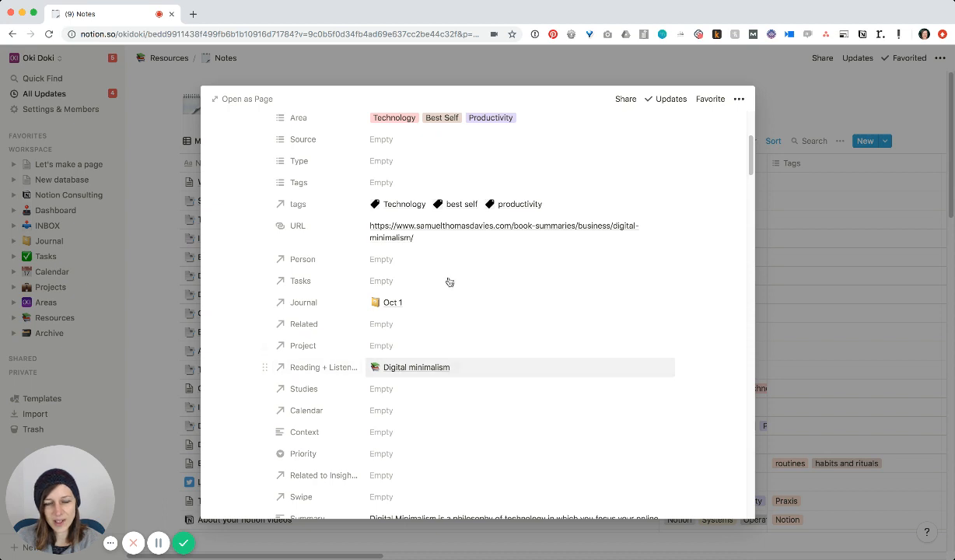
pyautogui.scroll(3)
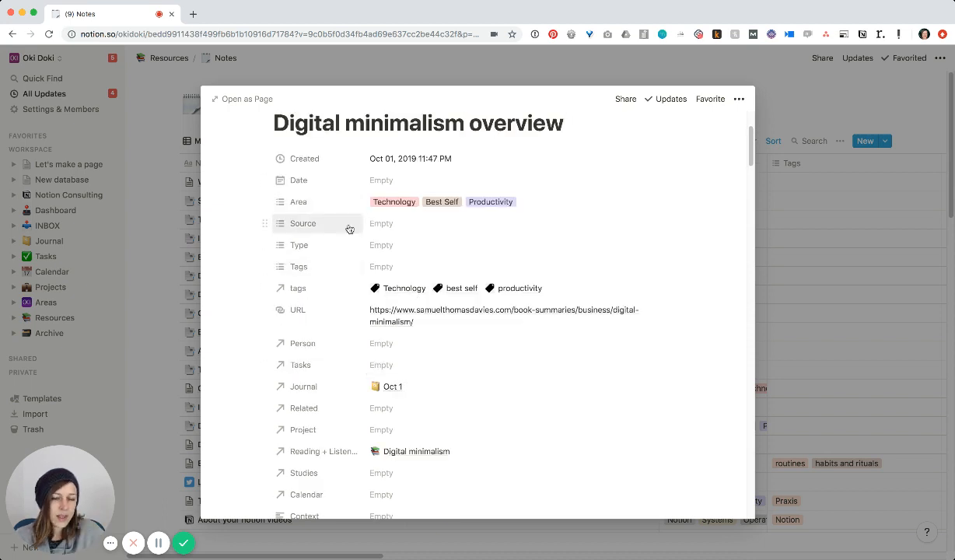
pyautogui.moveTo(385, 250)
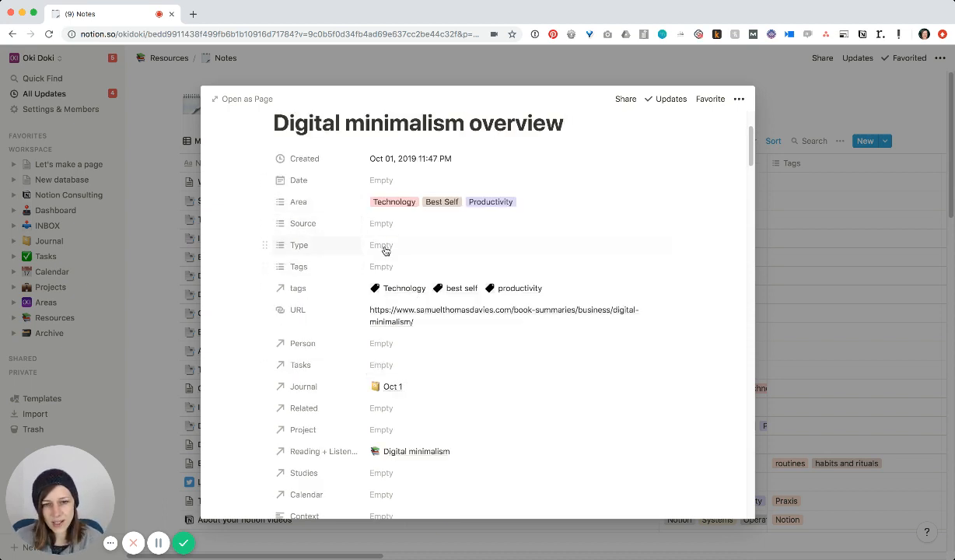
pyautogui.moveTo(339, 276)
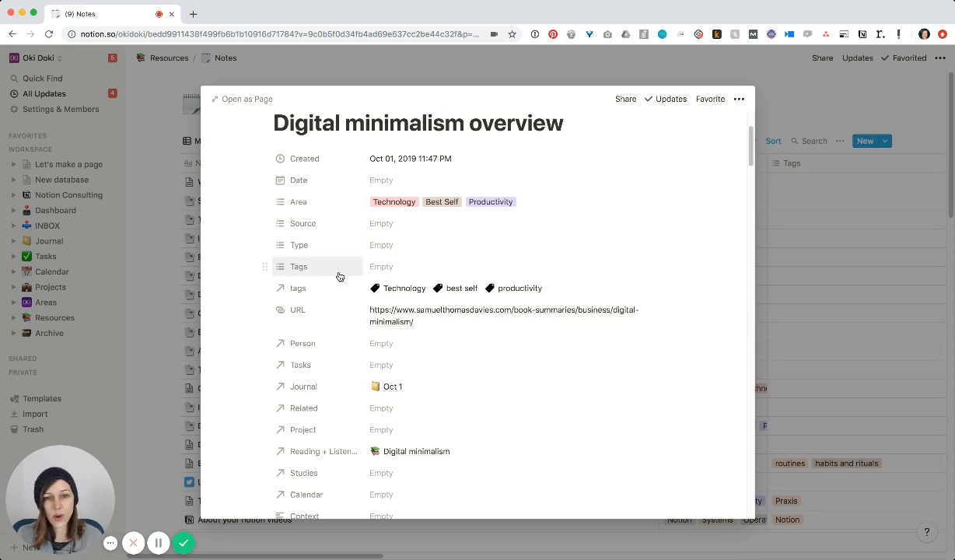
pyautogui.scroll(-3)
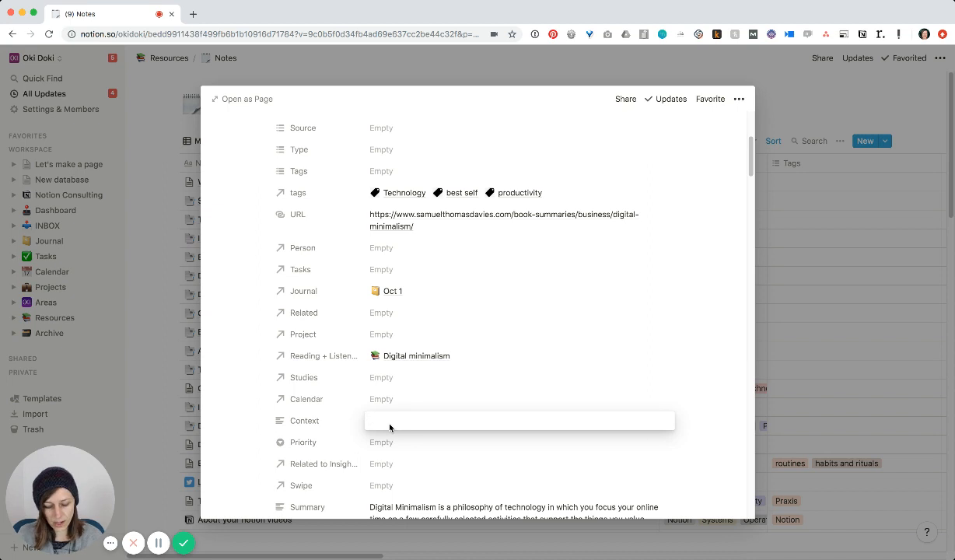
pyautogui.write('@')
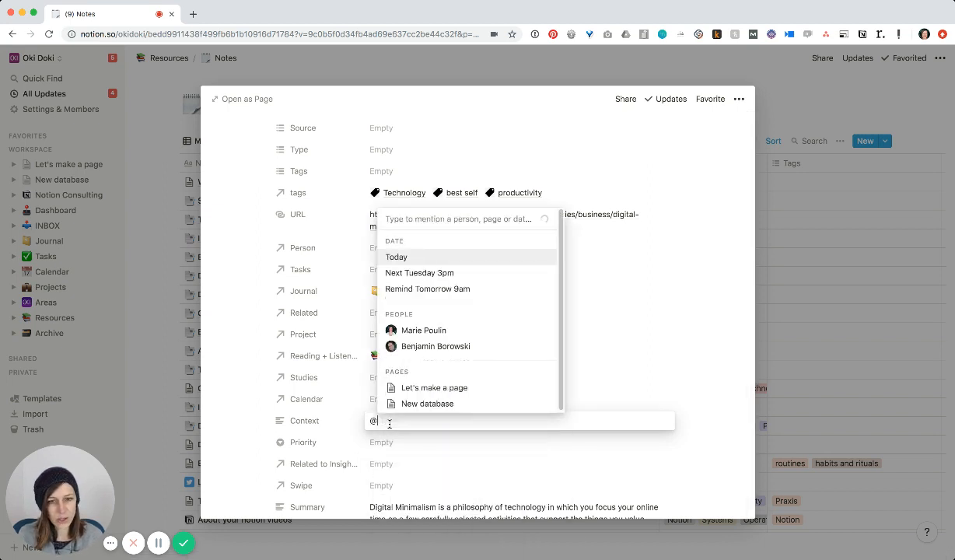
pyautogui.write('plants')
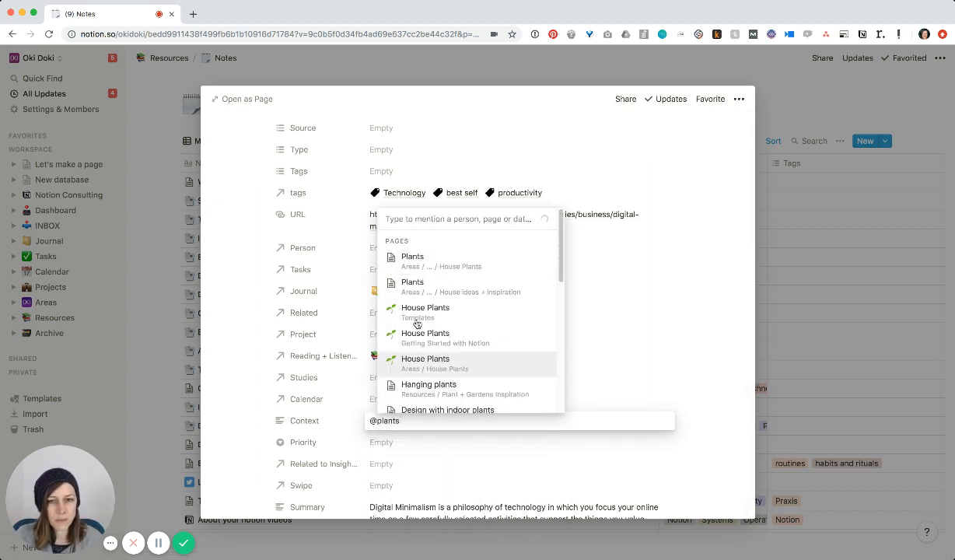
pyautogui.moveTo(494, 369)
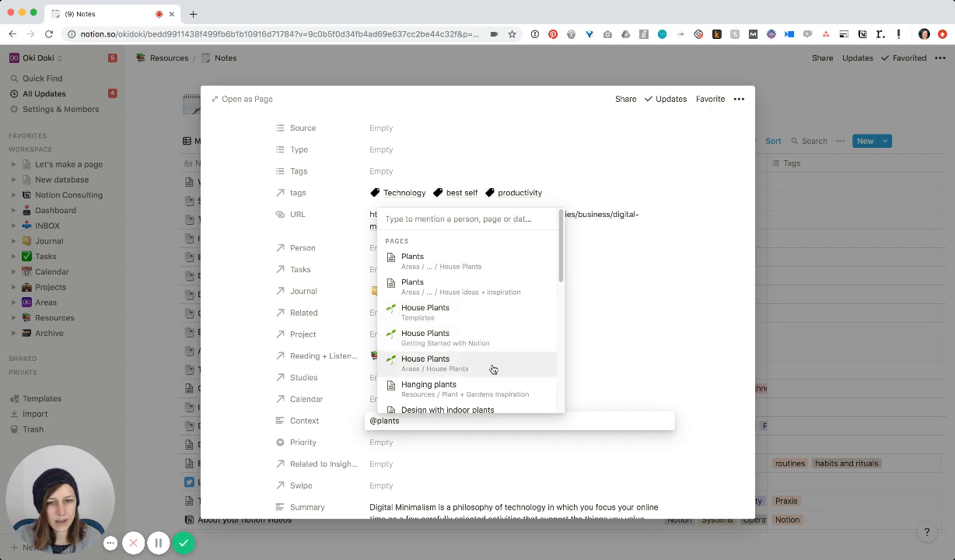
pyautogui.click(425, 363)
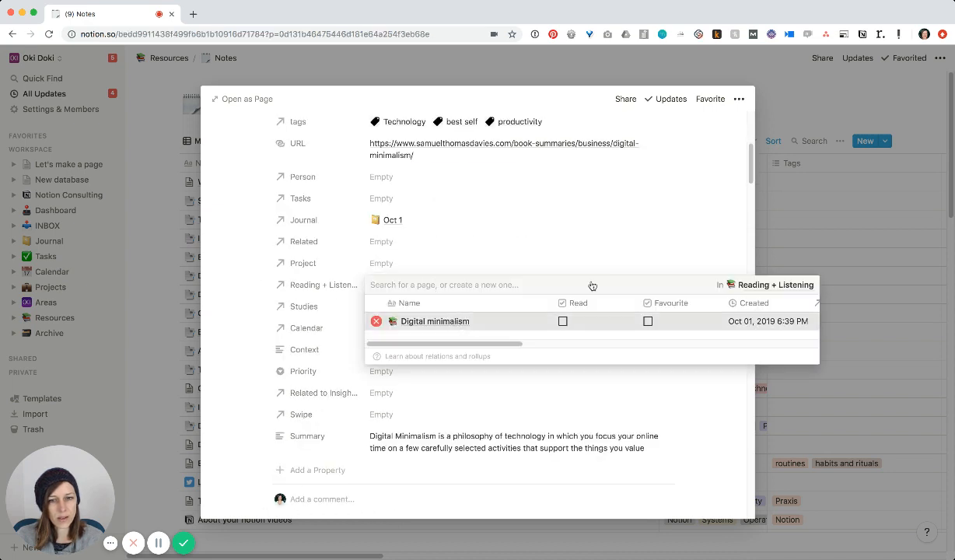
# Open the Digital minimalism reading entry from the relation list and scroll up.
pyautogui.click(434, 321)
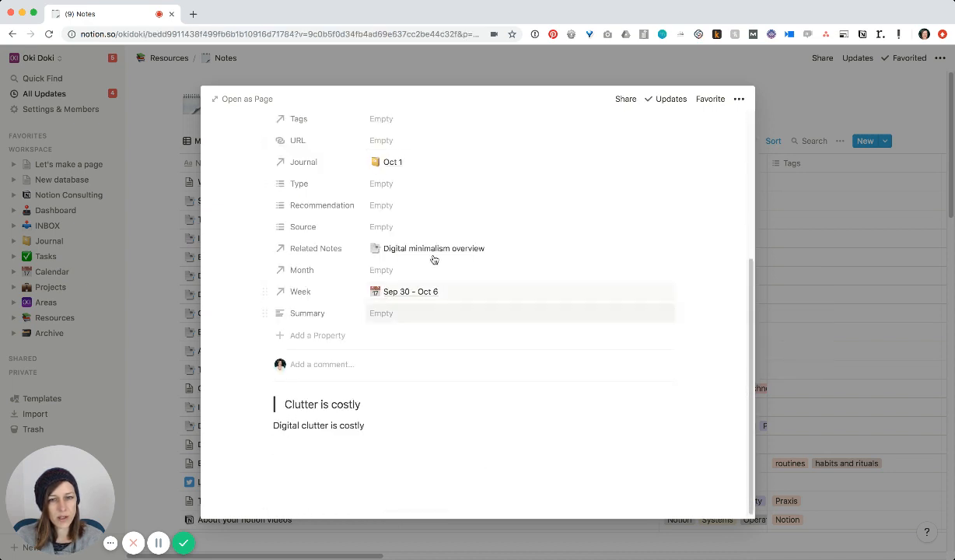
pyautogui.scroll(3)
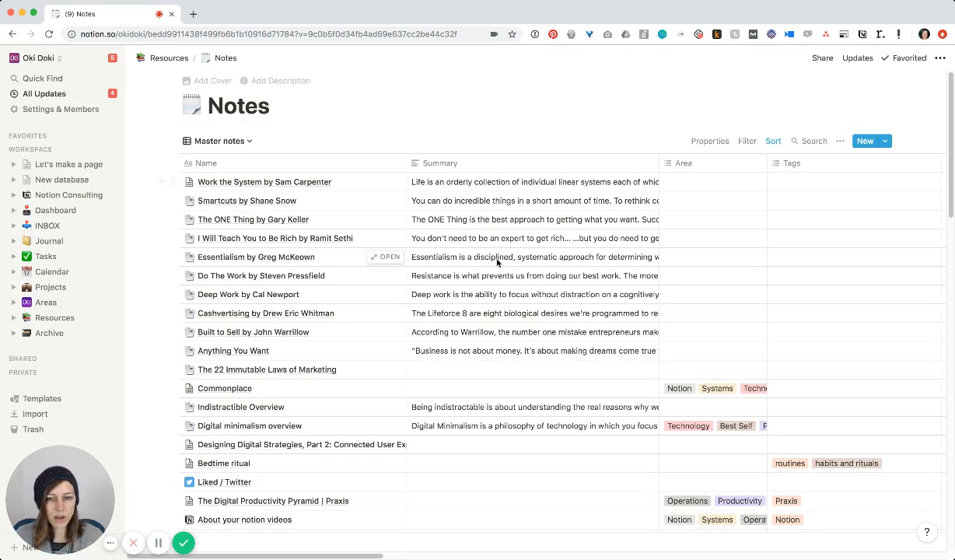
pyautogui.moveTo(395, 134)
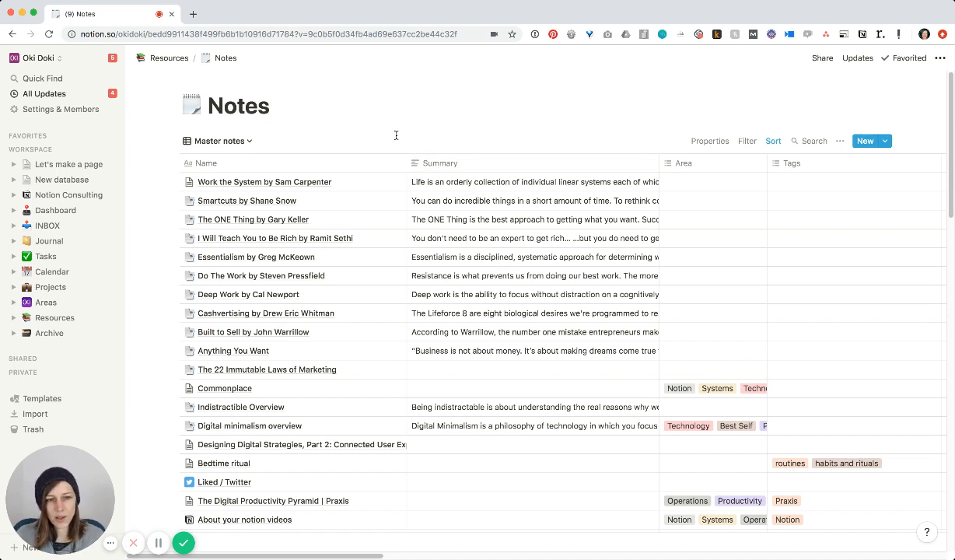
pyautogui.moveTo(200, 163)
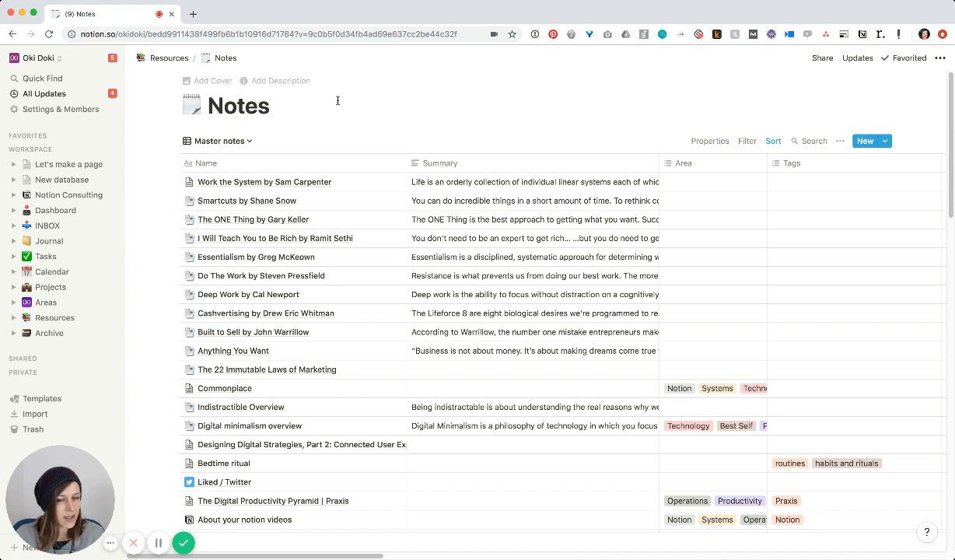
pyautogui.moveTo(249, 190)
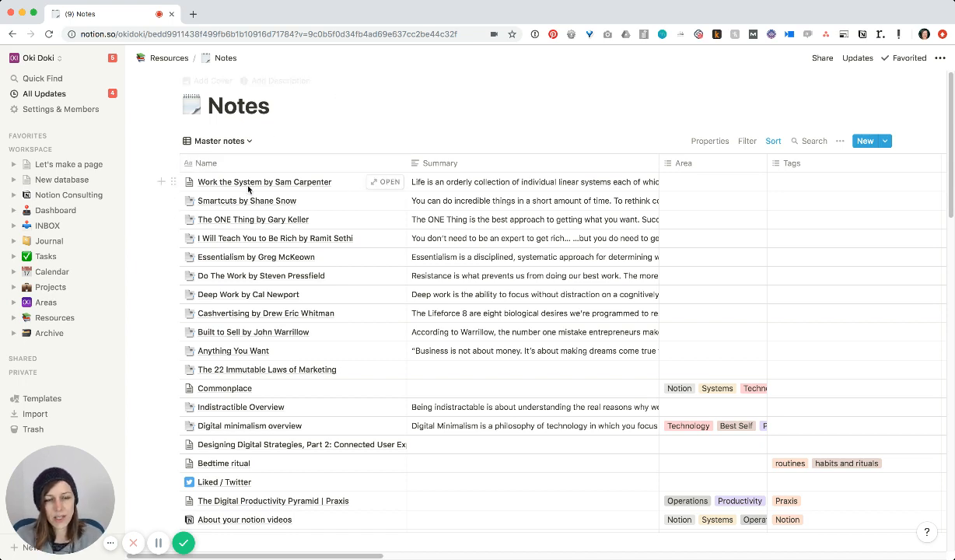
pyautogui.moveTo(163, 173)
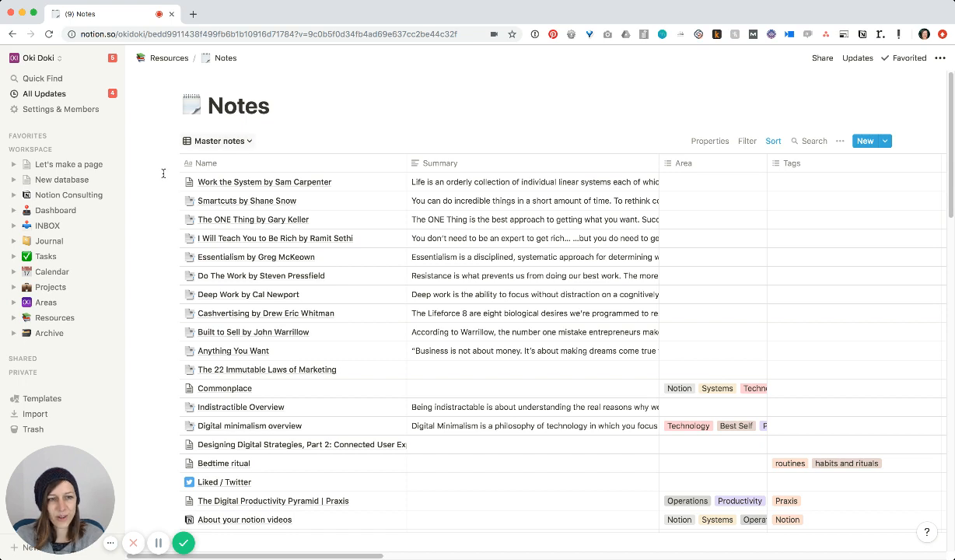